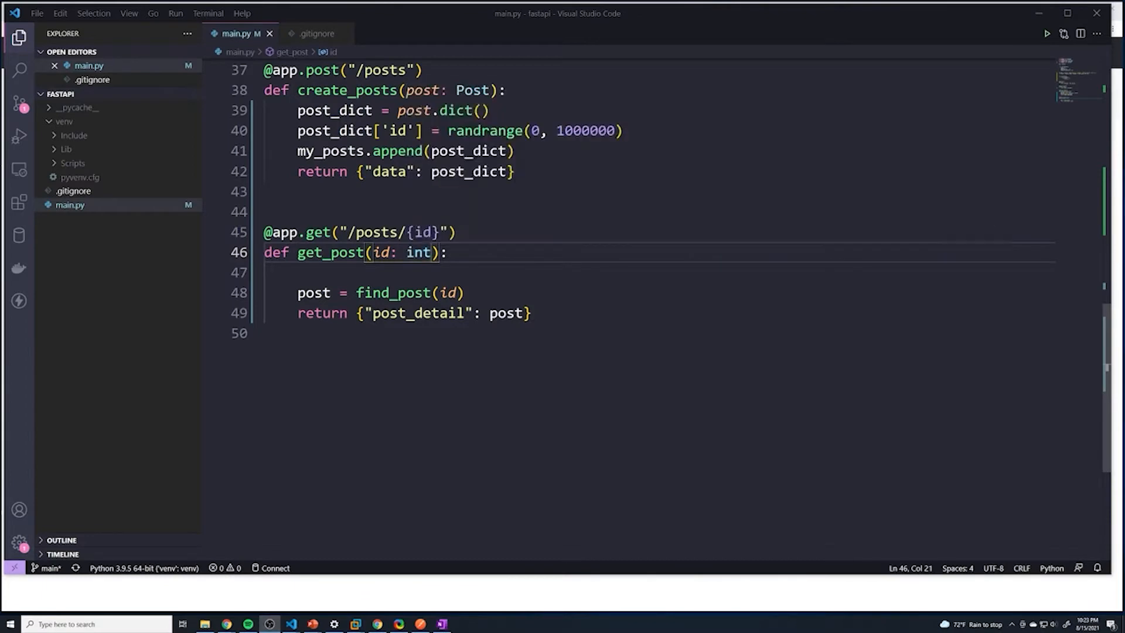
mouse_move(429, 612)
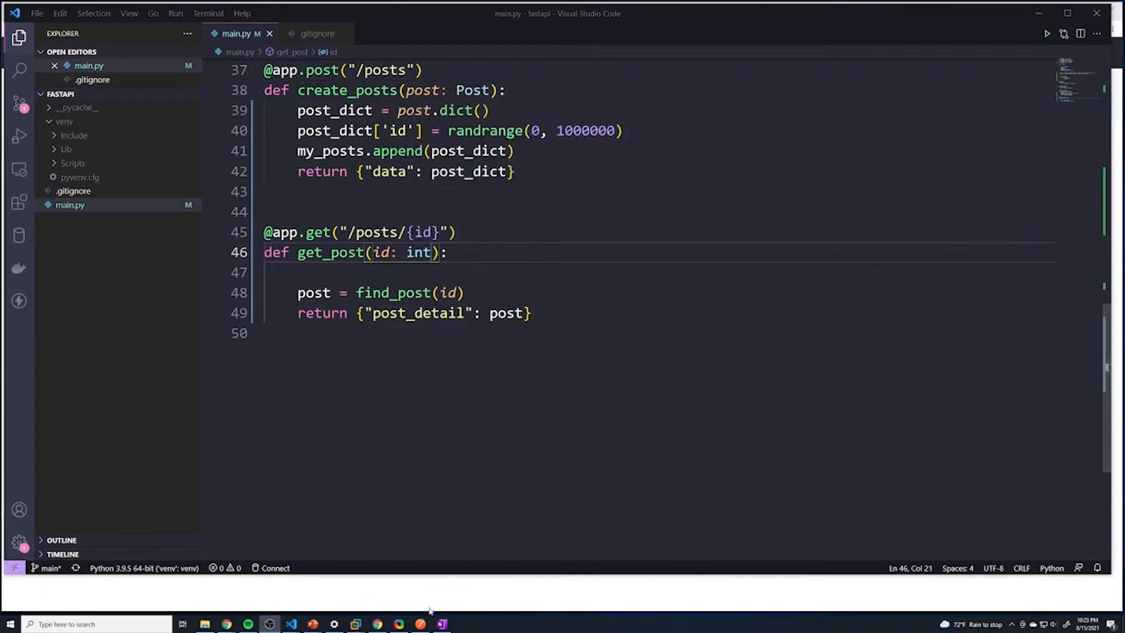
left_click(420, 623)
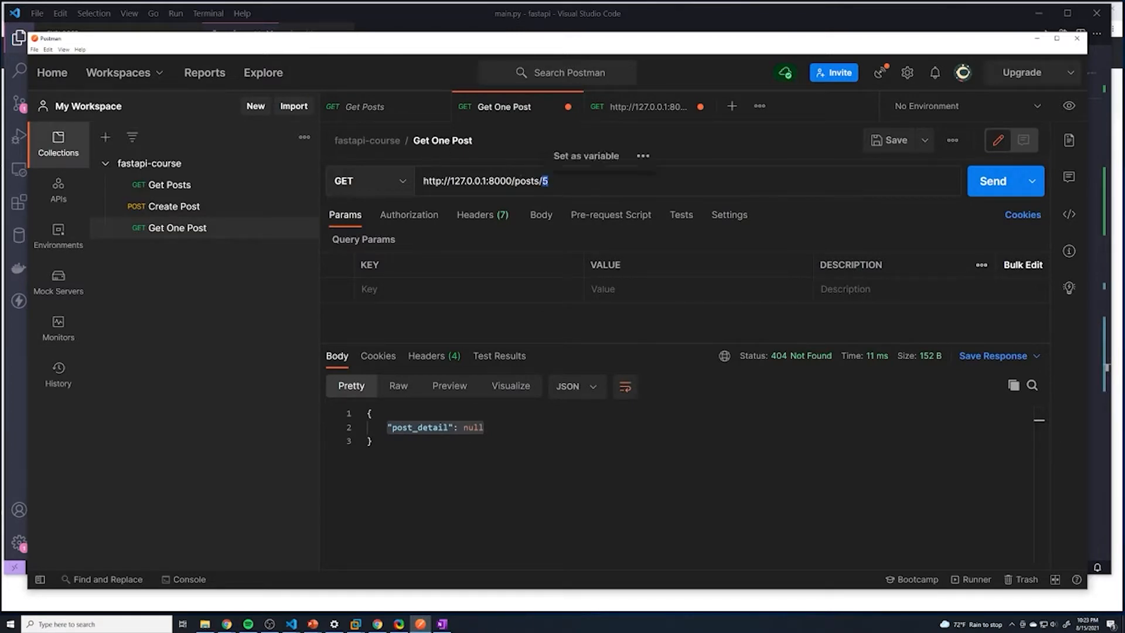
key("Backspace")
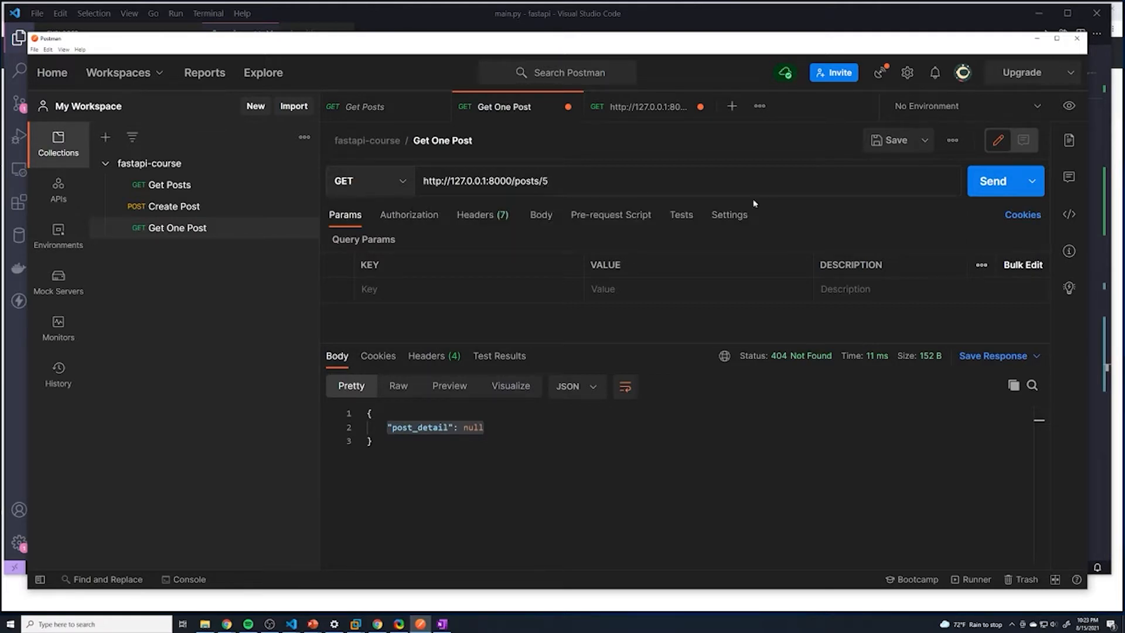
left_click(992, 180)
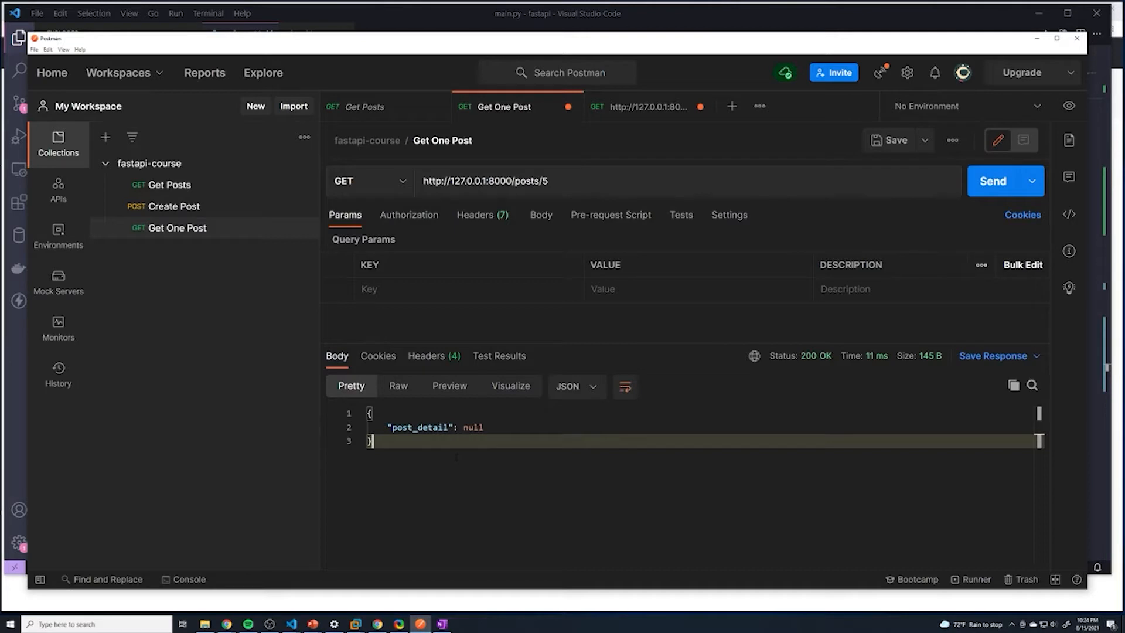
mouse_move(523, 603)
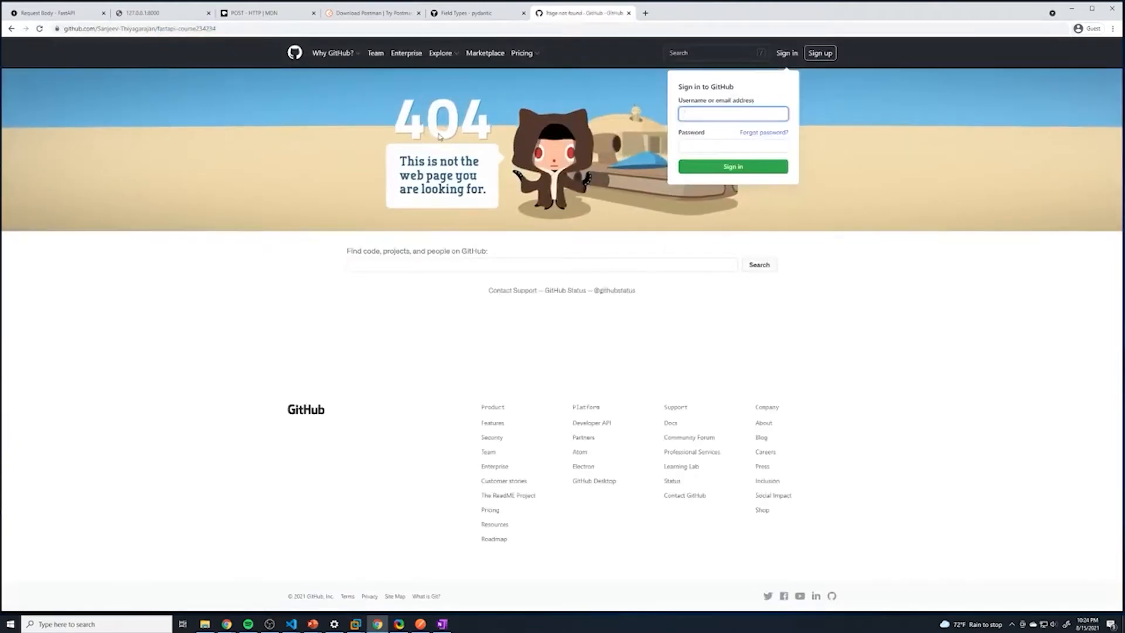
Show the GitHub 'Page not found' 404 for the fastapi-course repository address
left_click(731, 114)
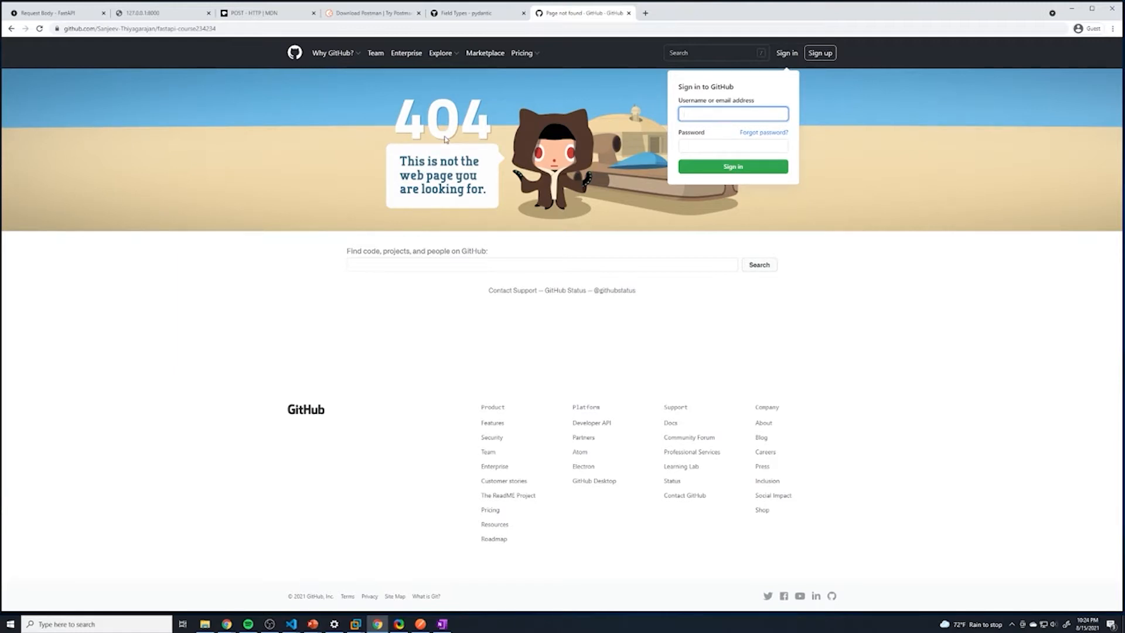
mouse_move(543, 79)
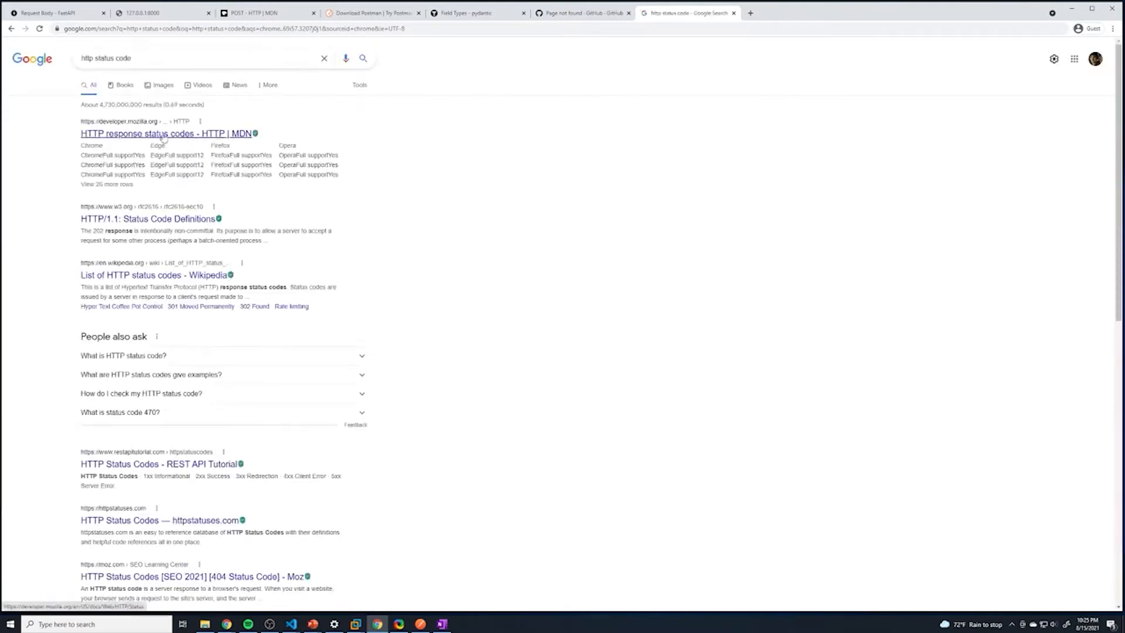
Review MDN's HTTP status code reference, highlighting 200 OK and 201 Created
left_click(166, 134)
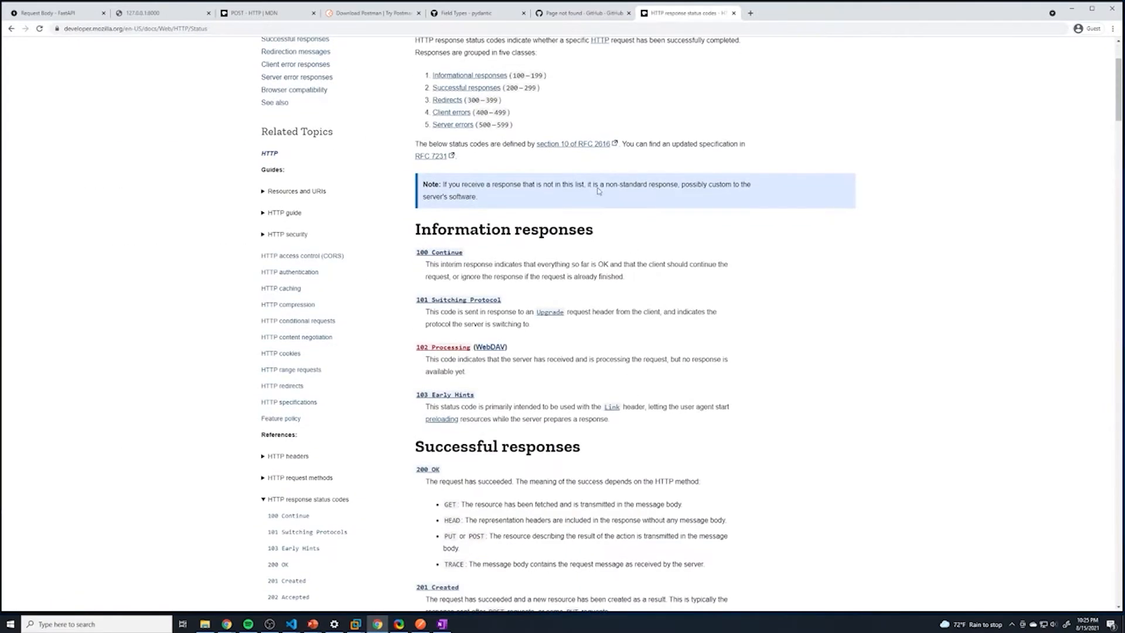
mouse_move(603, 338)
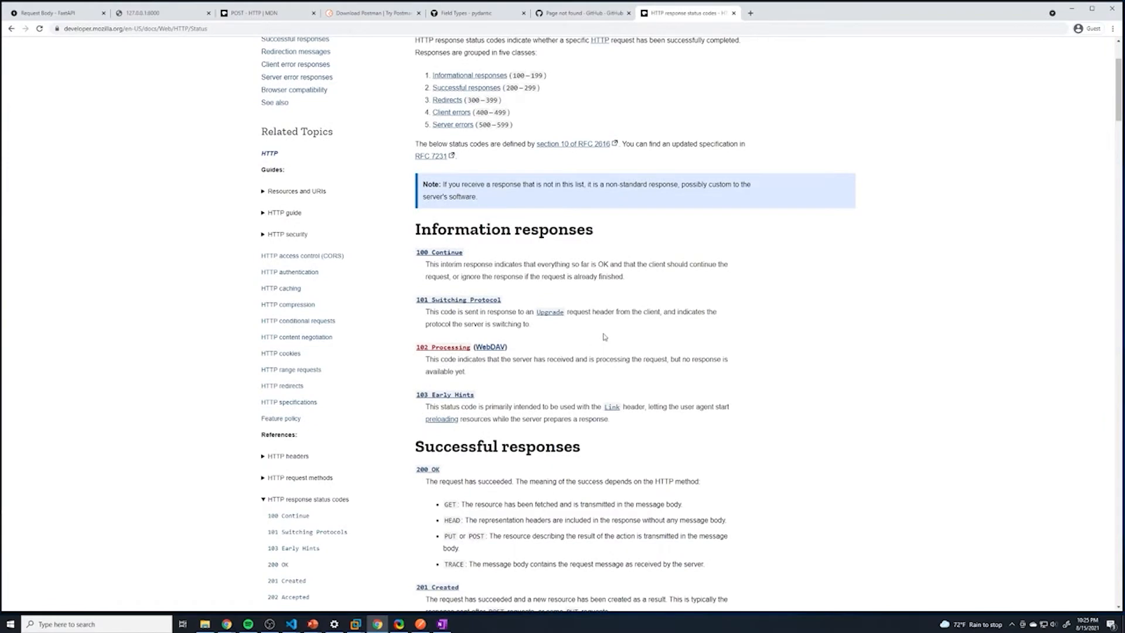
scroll("down", 3)
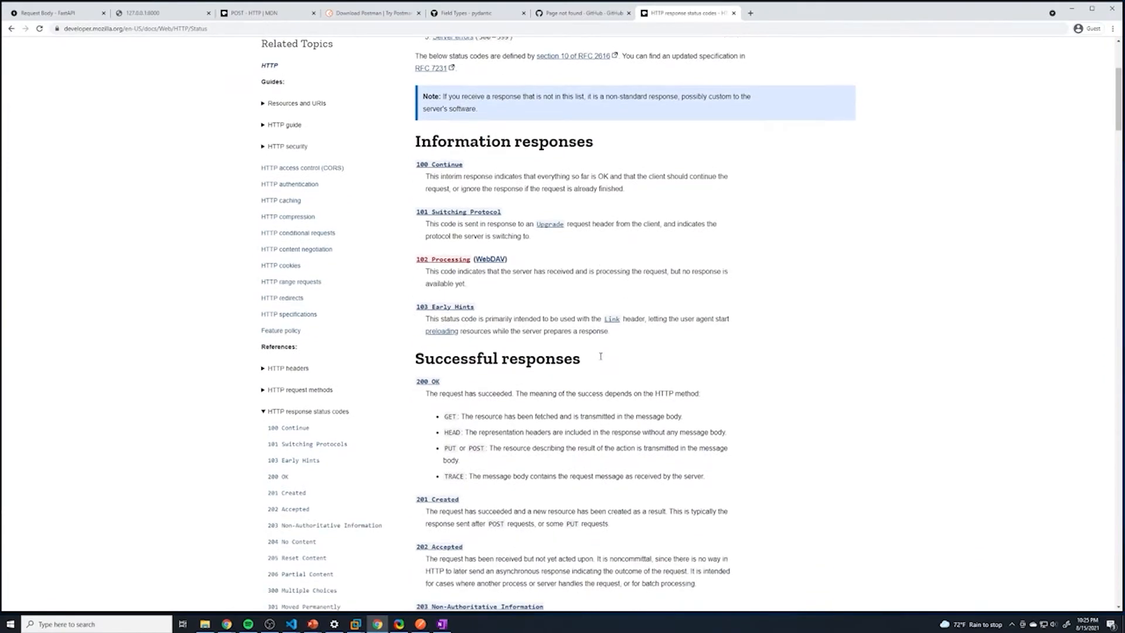
mouse_move(449, 386)
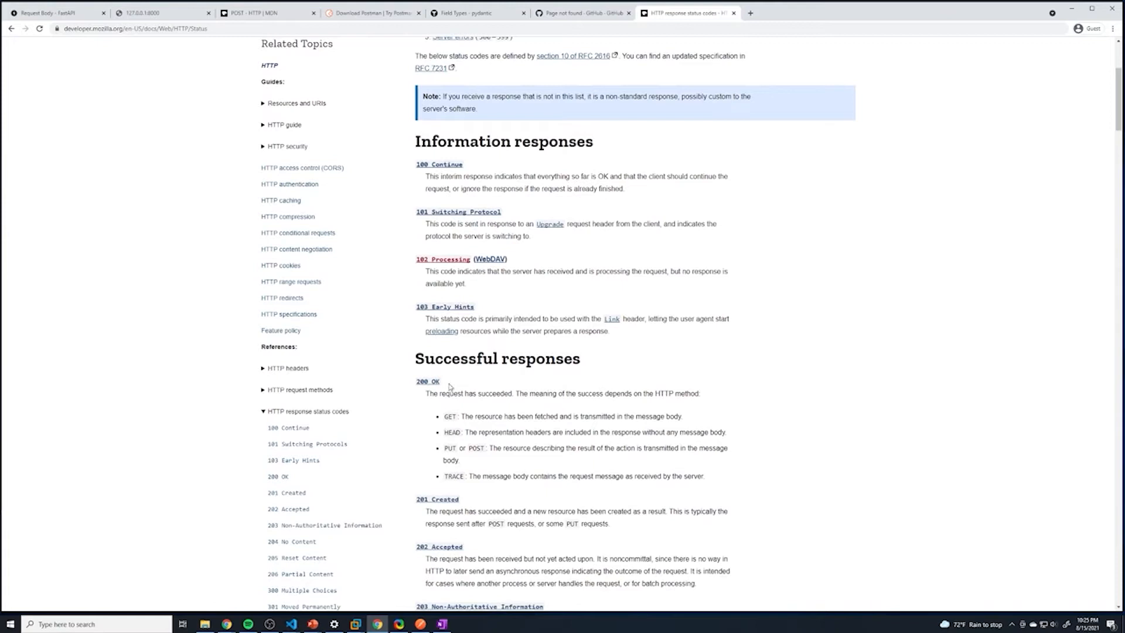
double_click(426, 381)
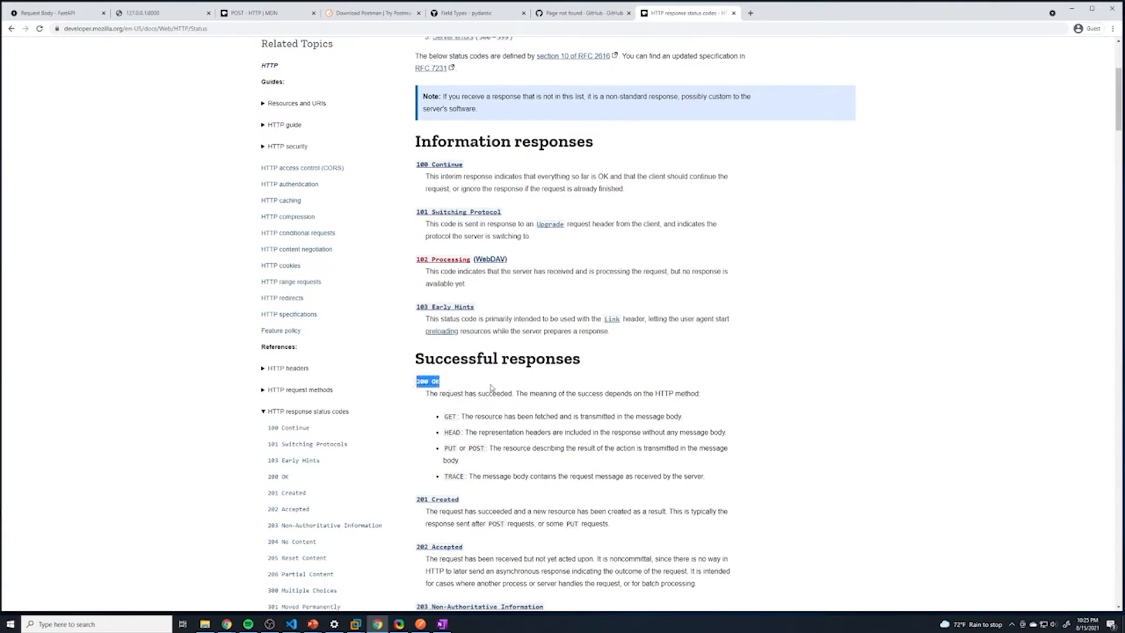
left_click(467, 405)
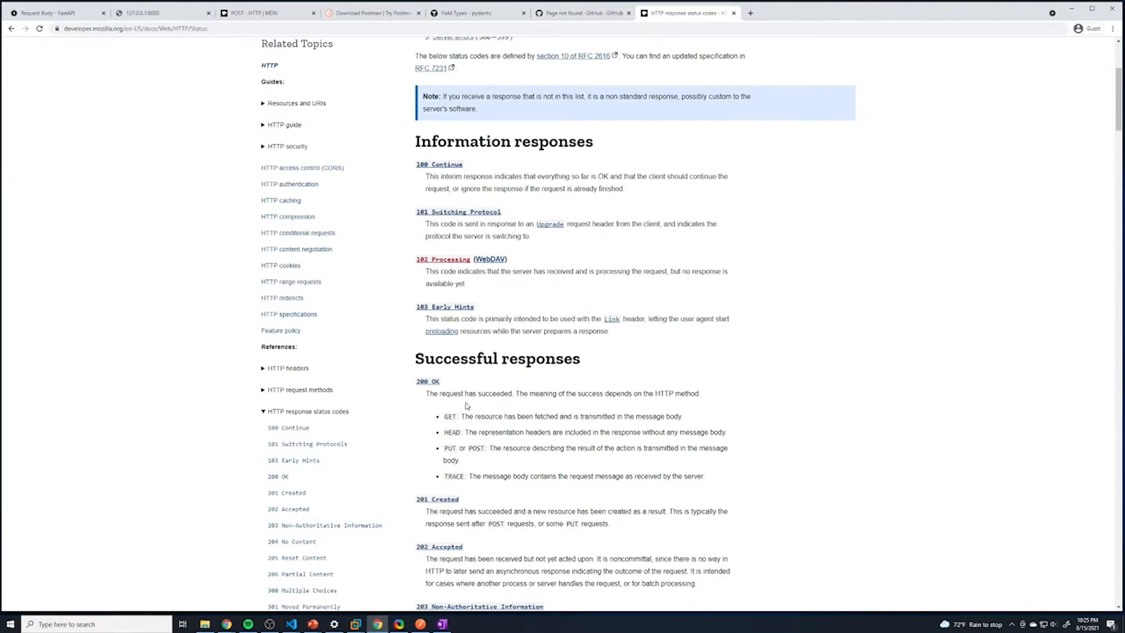
scroll("down", 3)
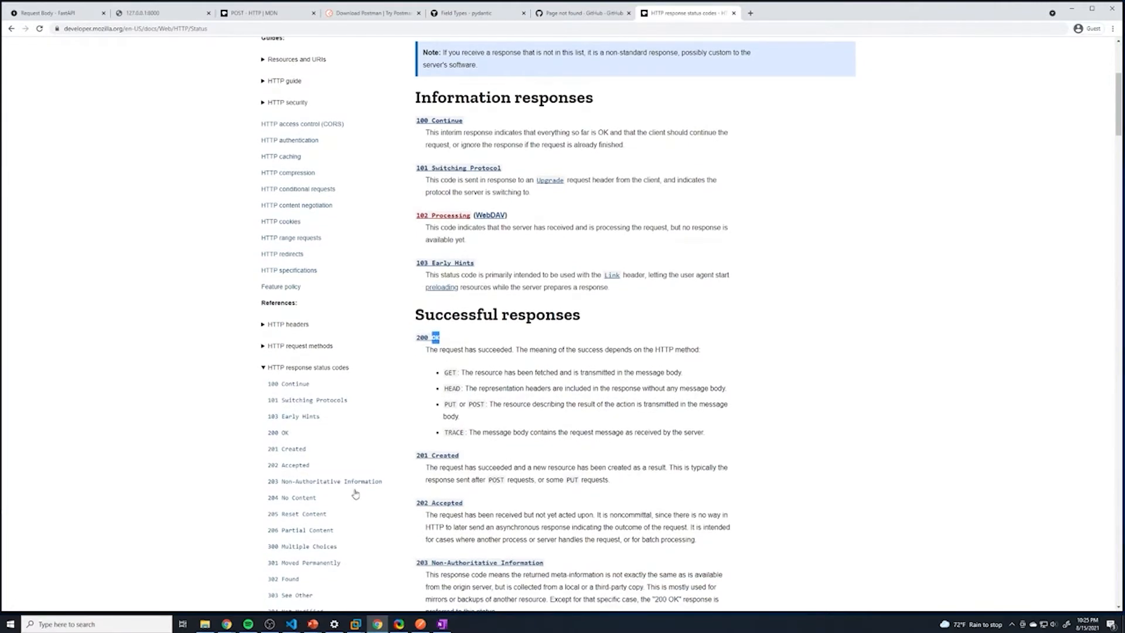
scroll("down", 3)
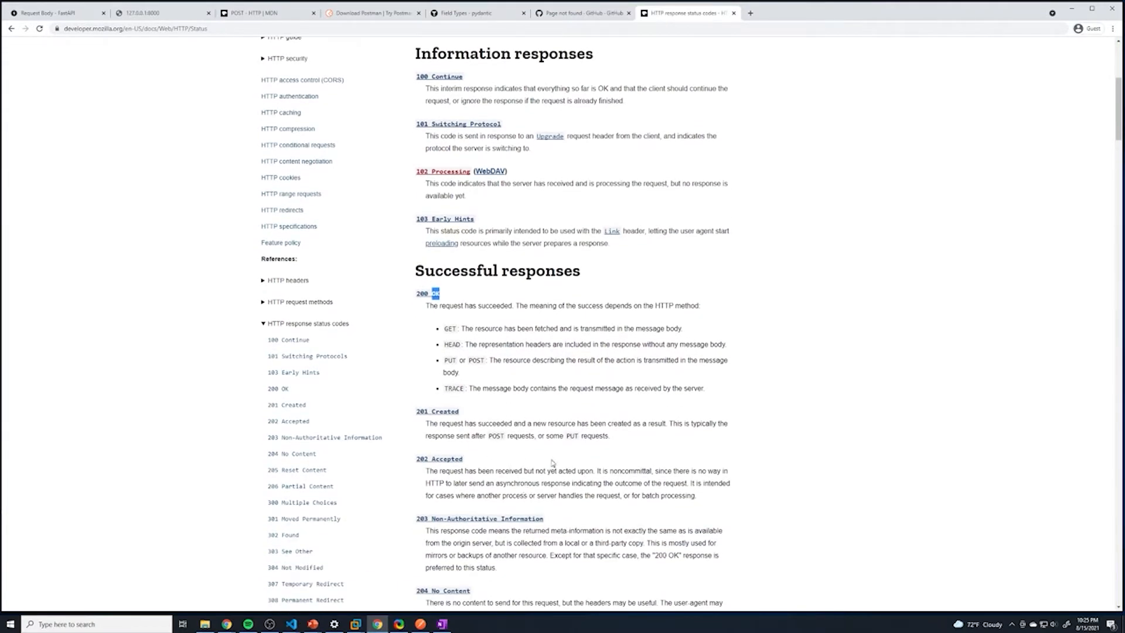
mouse_move(443, 426)
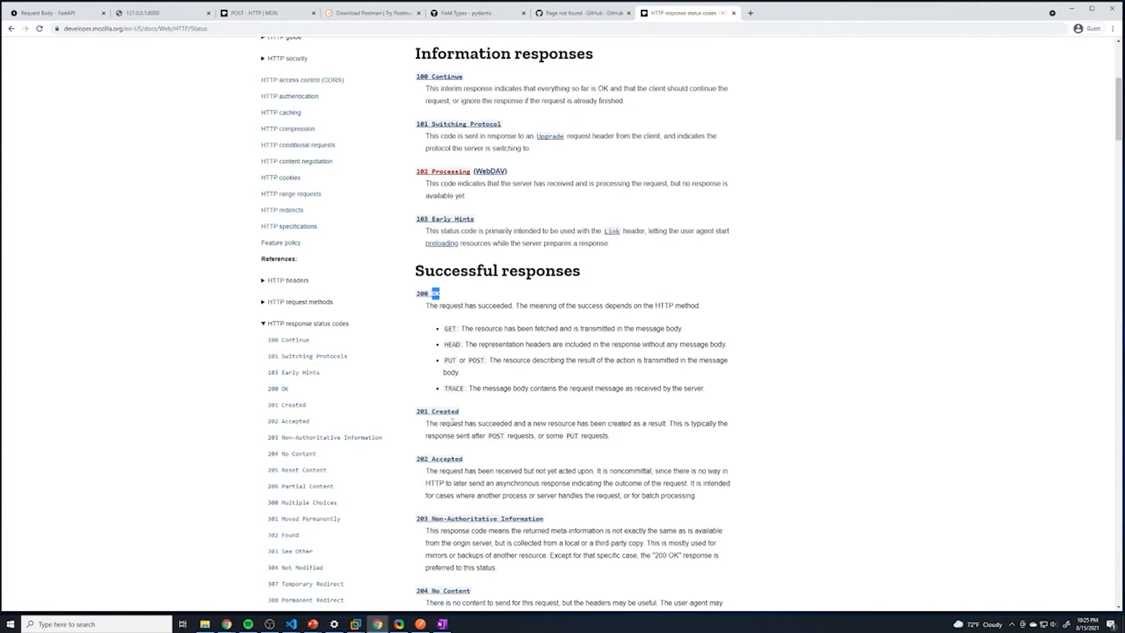
double_click(435, 412)
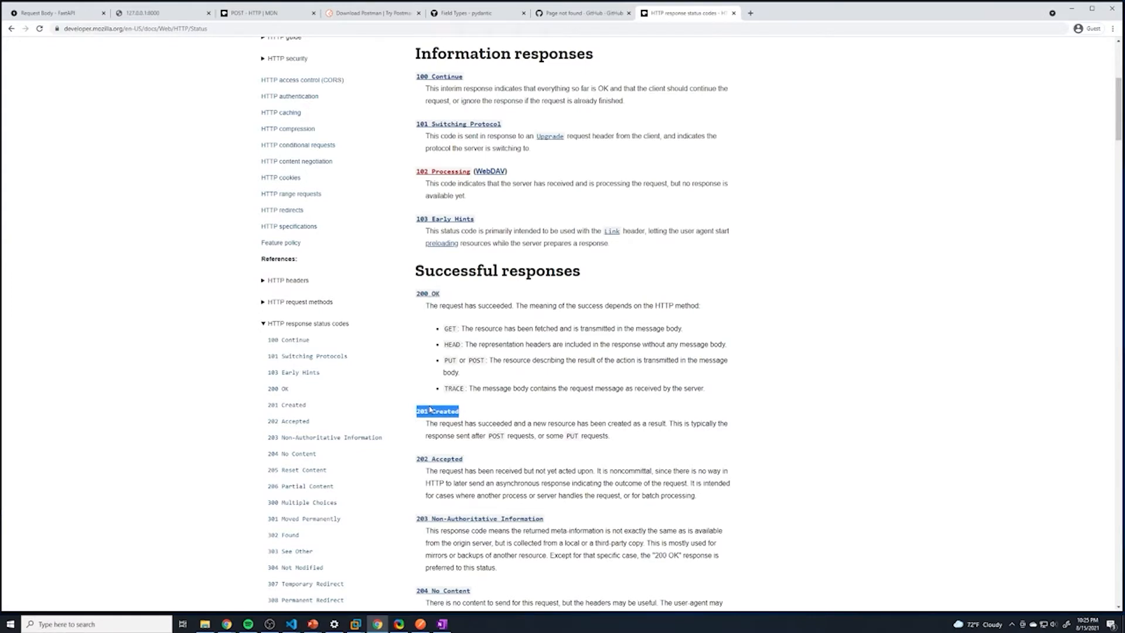
Read through the 4xx client and 5xx server error sections, then return to the editor
scroll("down", 3)
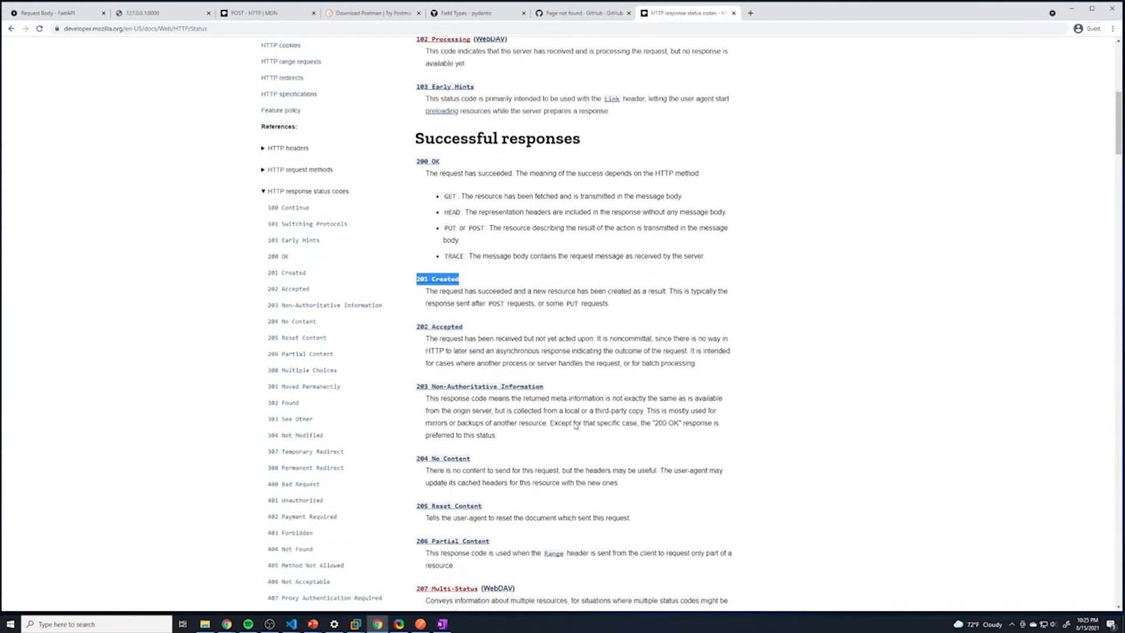
scroll("down", 3)
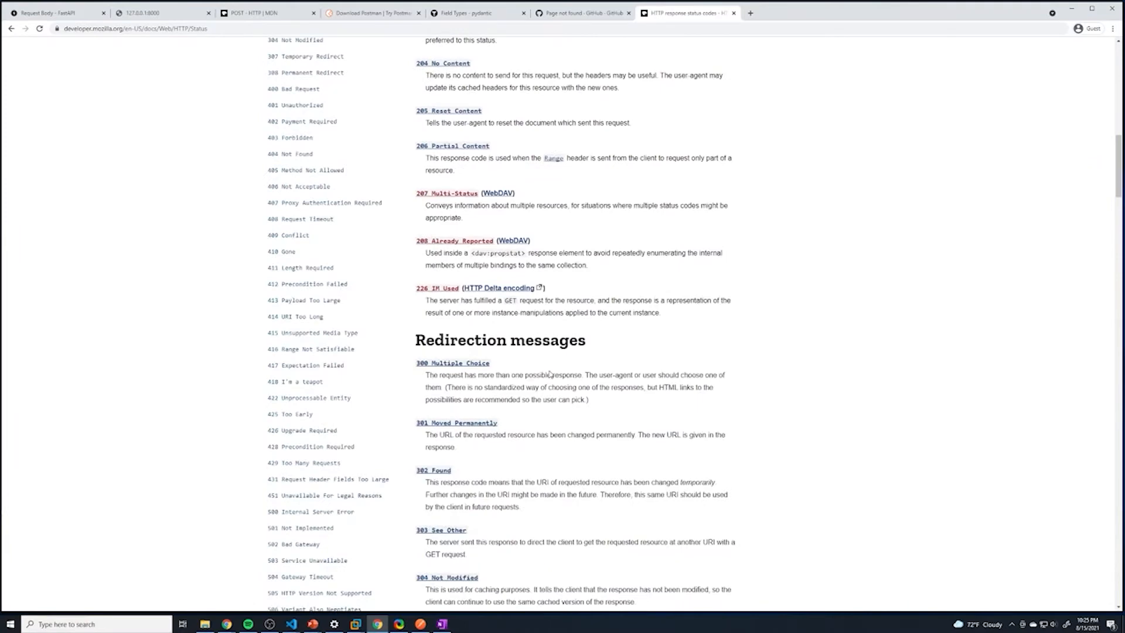
scroll("down", 3)
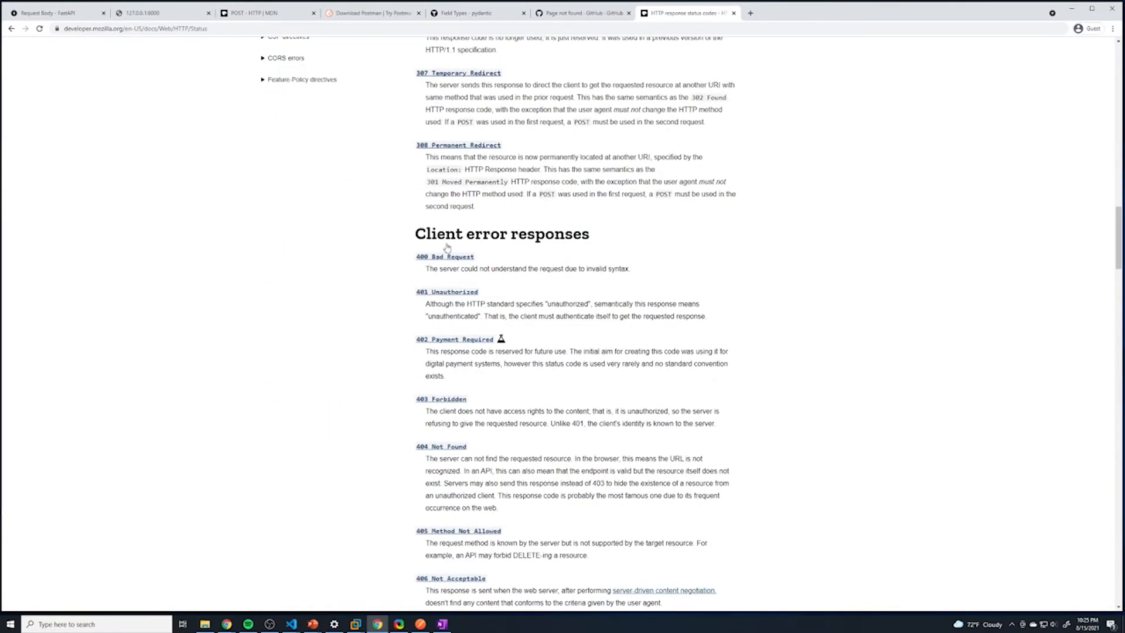
mouse_move(519, 254)
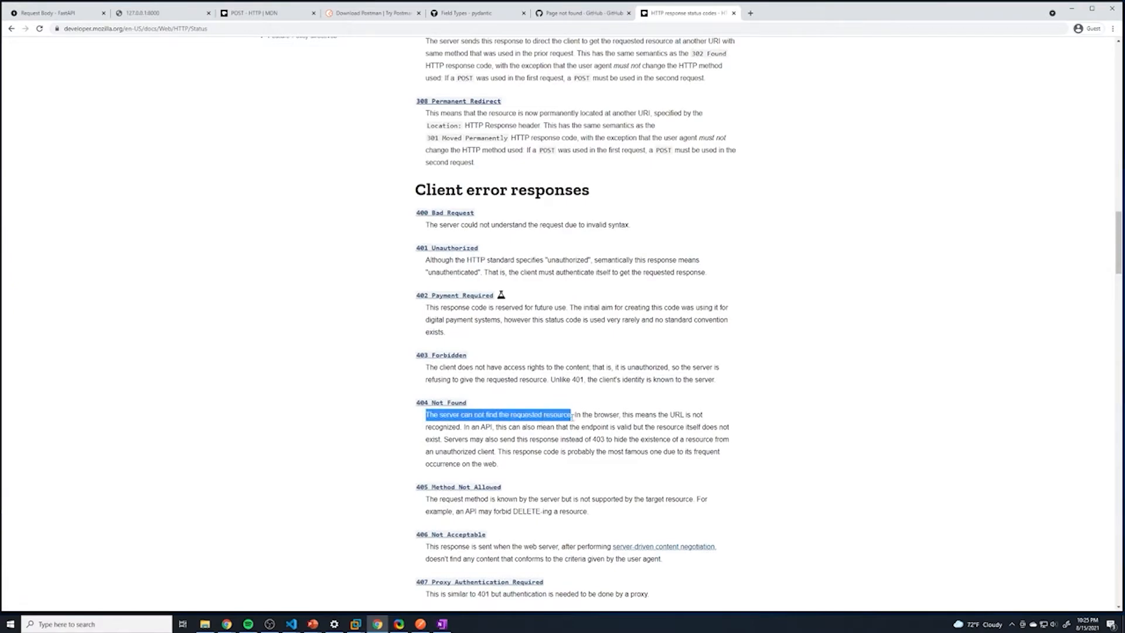
scroll("down", 3)
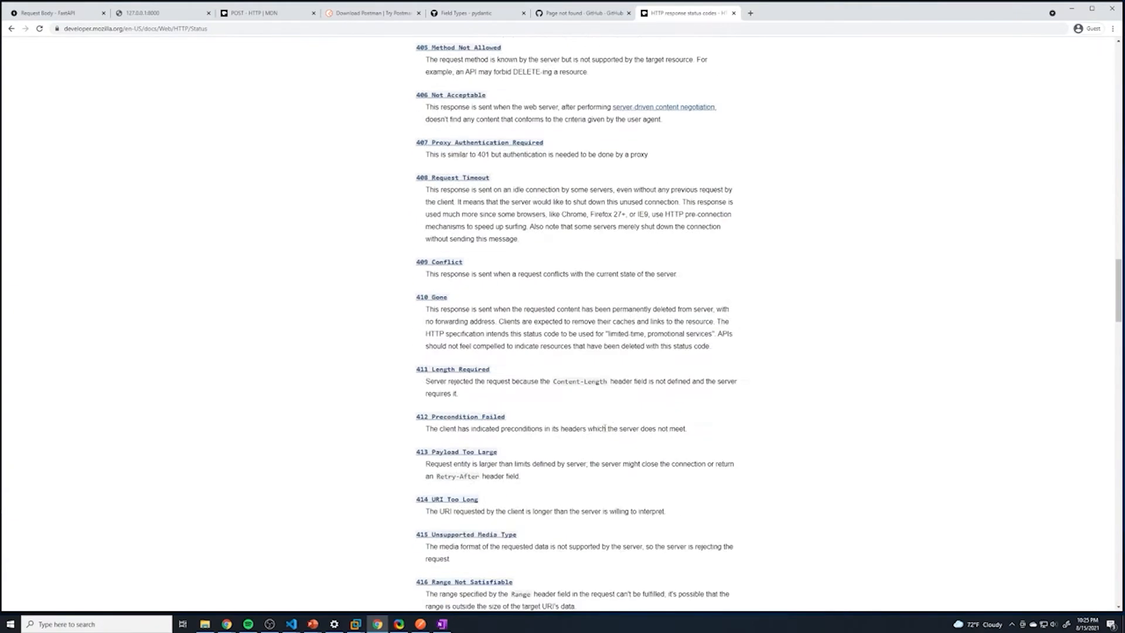
scroll("down", 3)
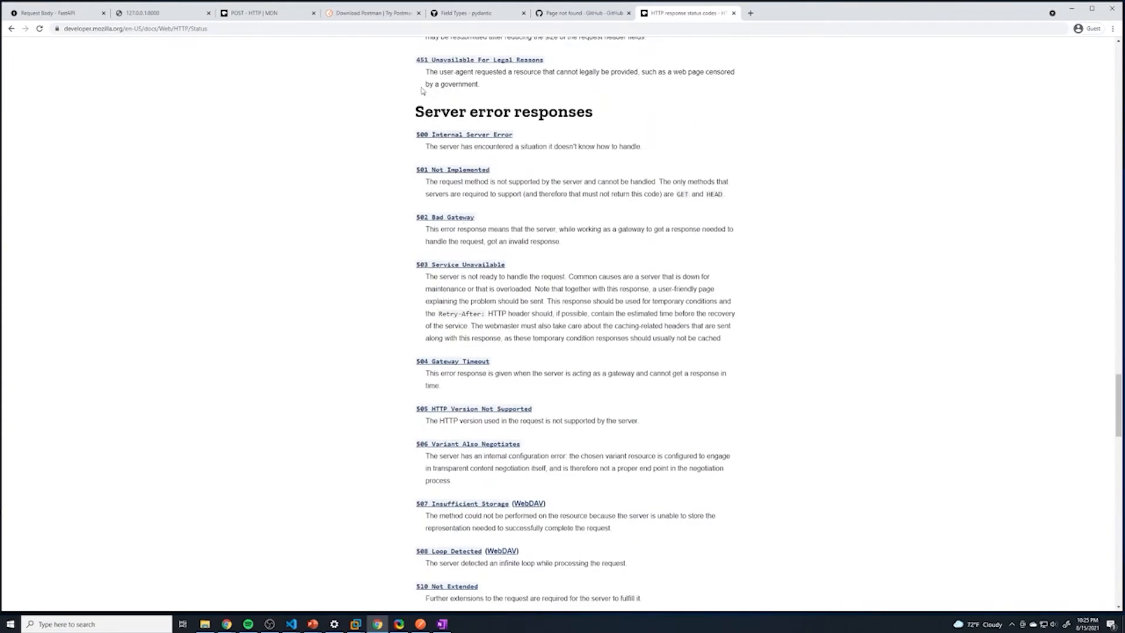
mouse_move(567, 155)
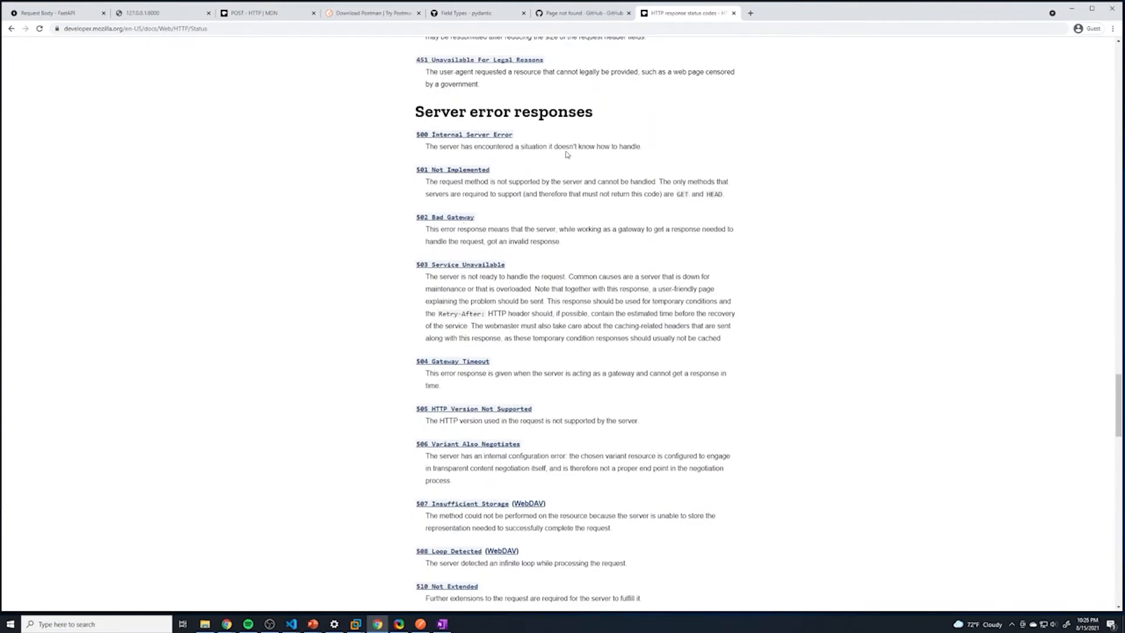
mouse_move(558, 234)
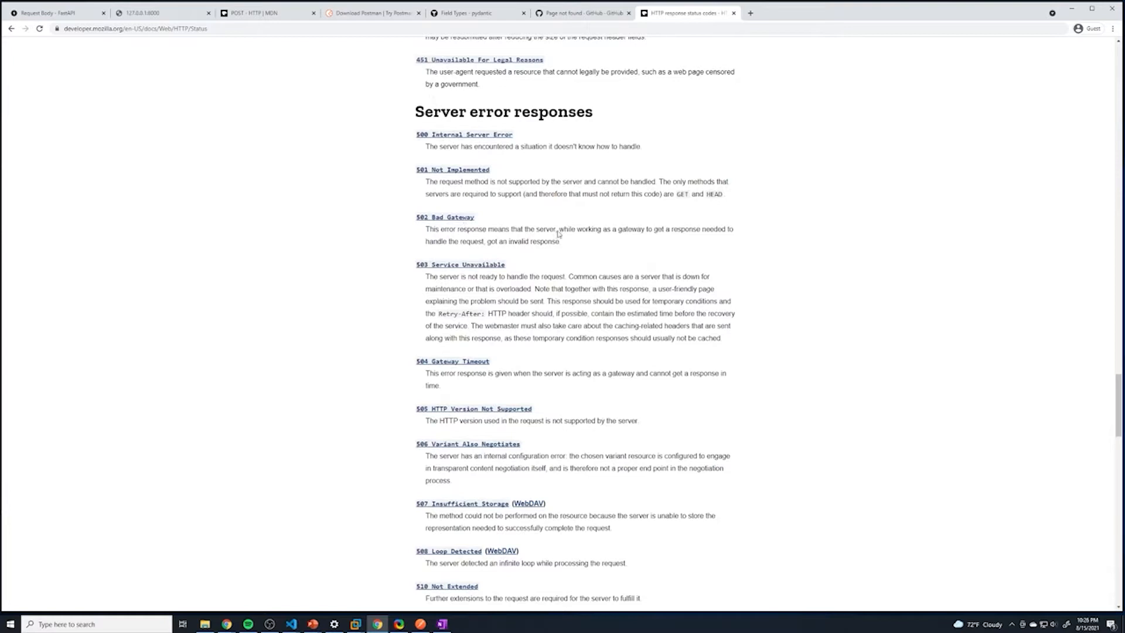
mouse_move(291, 553)
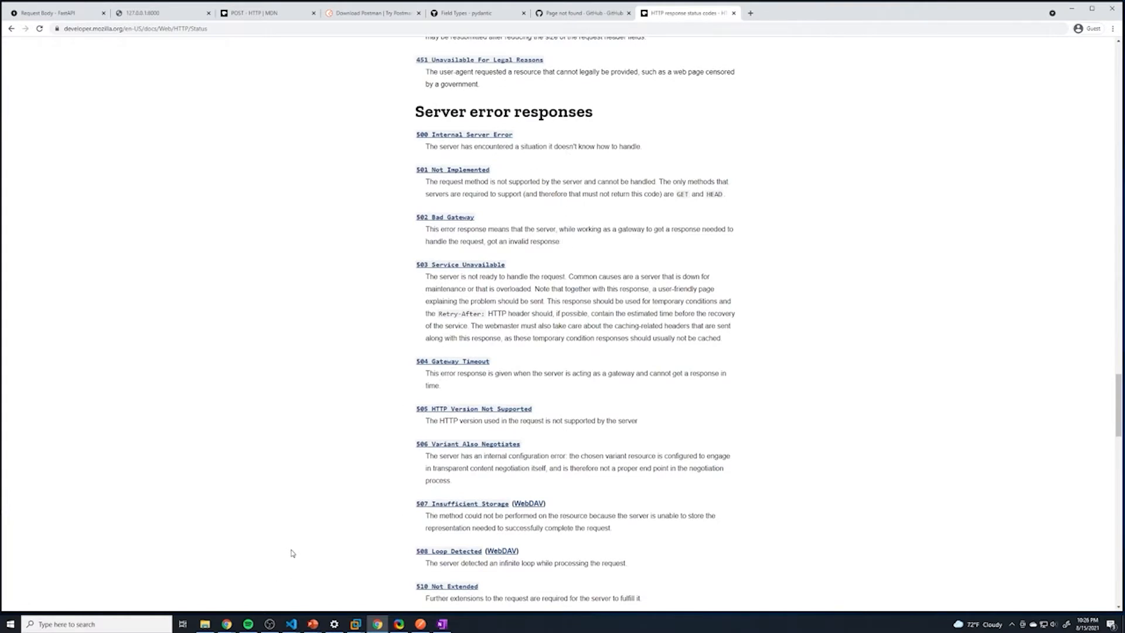
left_click(291, 623)
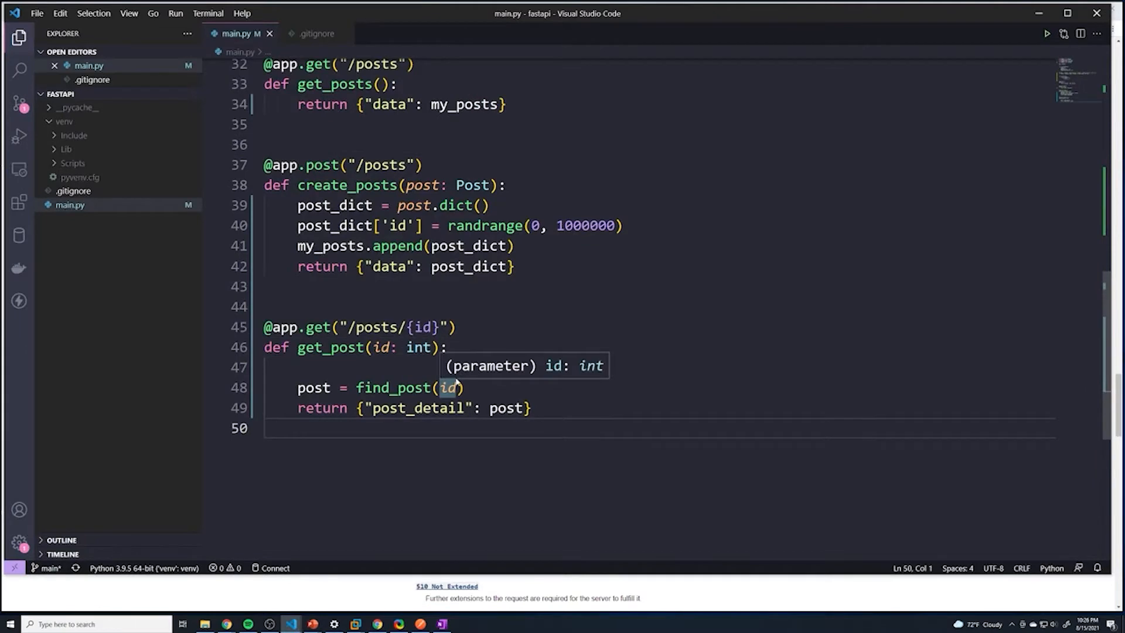
mouse_move(503, 466)
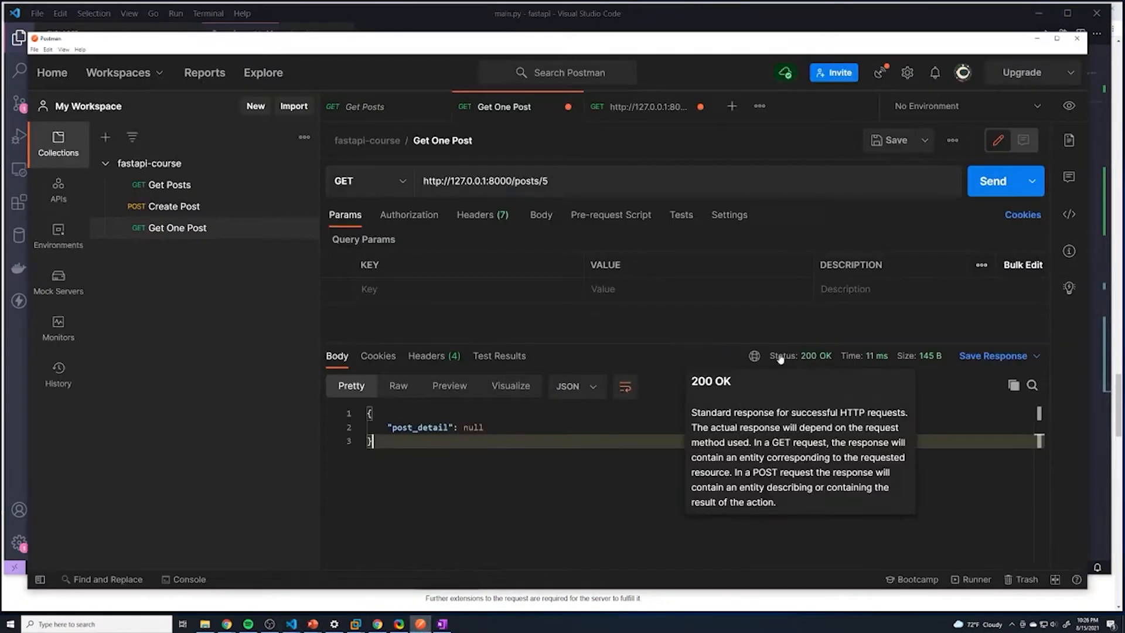
Highlight the null post_detail in the /posts/5 response
left_click(1003, 180)
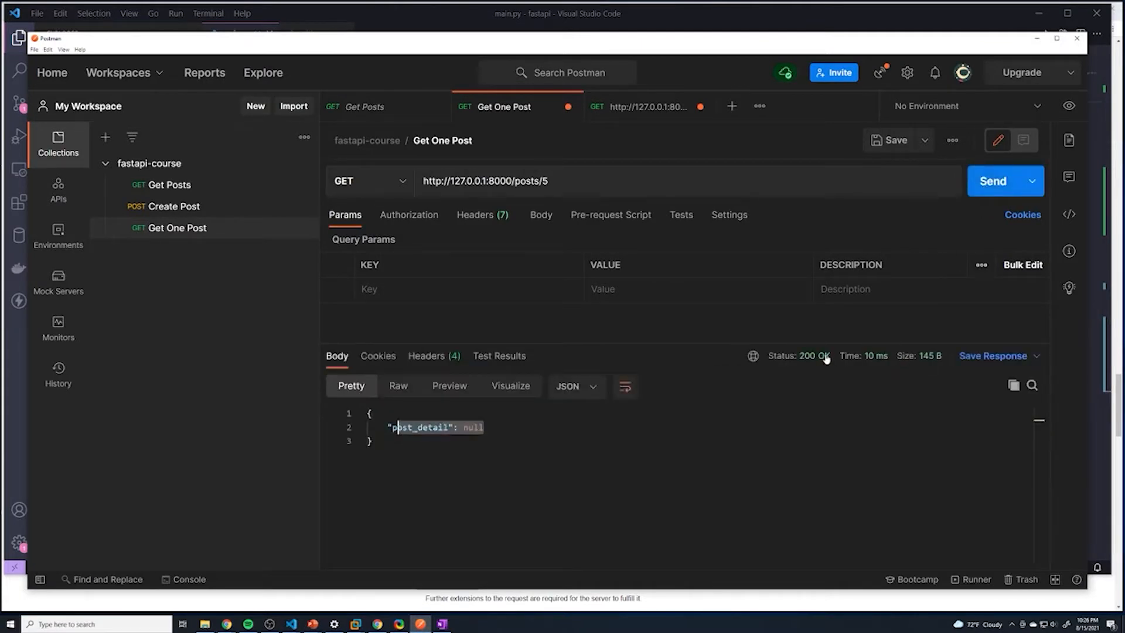
mouse_move(813, 355)
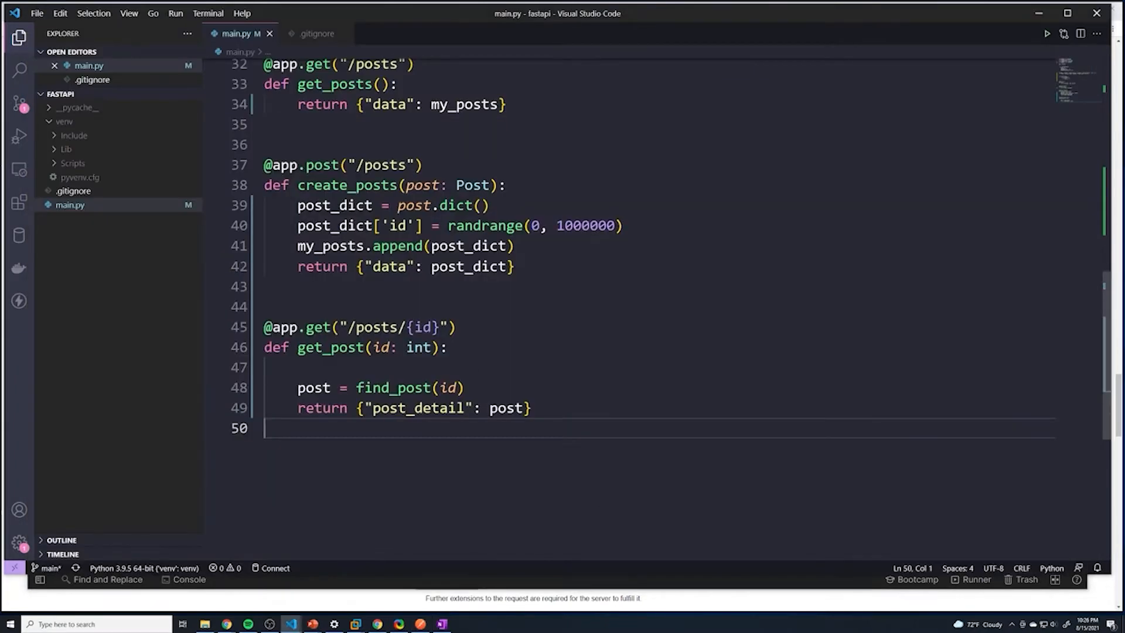
Import Response from fastapi and add a response: Response parameter to get_post
scroll("up", 3)
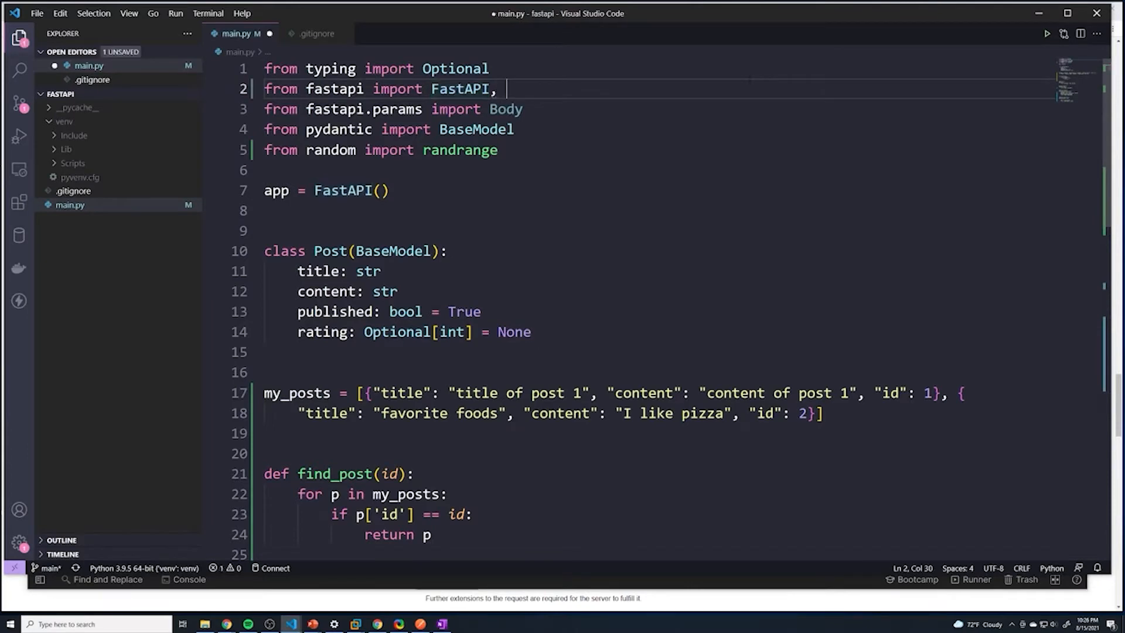
type("Response")
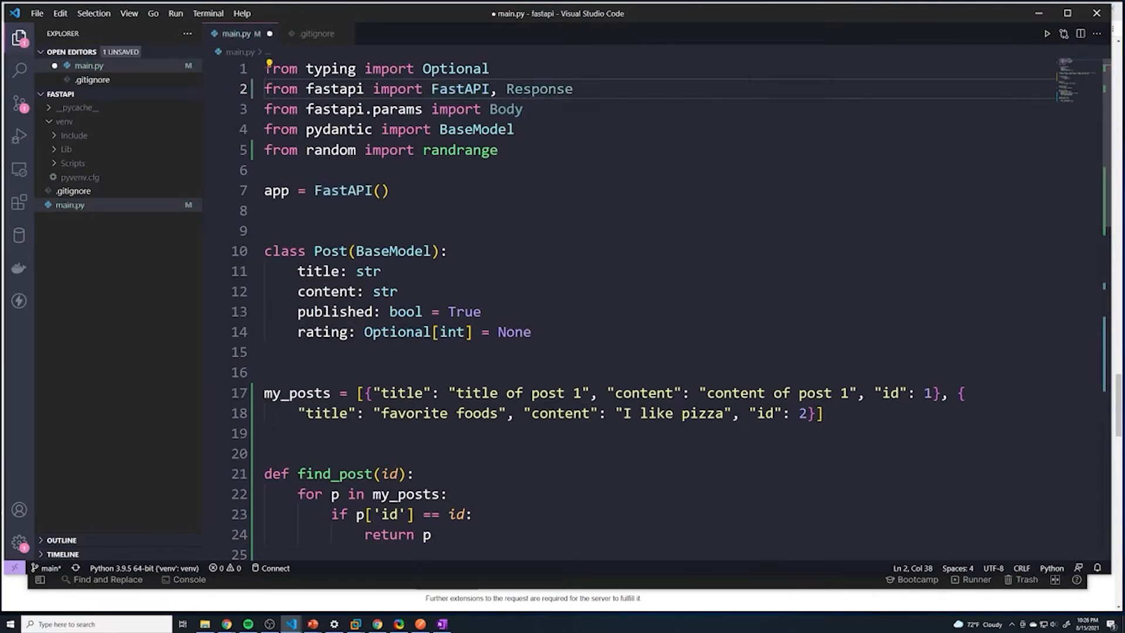
scroll("down", 3)
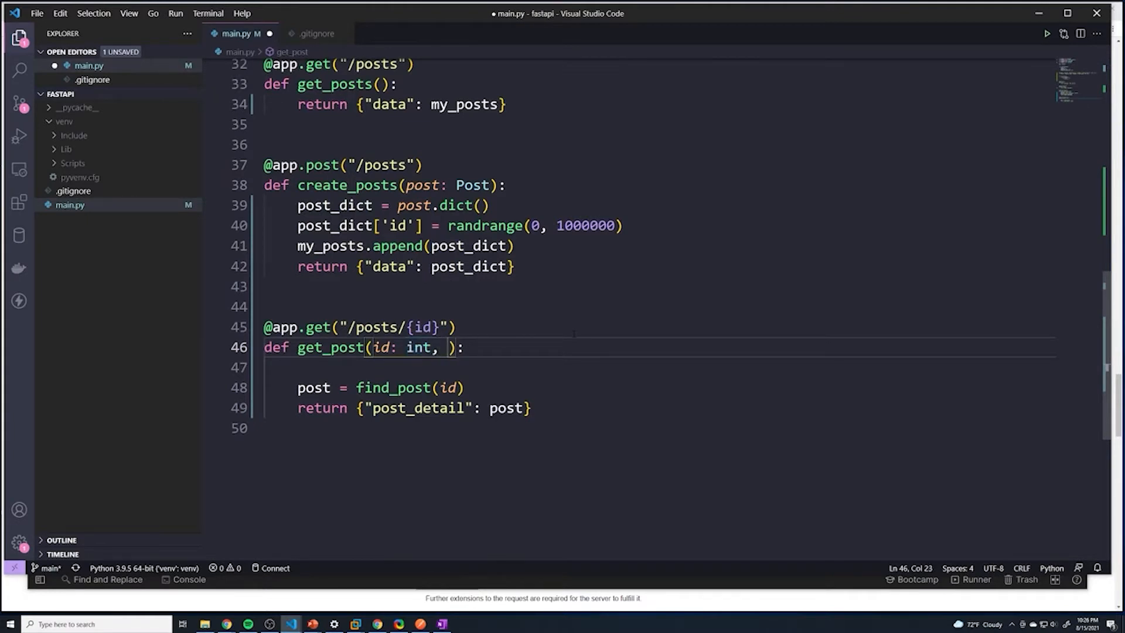
type("response")
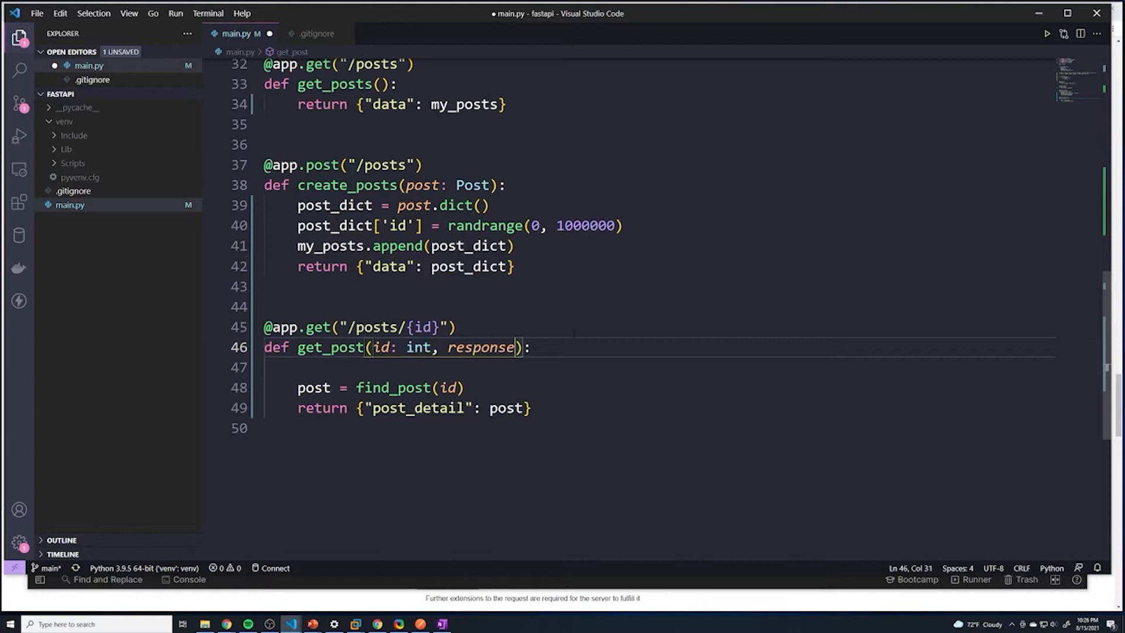
type(": Response")
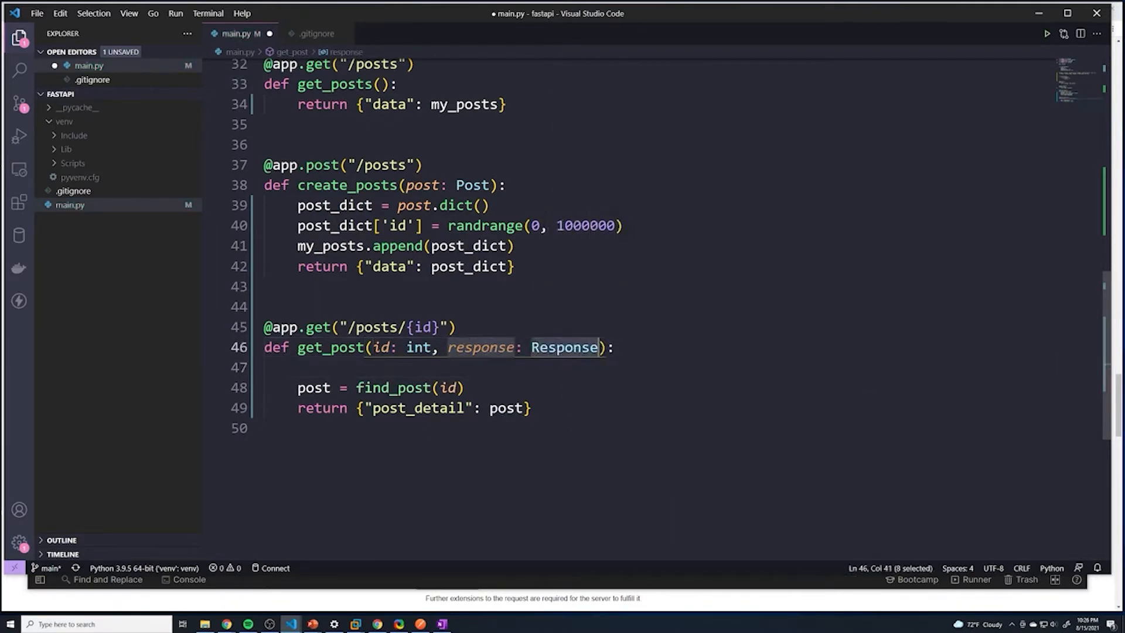
mouse_move(565, 347)
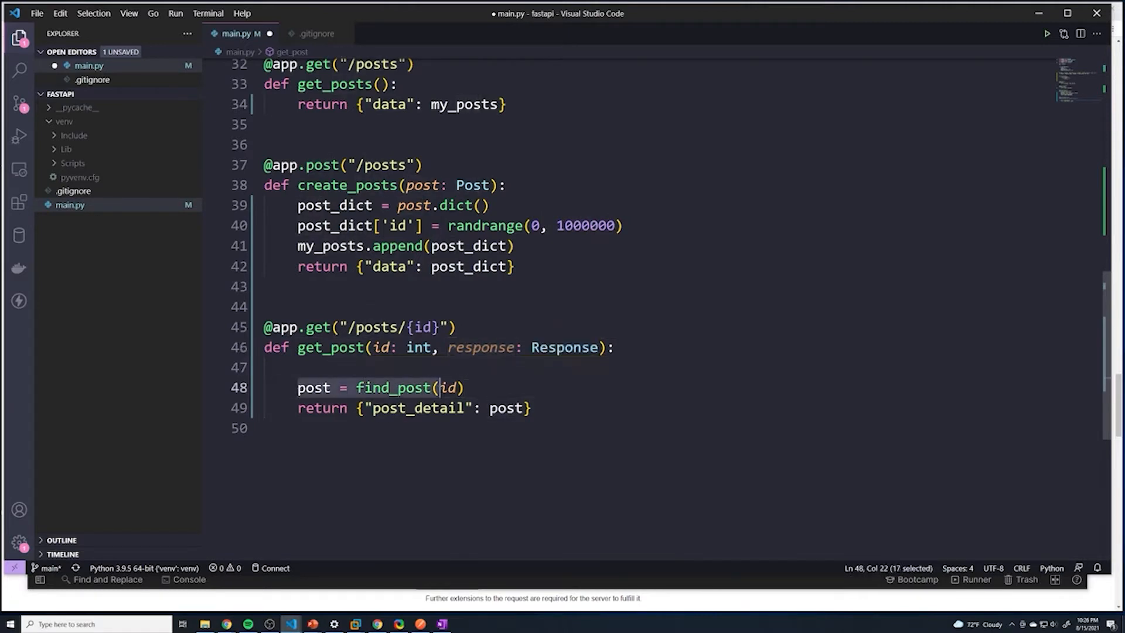
Add 'if not post: response.status_code = 404' after the find_post call
left_click(464, 388)
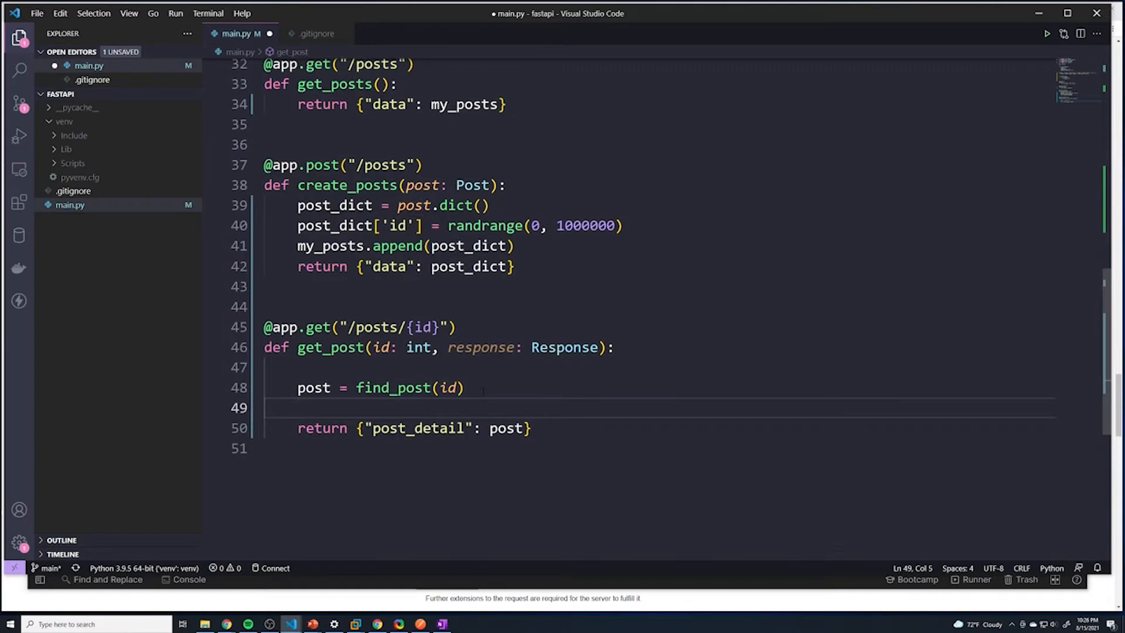
type("if not")
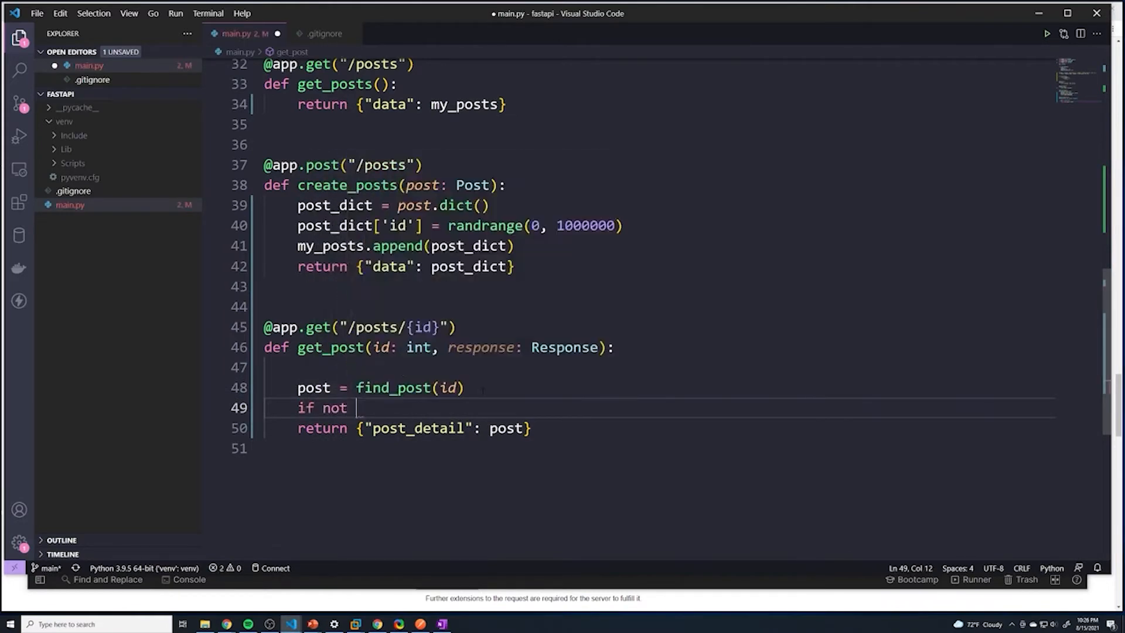
type("post:")
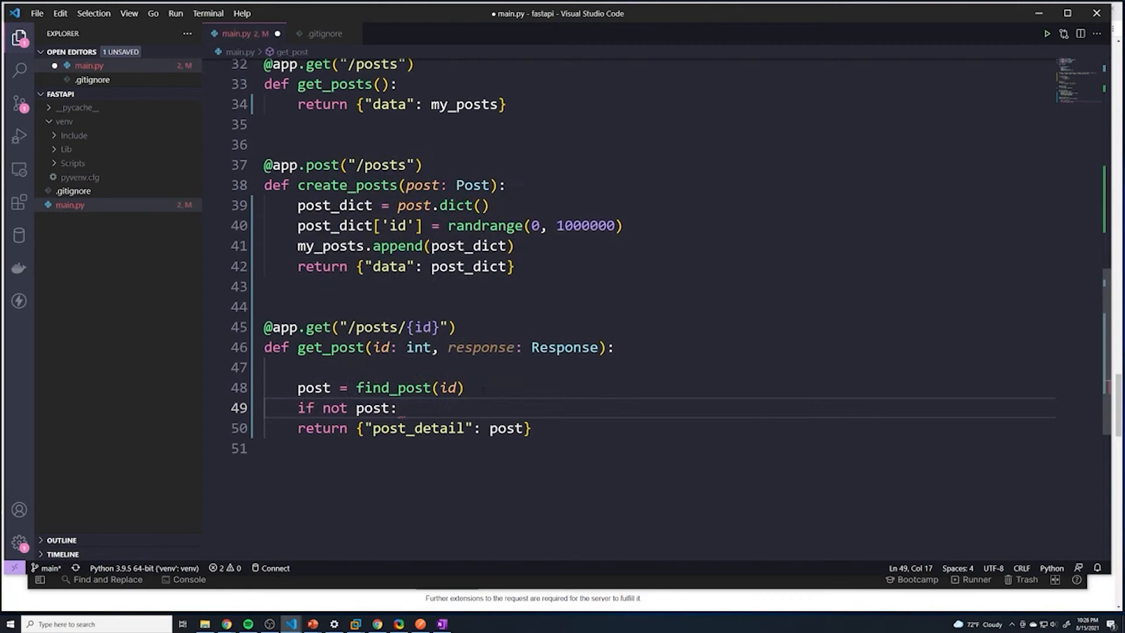
key("enter")
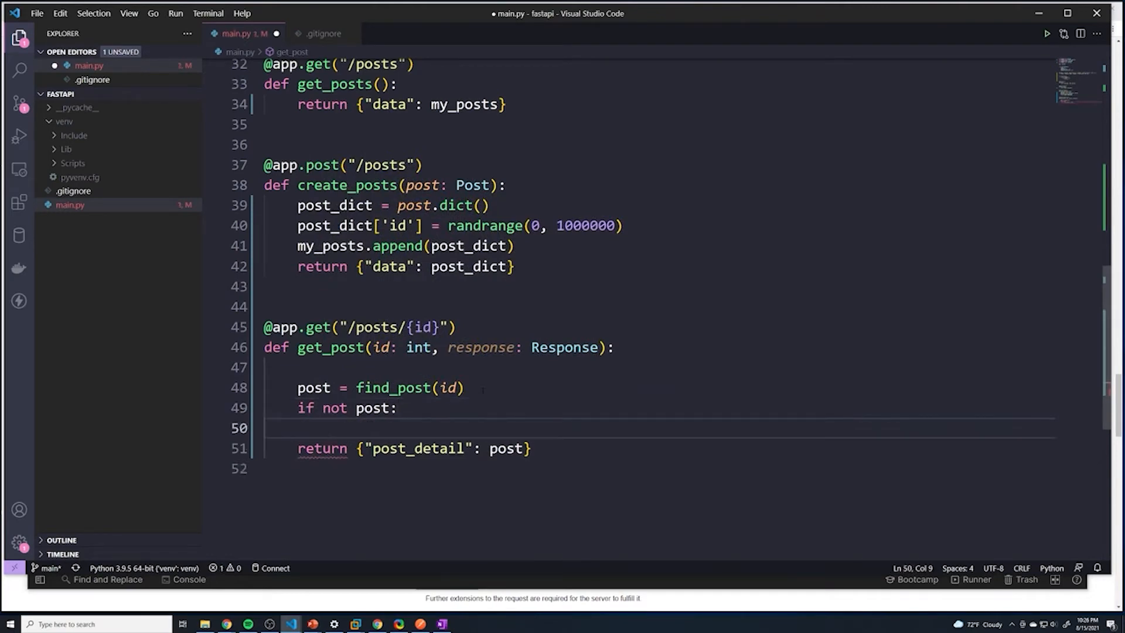
type("response.")
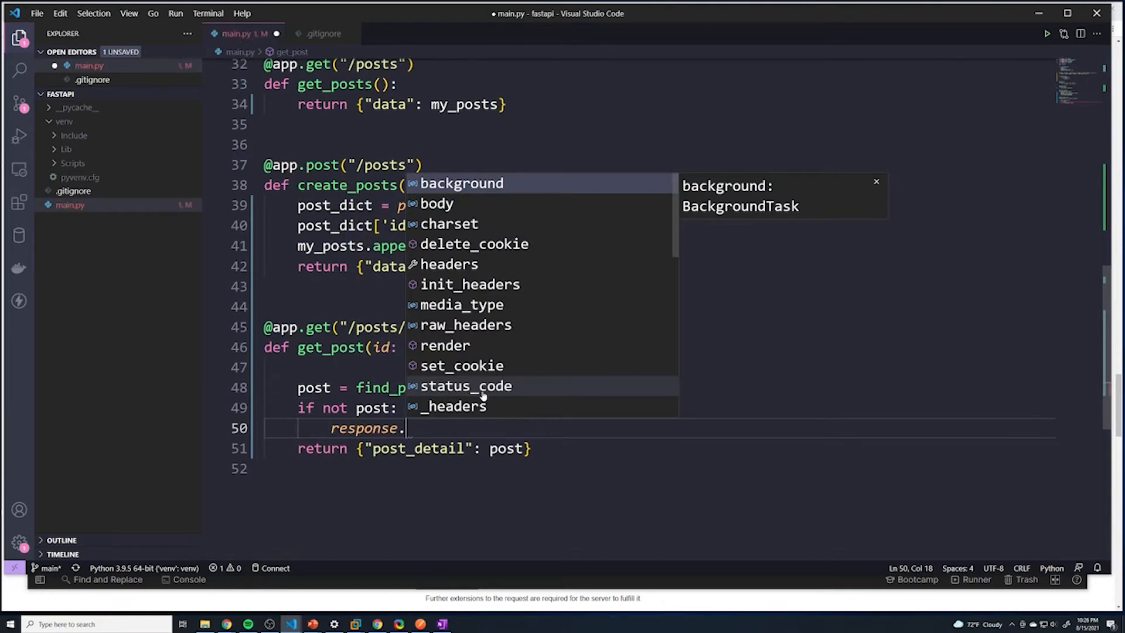
type("status_code")
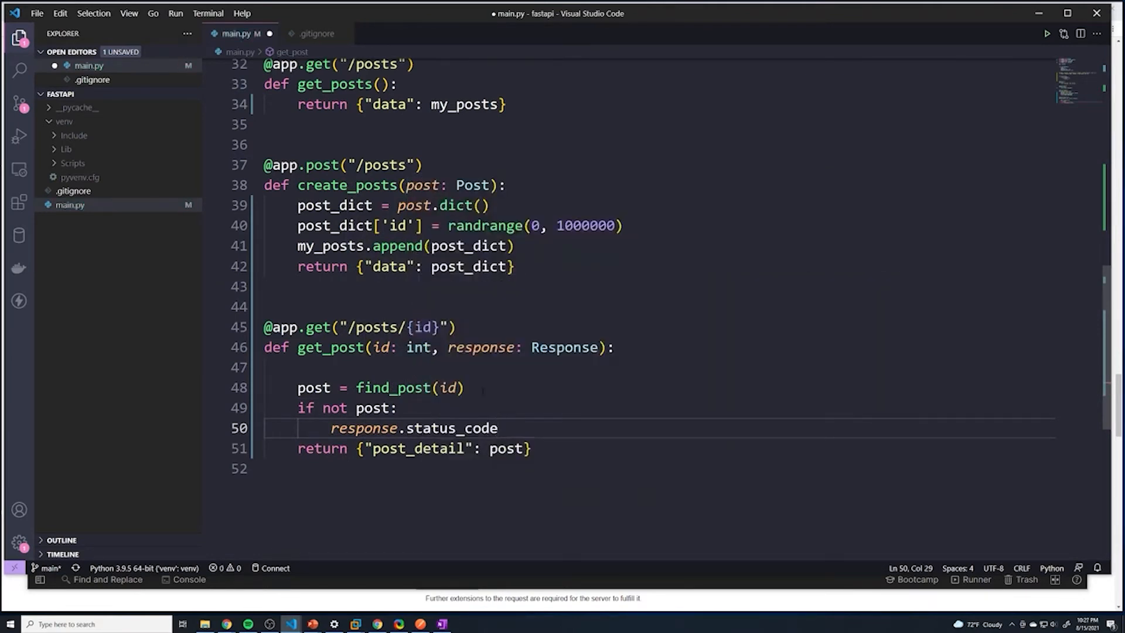
type("= 404")
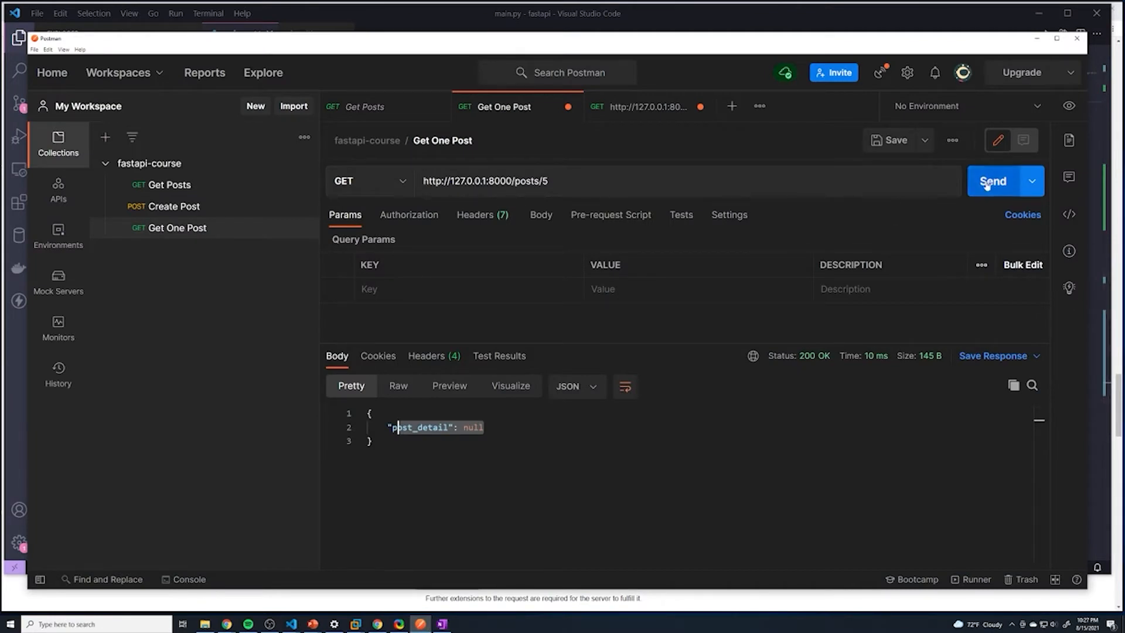
Send /posts/5 to get 404 Not Found, then /posts/1 to get its details with 200 OK
left_click(992, 180)
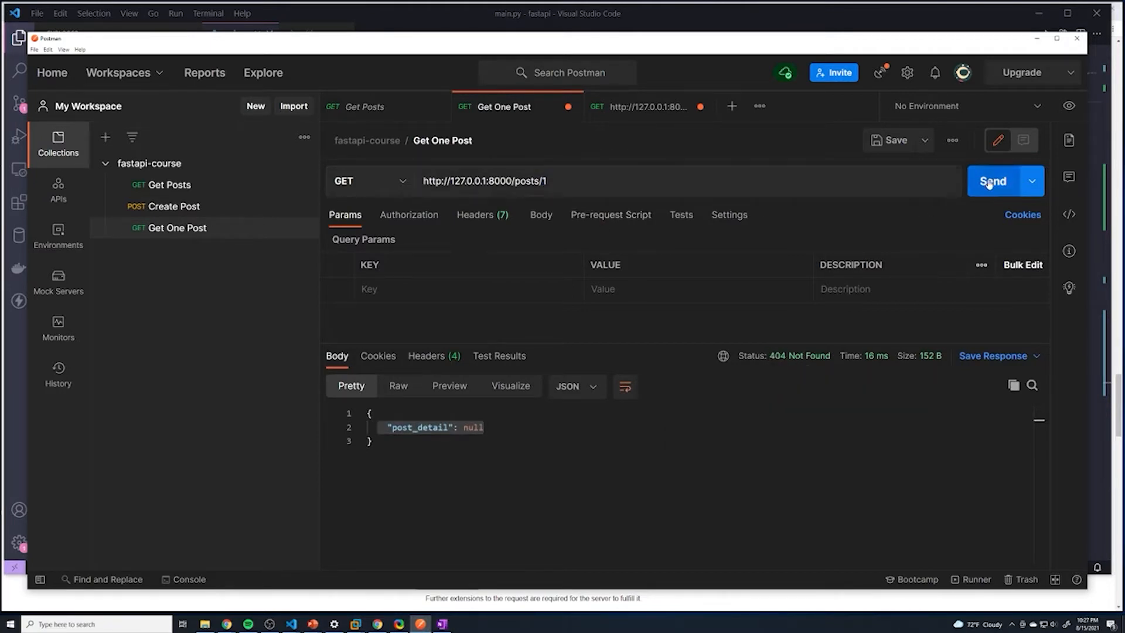
left_click(993, 180)
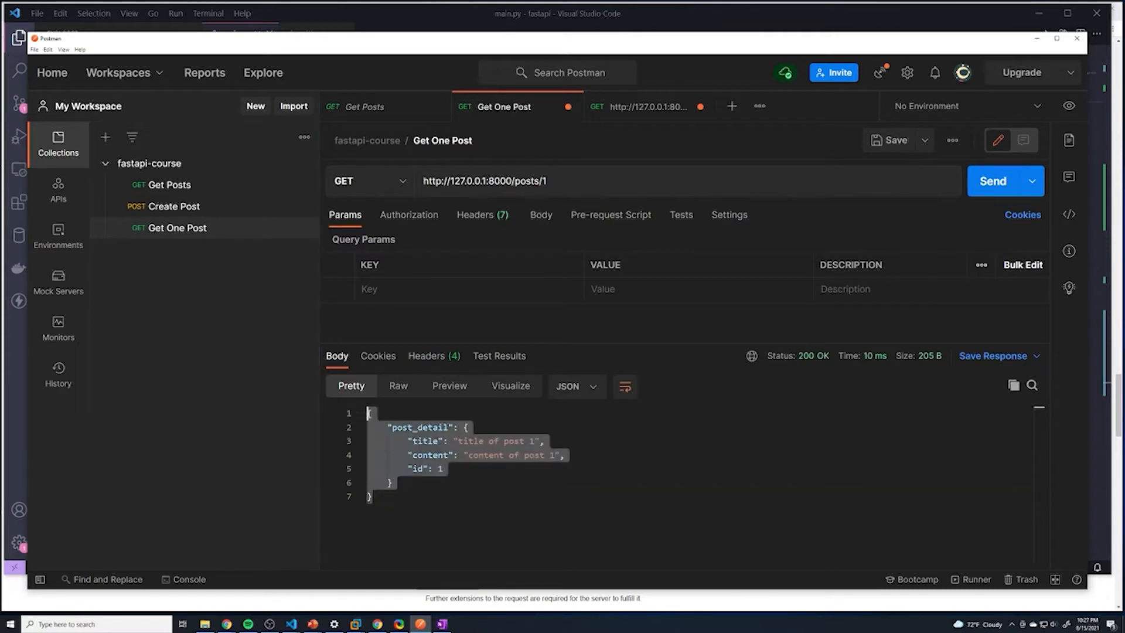
mouse_move(762, 362)
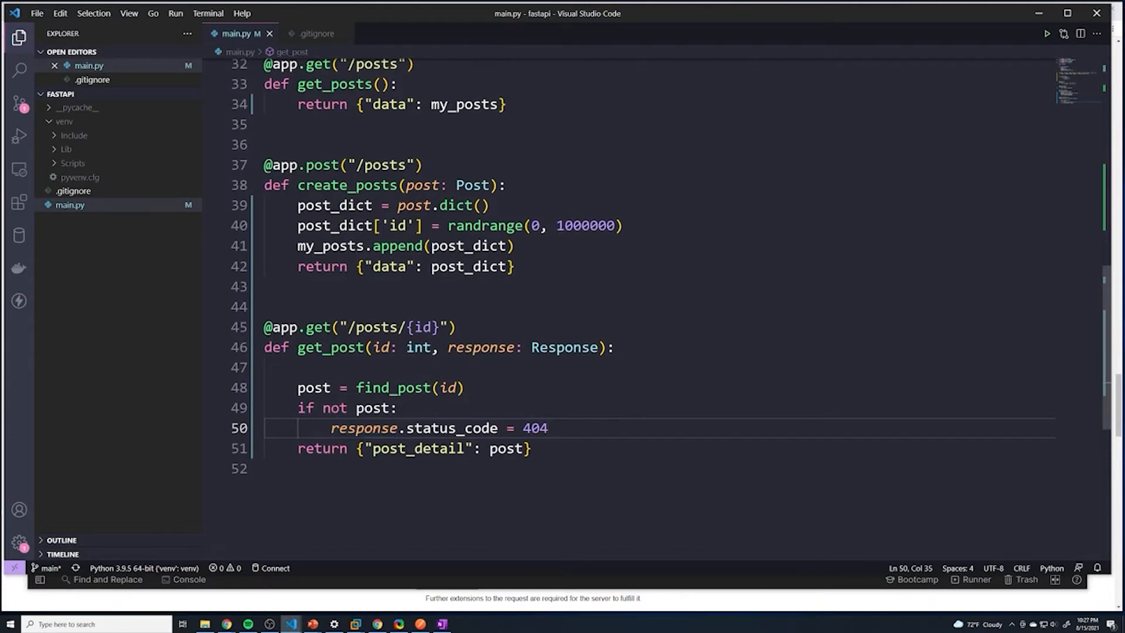
Import status from fastapi, replace 404 with status.HTTP_404_NOT_FOUND, and save
double_click(536, 428)
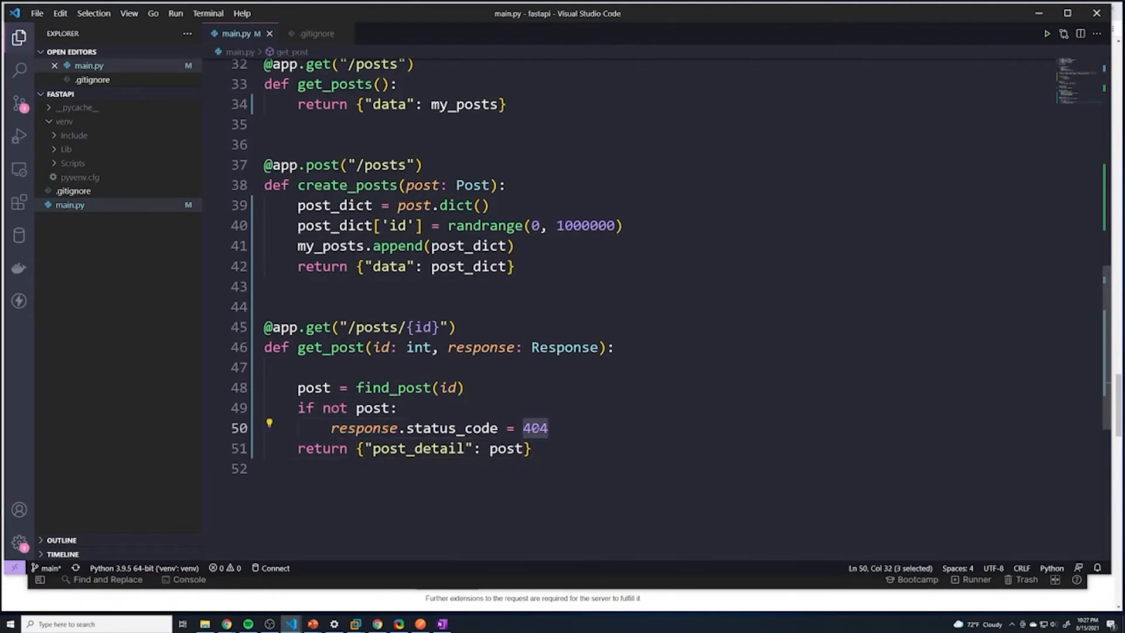
left_click(548, 427)
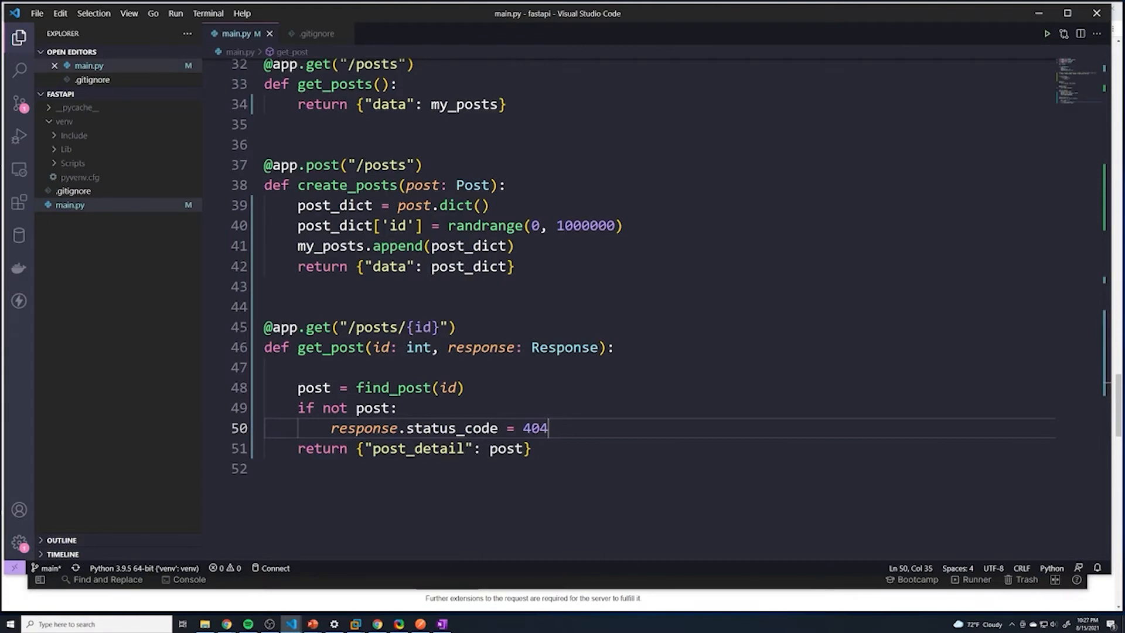
scroll("up", 3)
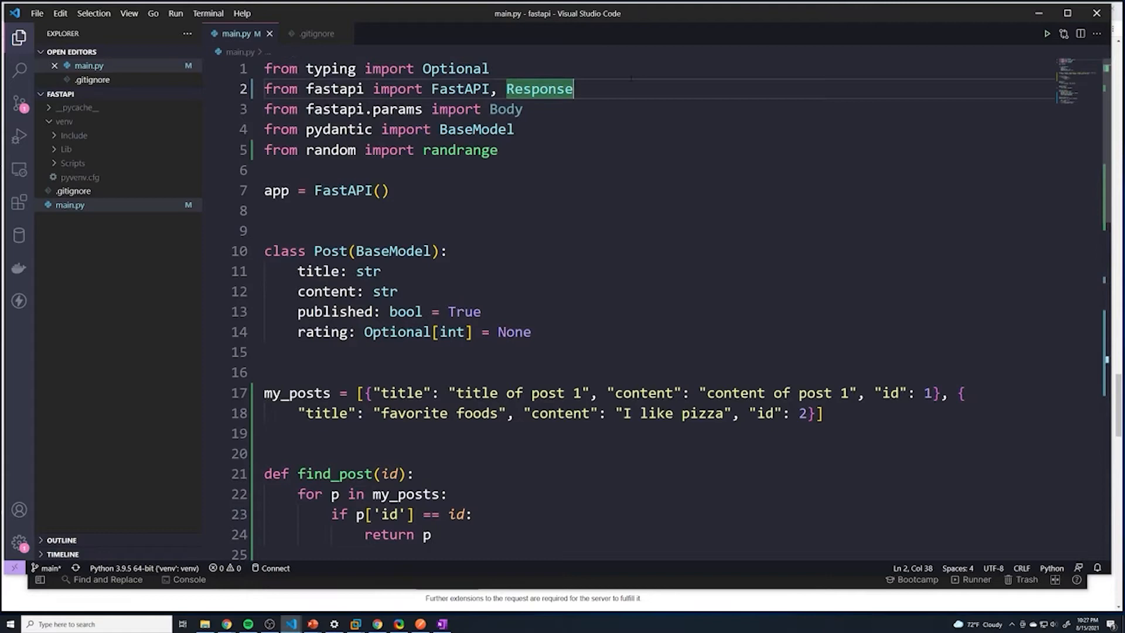
type(", stat")
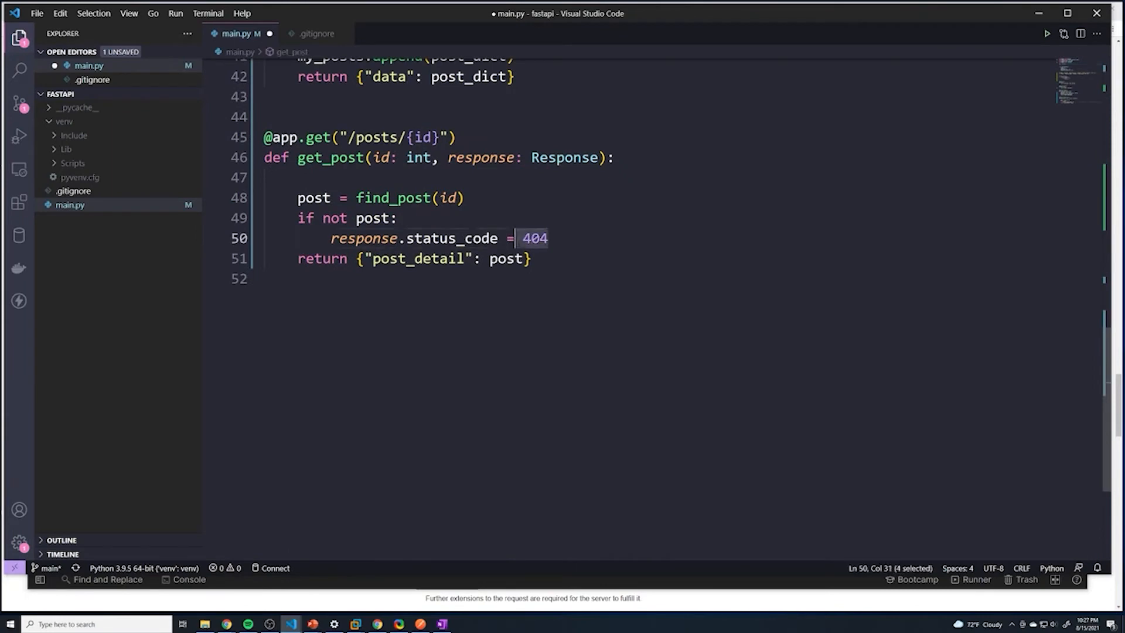
type("status.")
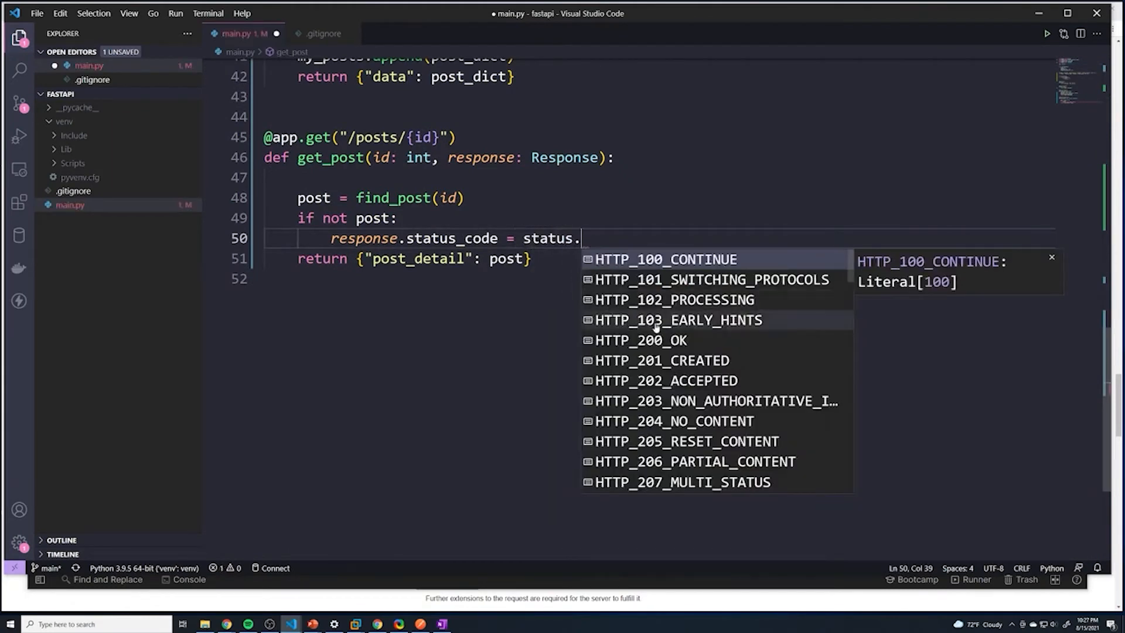
scroll("down", 3)
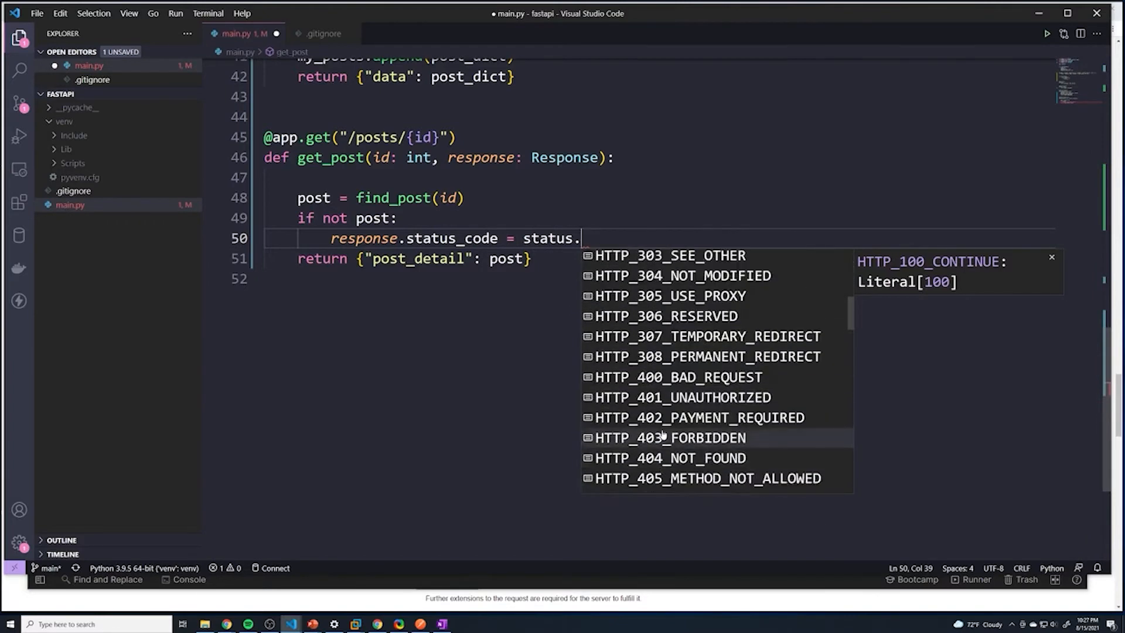
scroll("down", 3)
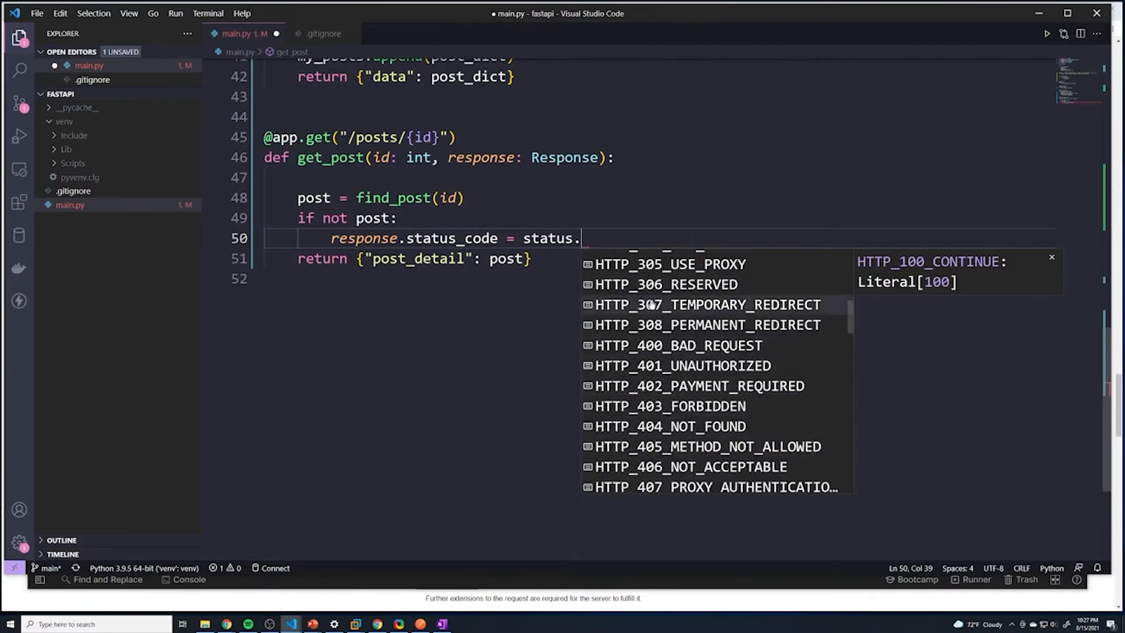
mouse_move(669, 427)
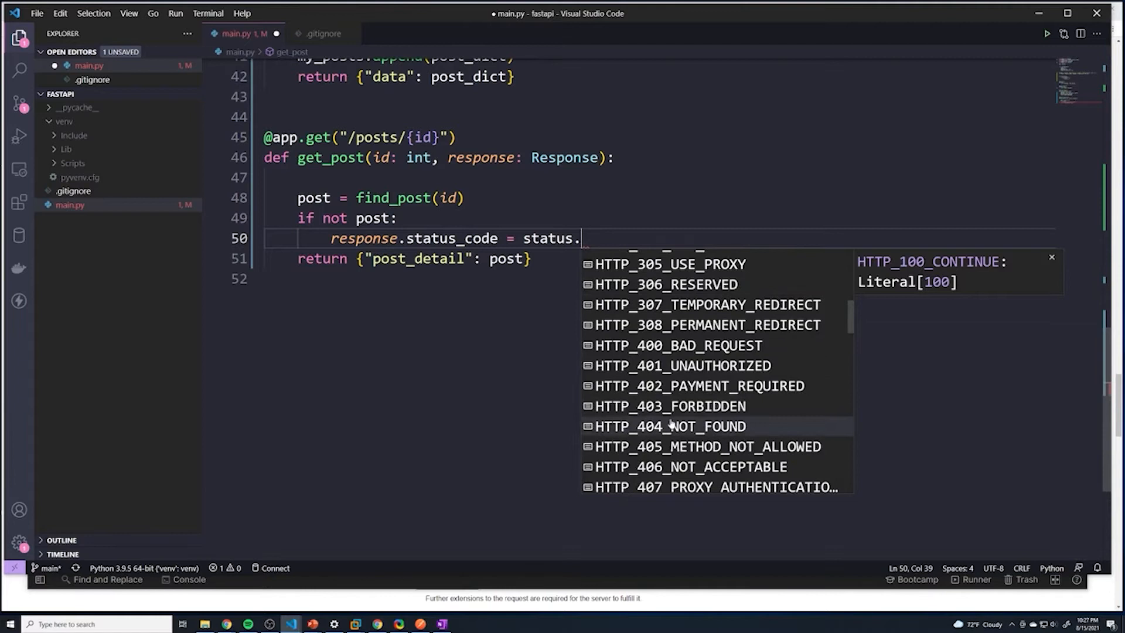
left_click(669, 426)
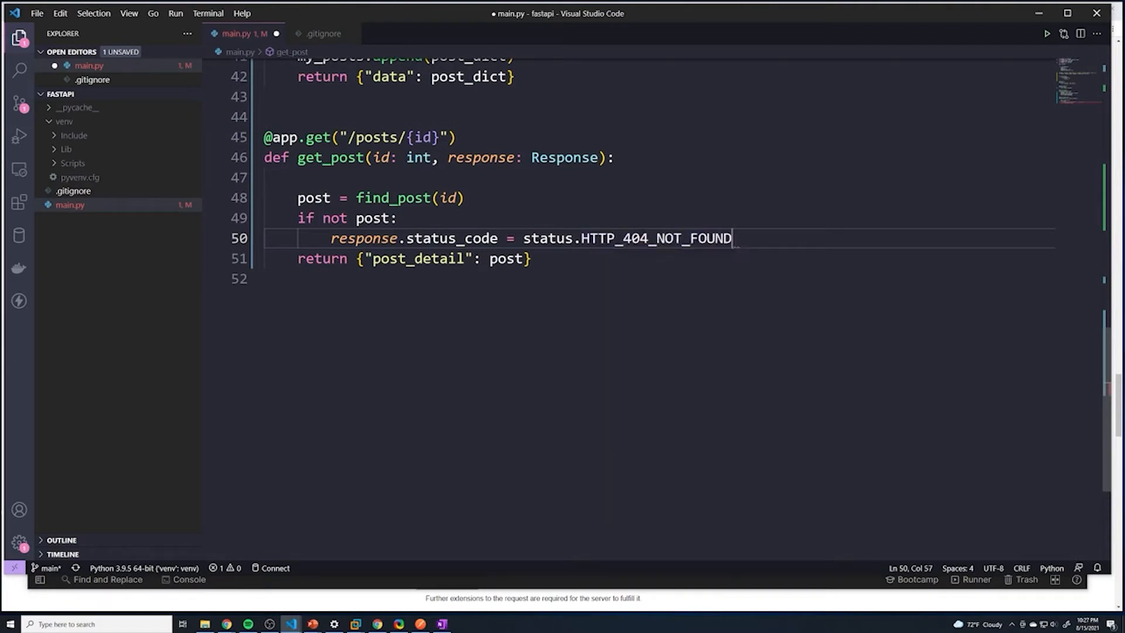
key("ctrl+s")
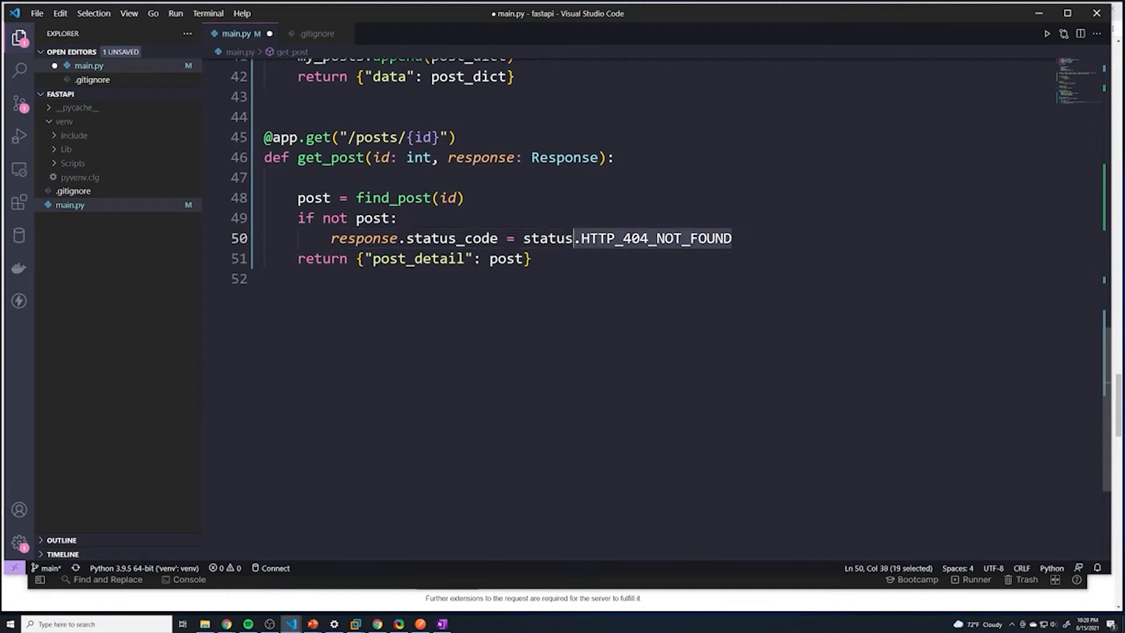
Resend /posts/5 in Postman to confirm it still returns 404 Not Found
double_click(656, 238)
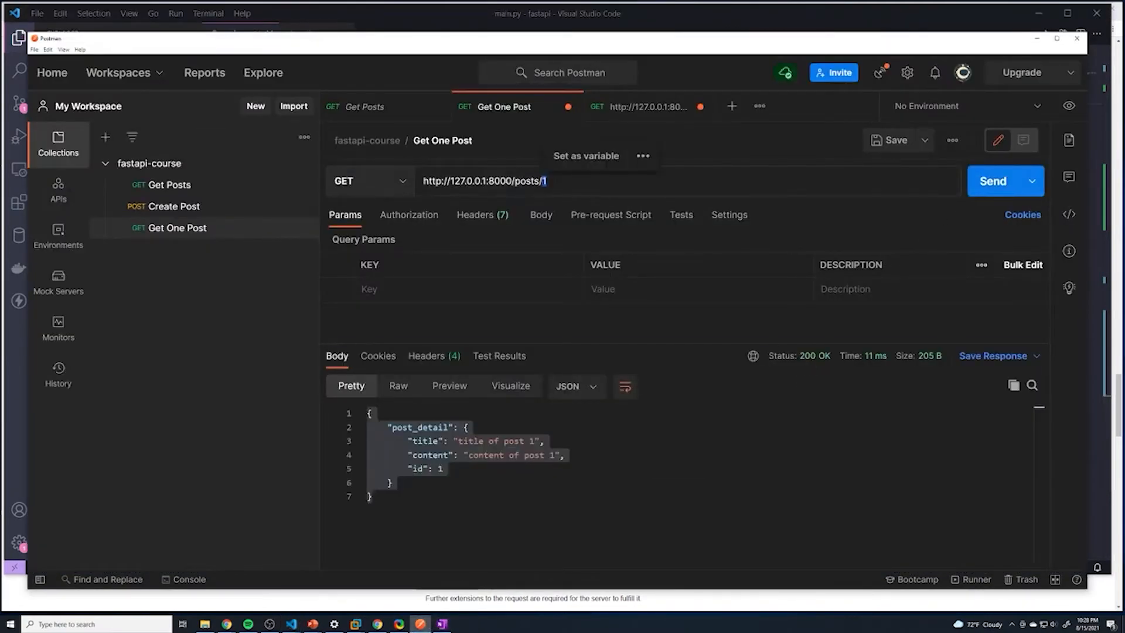
left_click(992, 180)
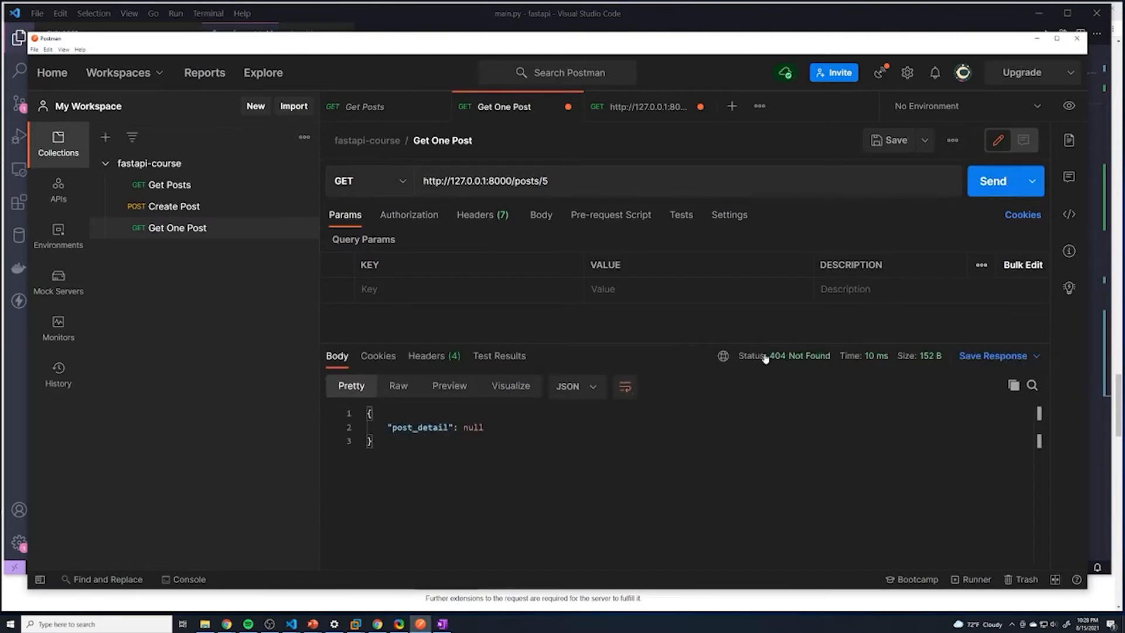
left_click(290, 623)
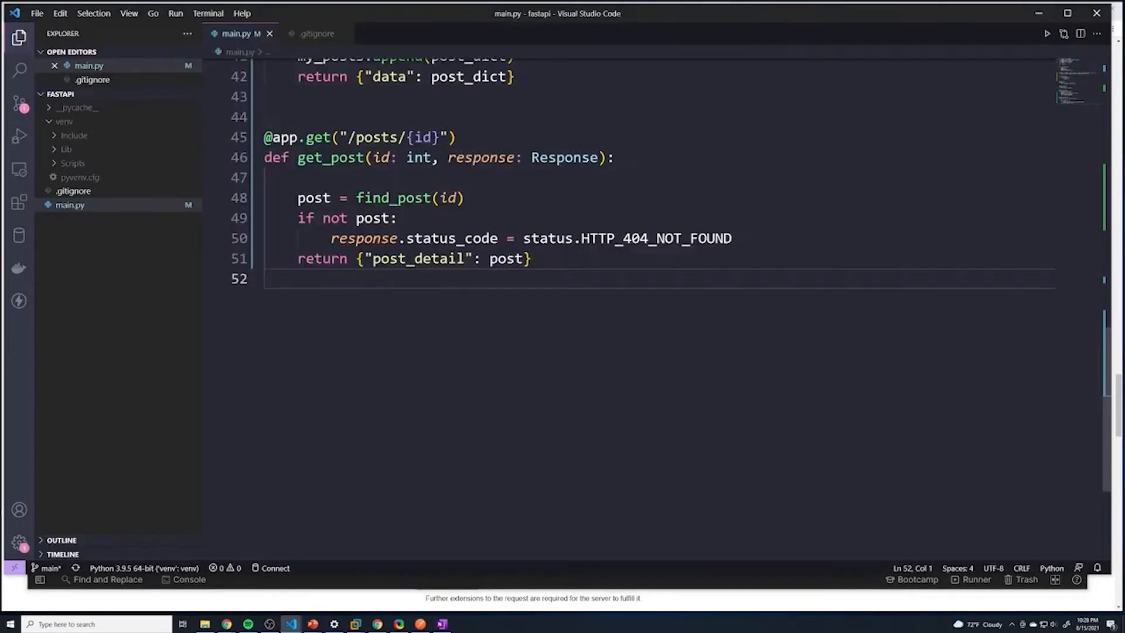
Under the 404 line, start a return dict with a 'message' key and an f-string
key("Alt+Tab")
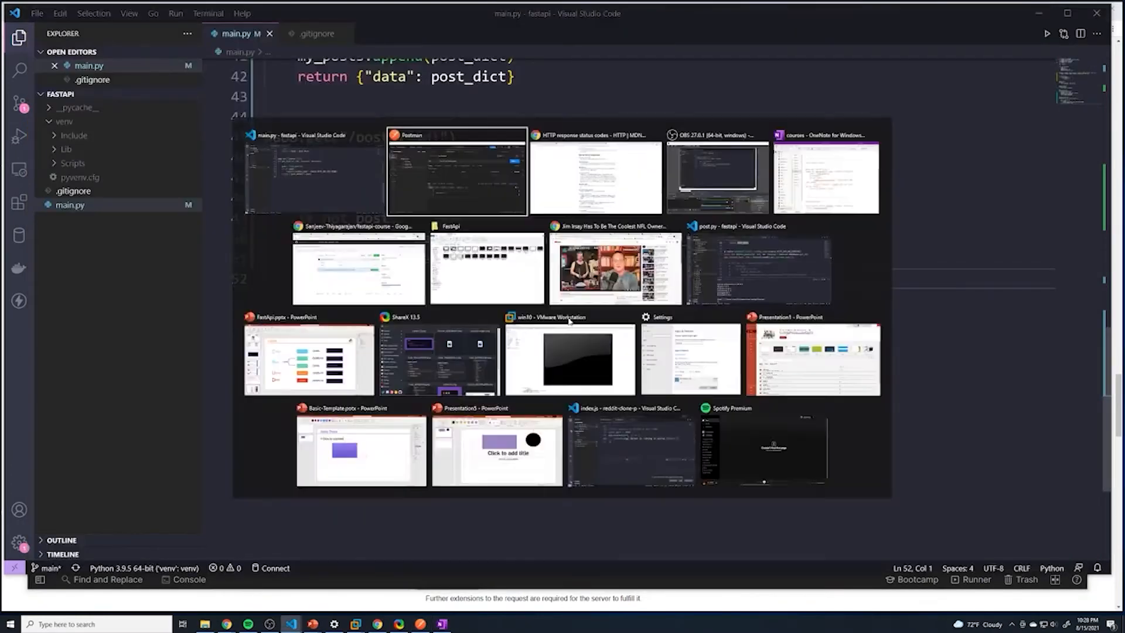
left_click(456, 172)
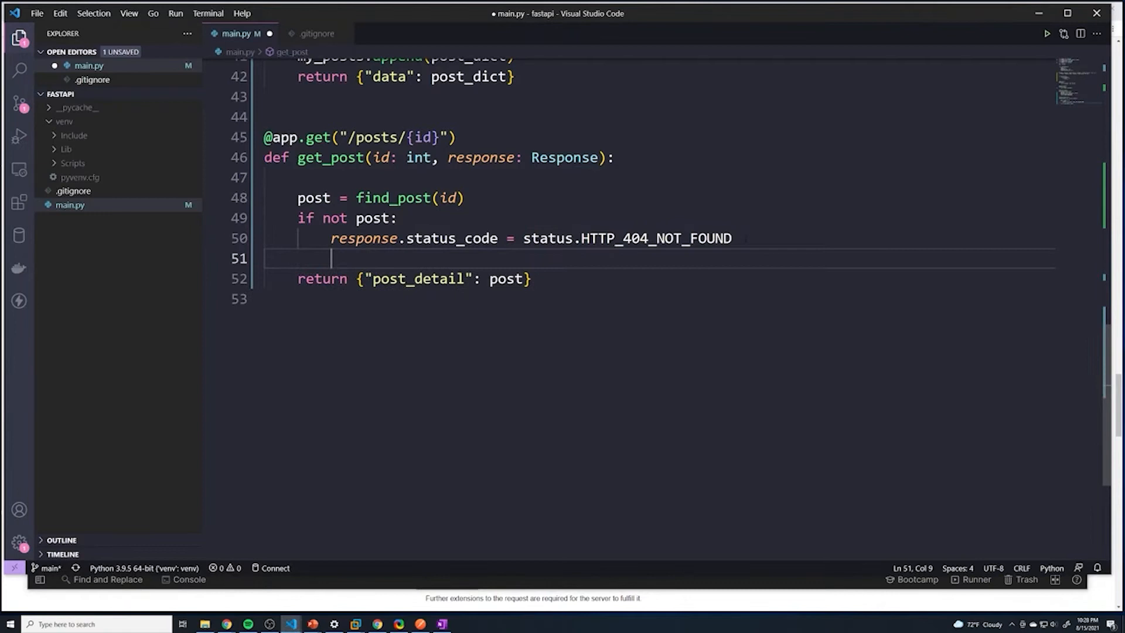
type("return")
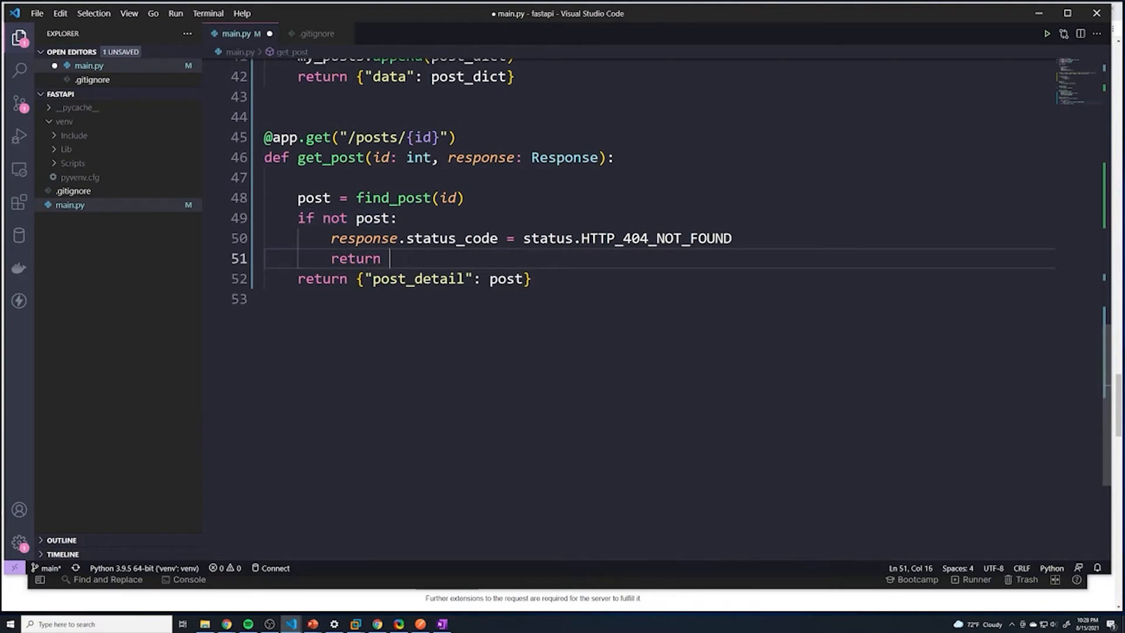
type("{}")
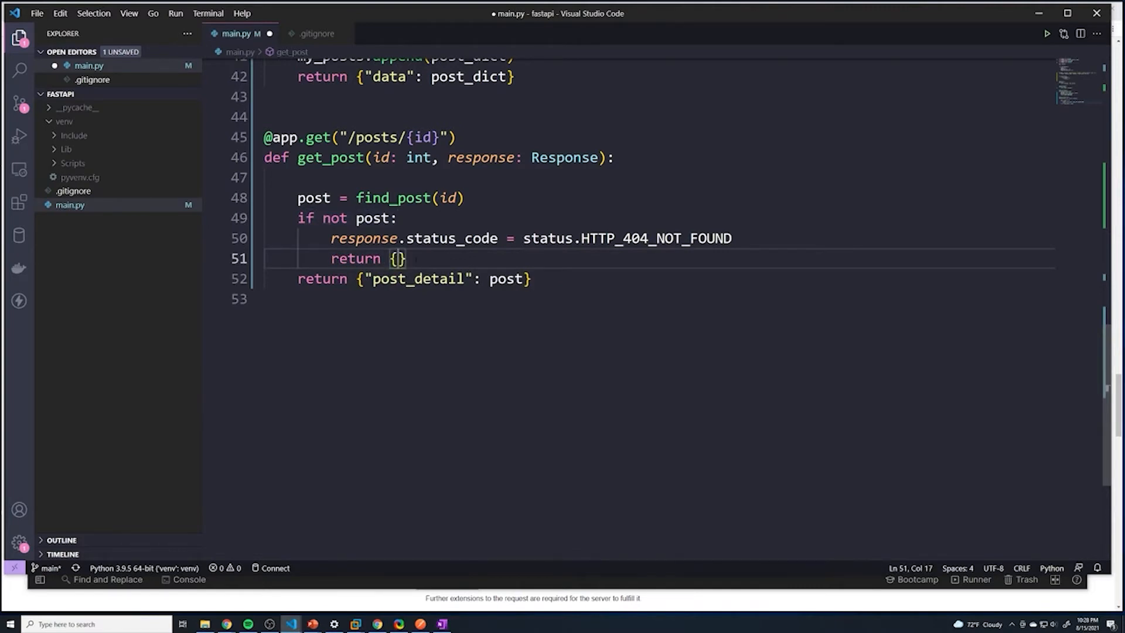
type("'detail'")
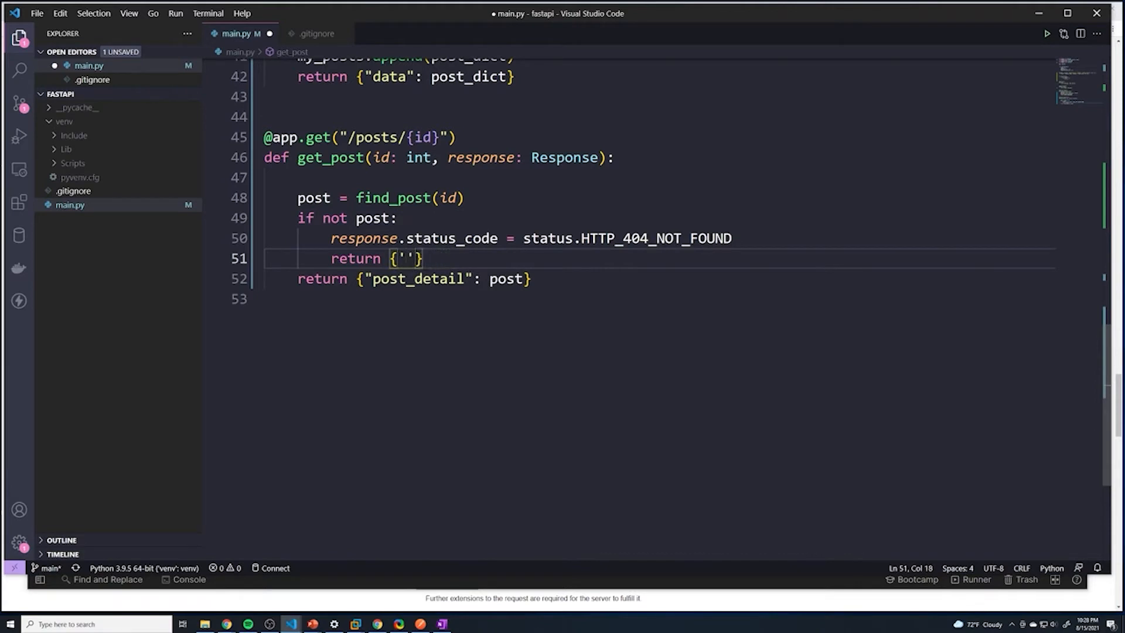
type("message':")
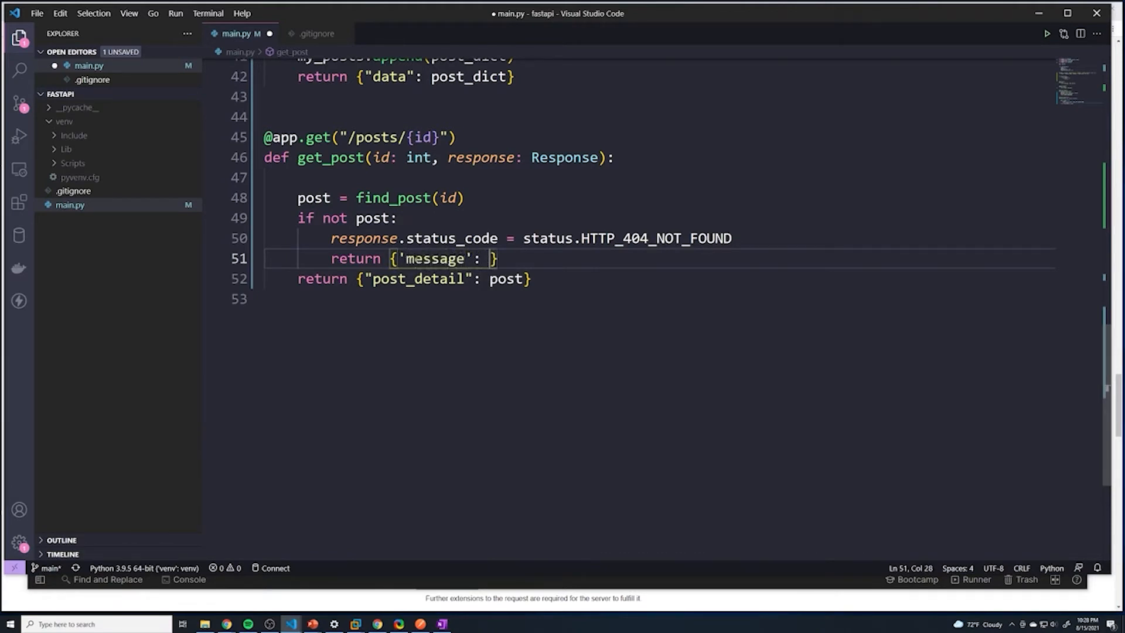
type("f\"\"")
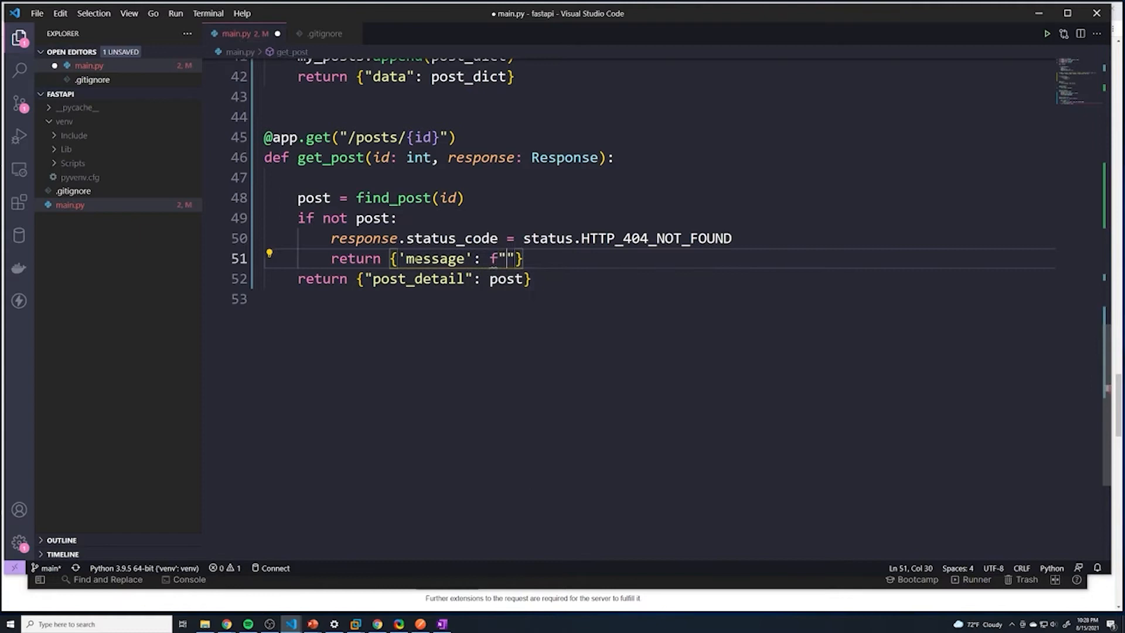
Complete the message as f"post with id: {id} was not found"
type("post wi")
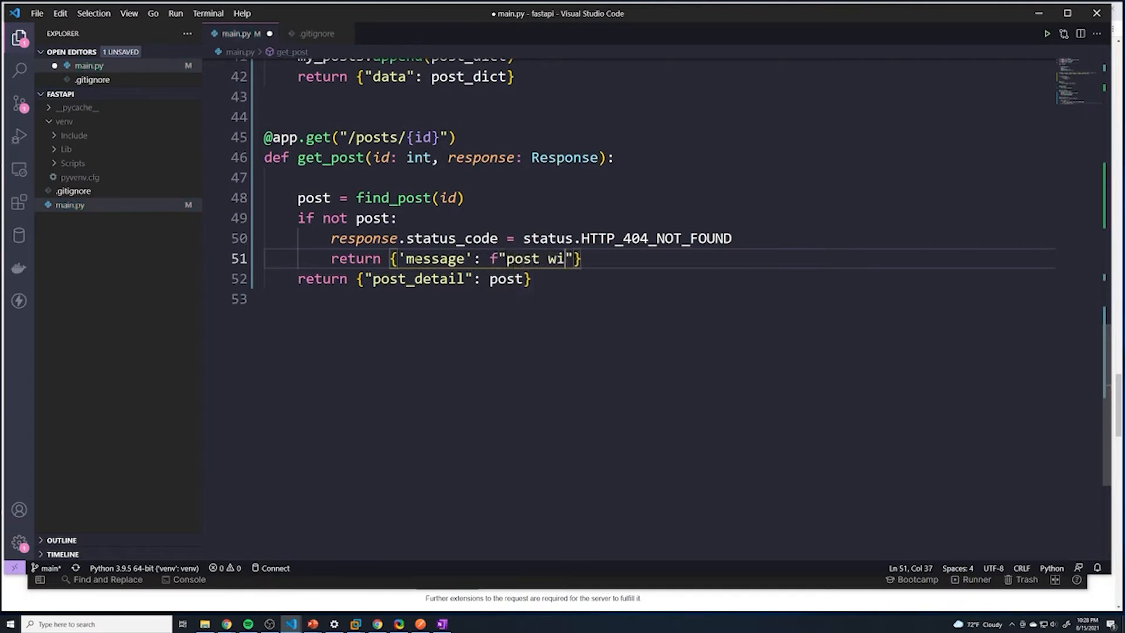
type("th id: {")
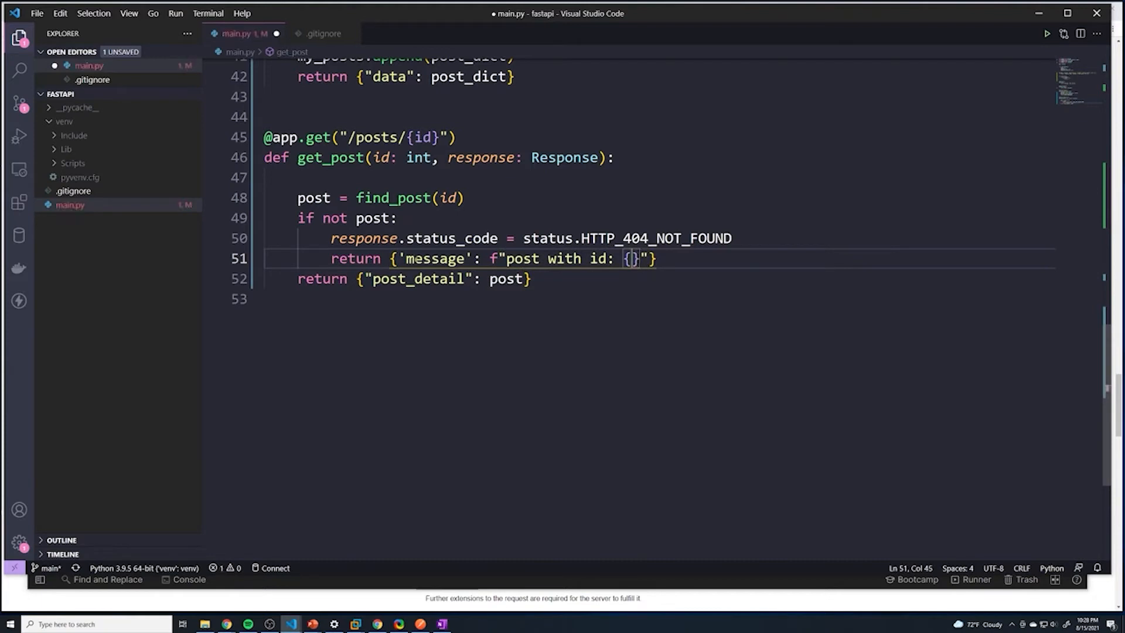
type("id")
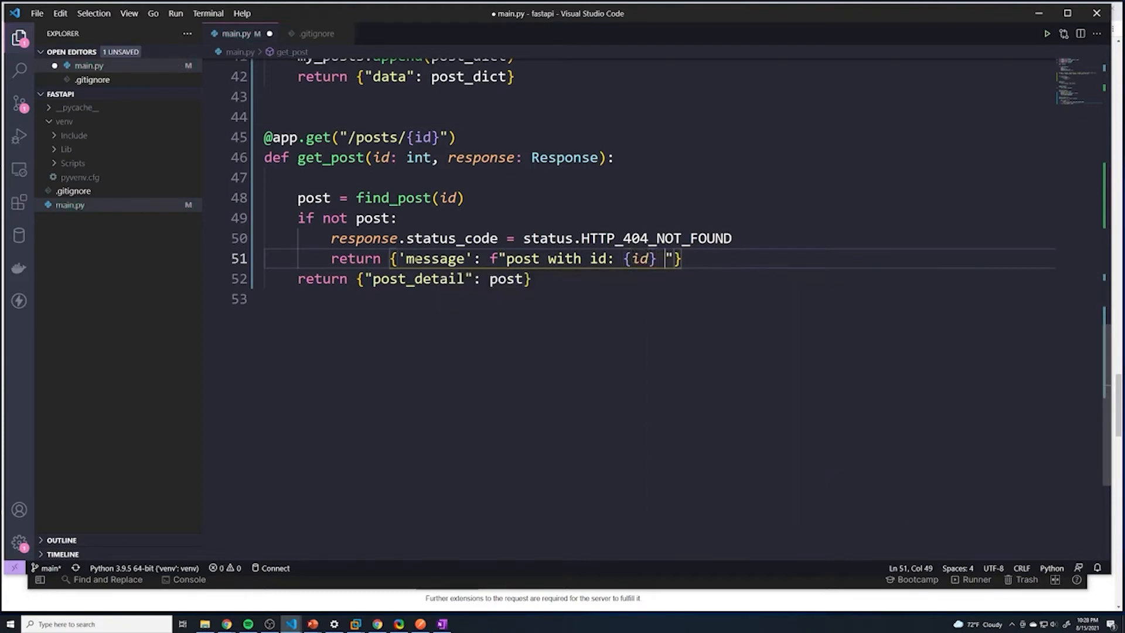
type("d")
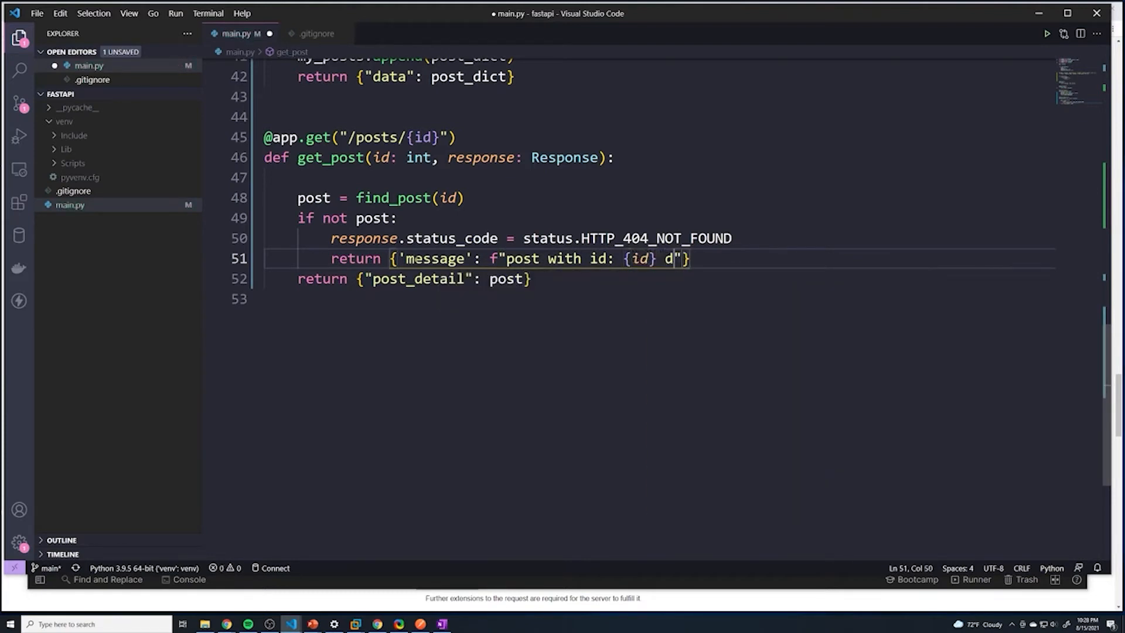
type("was not found")
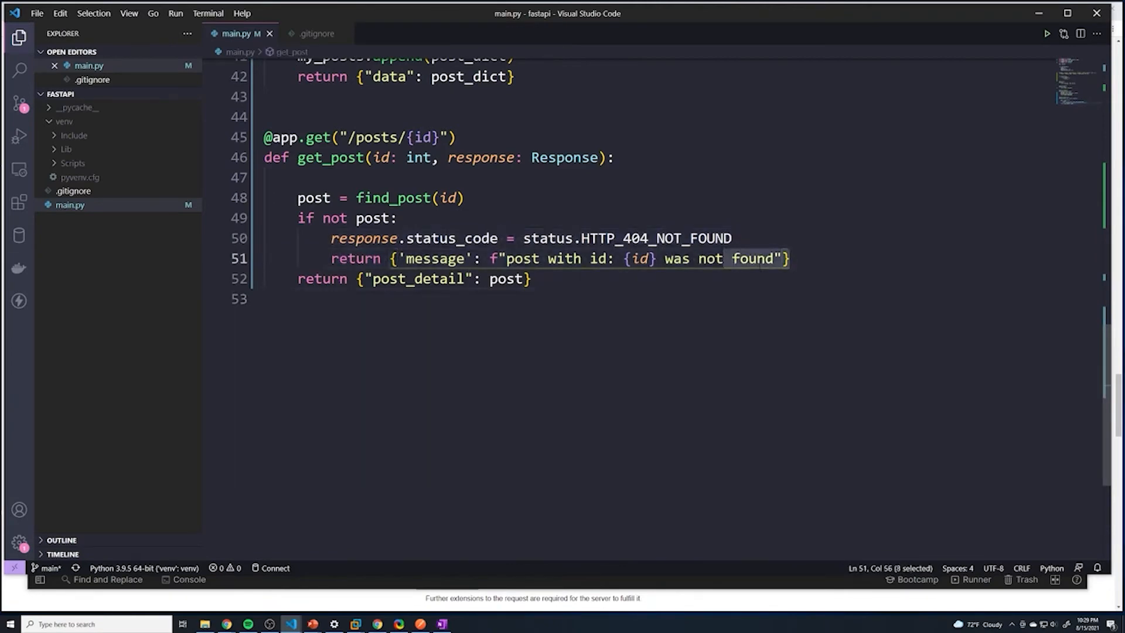
Import HTTPException from fastapi and comment out the old status code and return lines
scroll("up", 3)
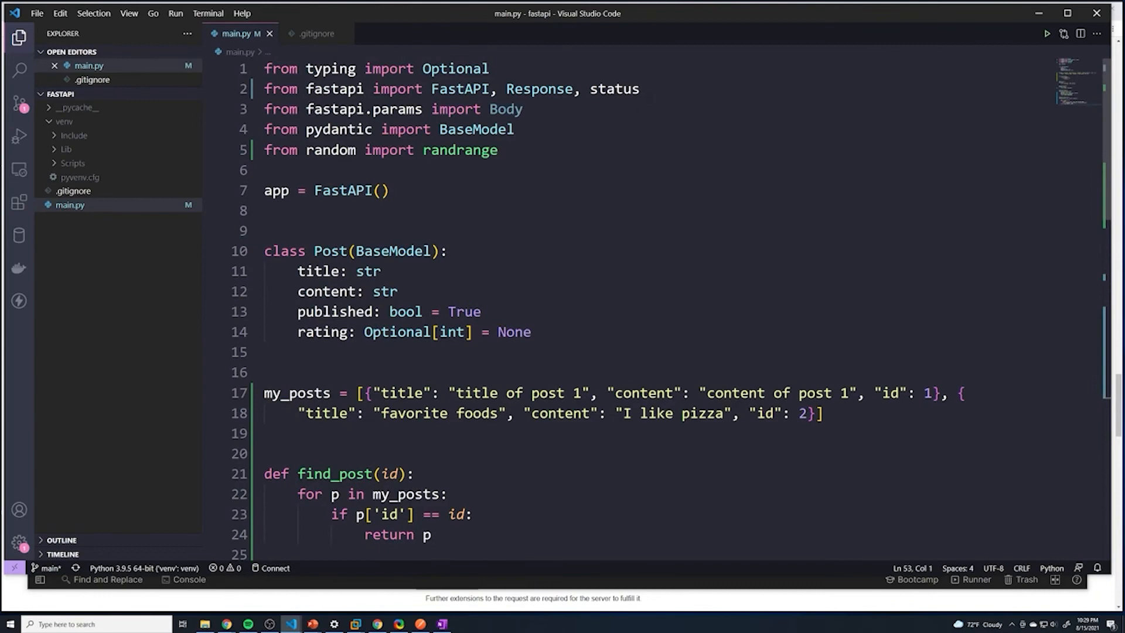
type(",")
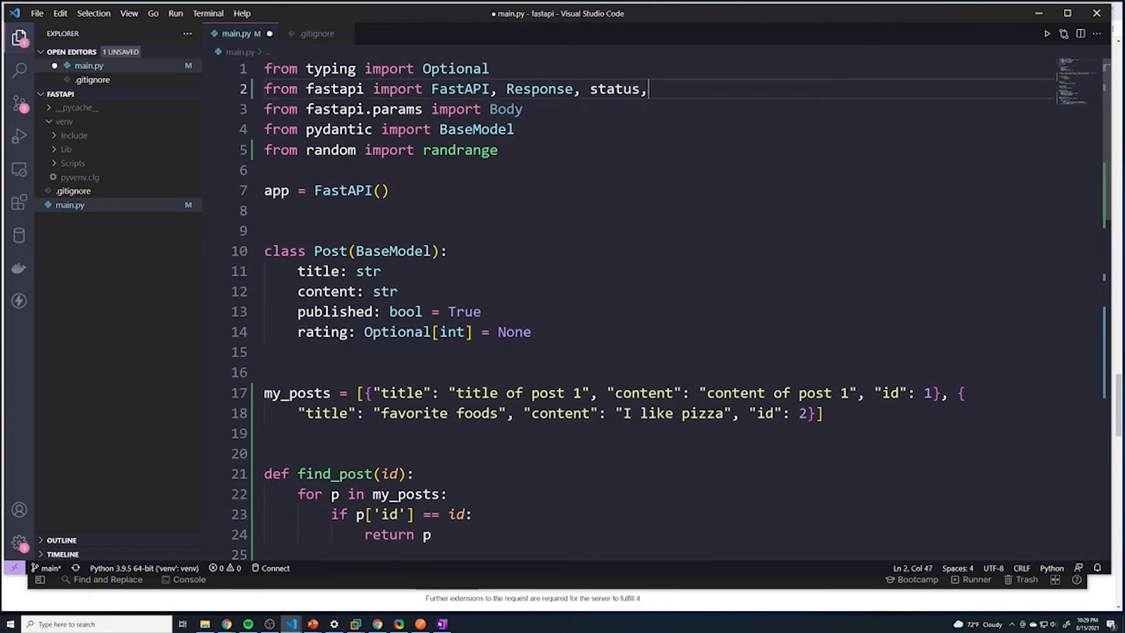
type("HTTPException")
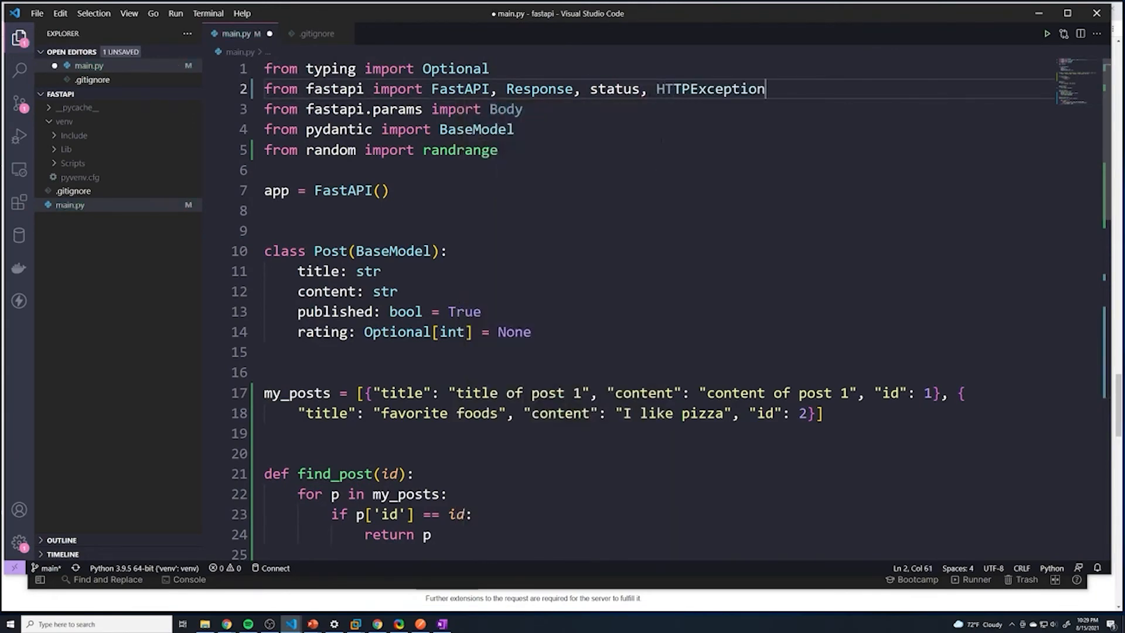
scroll("down", 3)
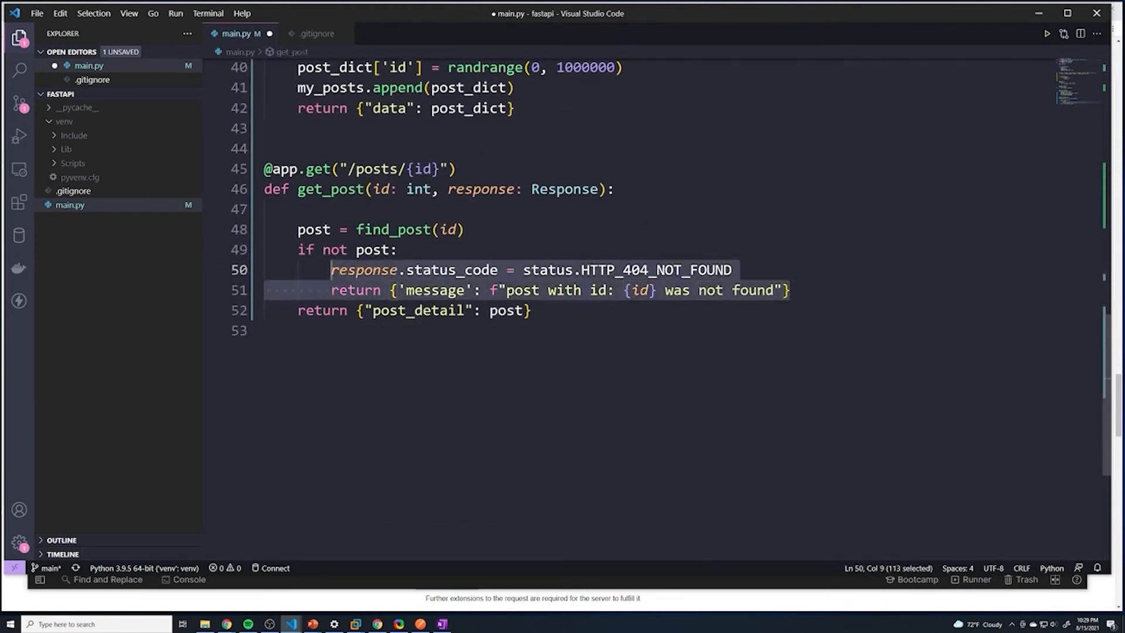
key("ctrl+/")
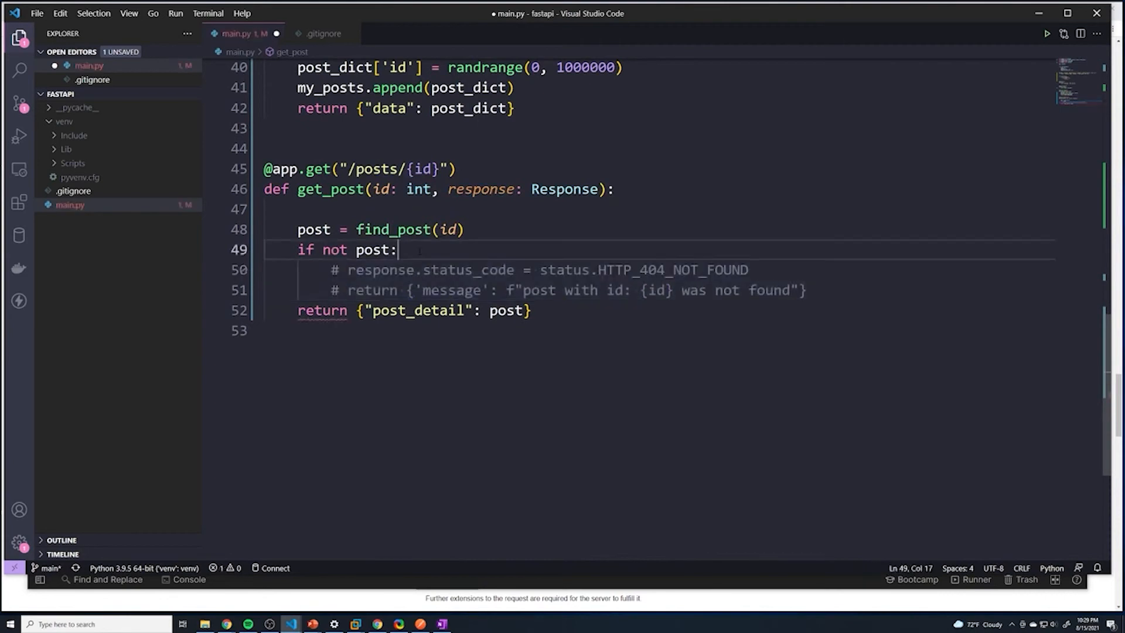
key("enter")
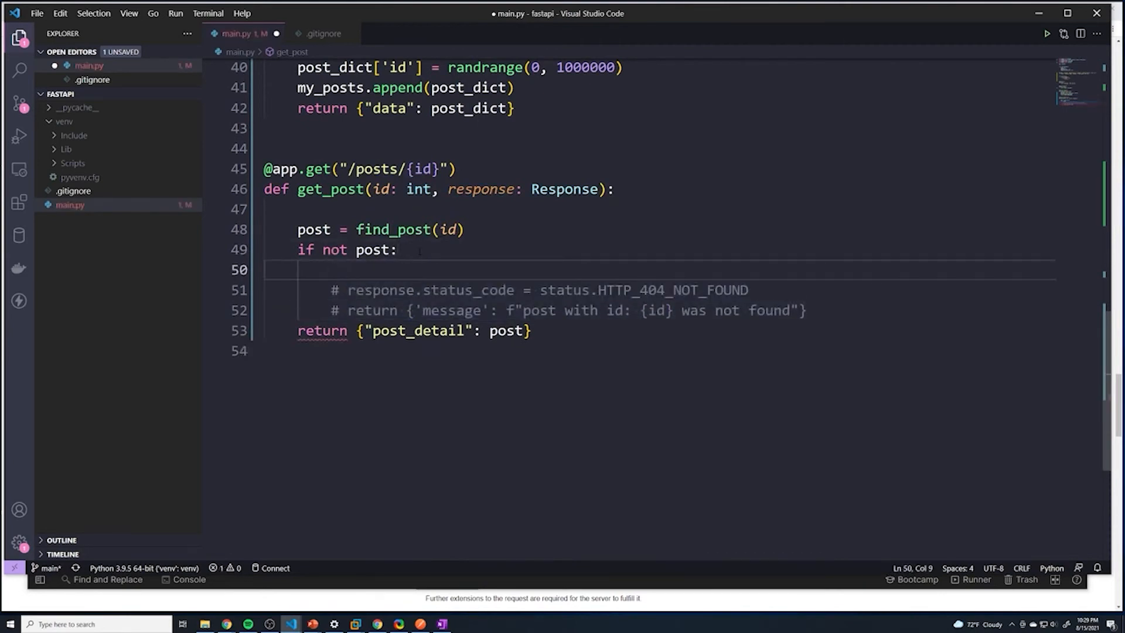
Raise HTTPException with status_code=status.HTTP_404_NOT_FOUND and the not-found detail
type("raise")
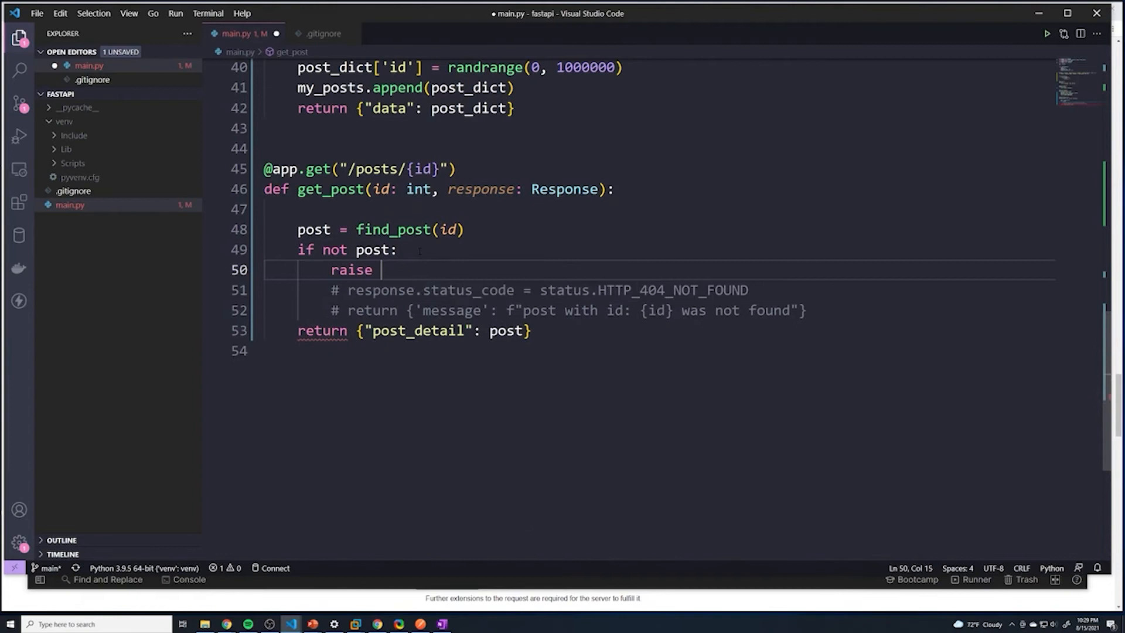
type("HTTPException")
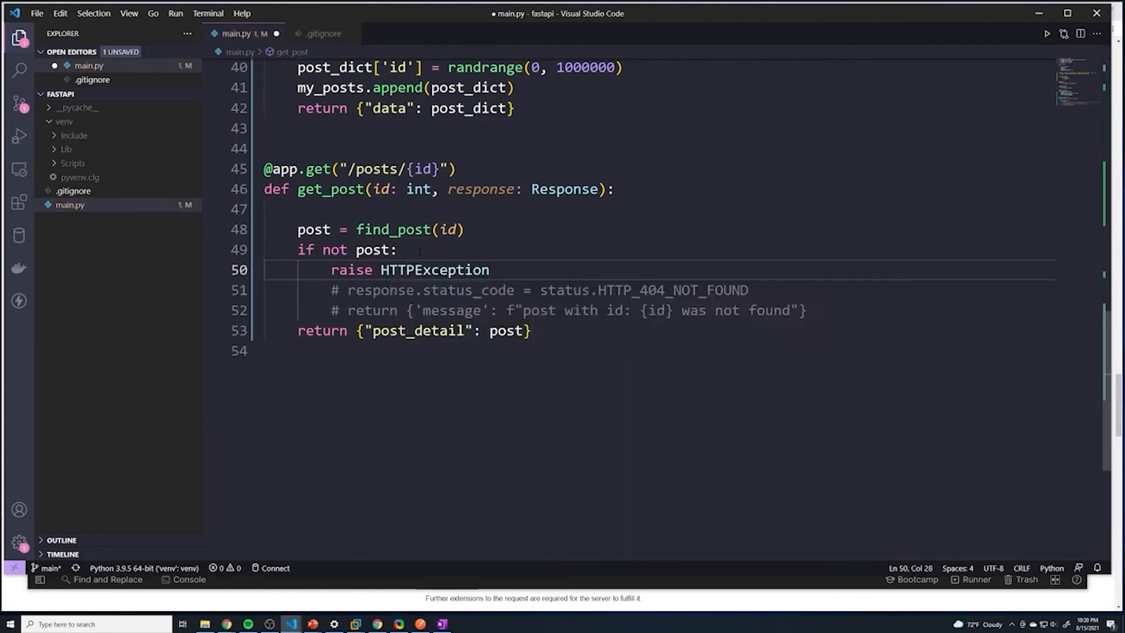
type("()")
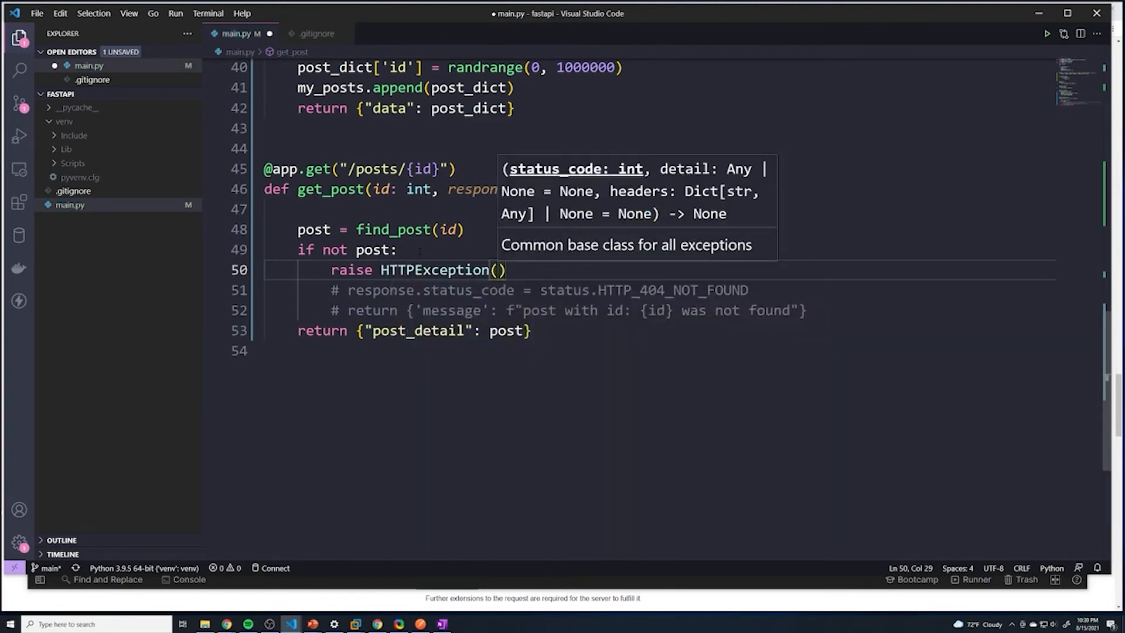
type("status_code=")
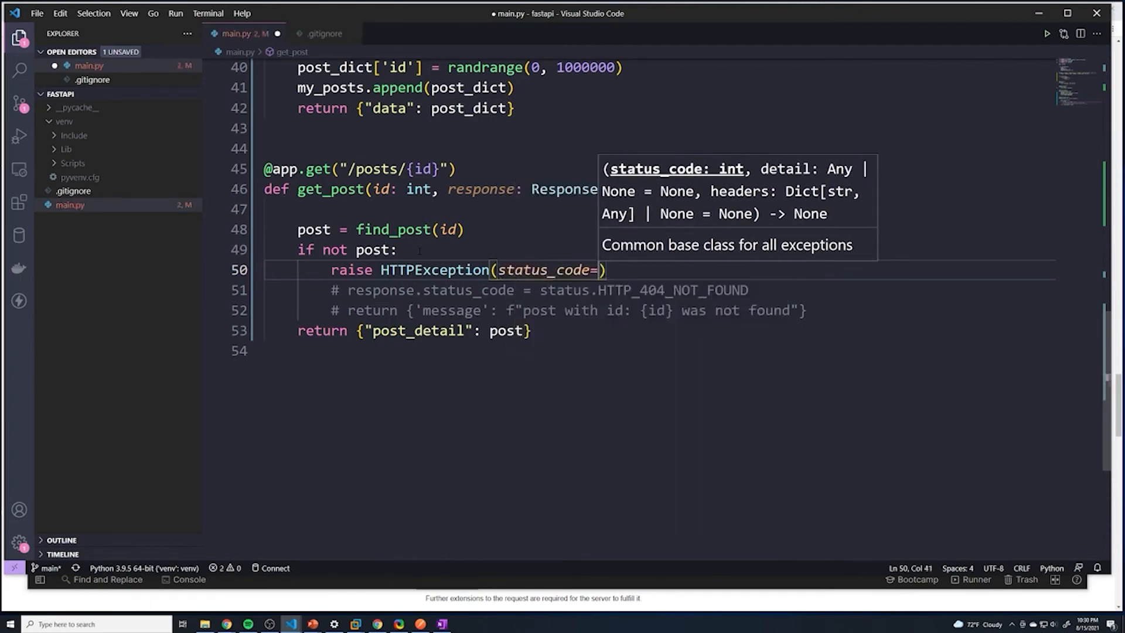
type("status.HTTP_404_NOT_FOUND")
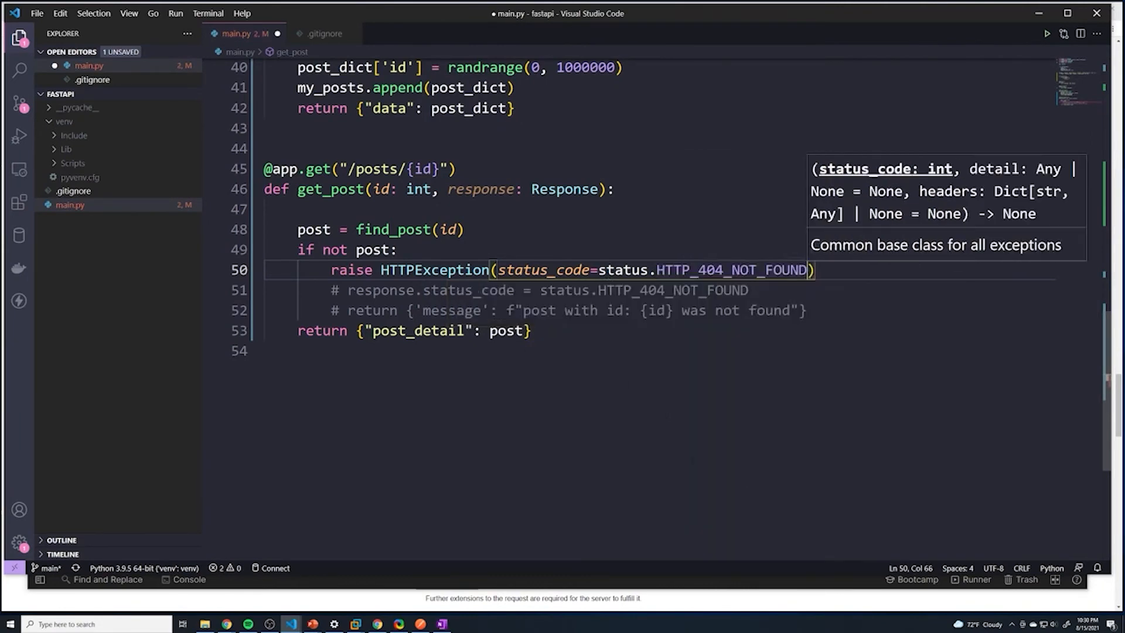
type(", d")
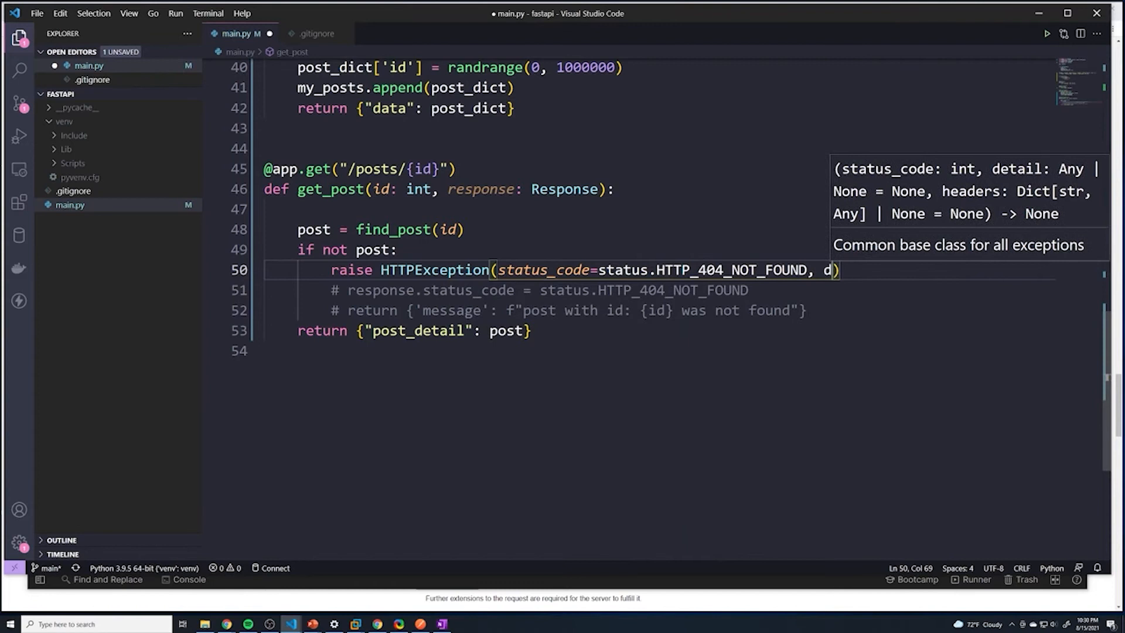
type("etail=f\"post with id: {id} was not found\")")
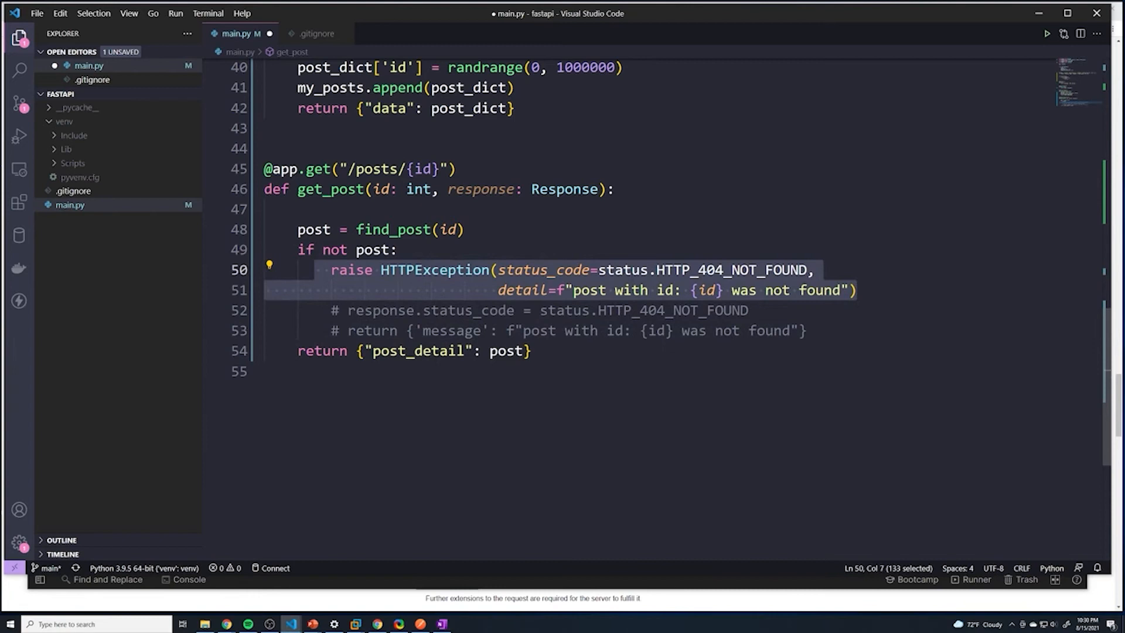
Delete the response: Response parameter and commented-out lines, then save main.py
left_click(531, 350)
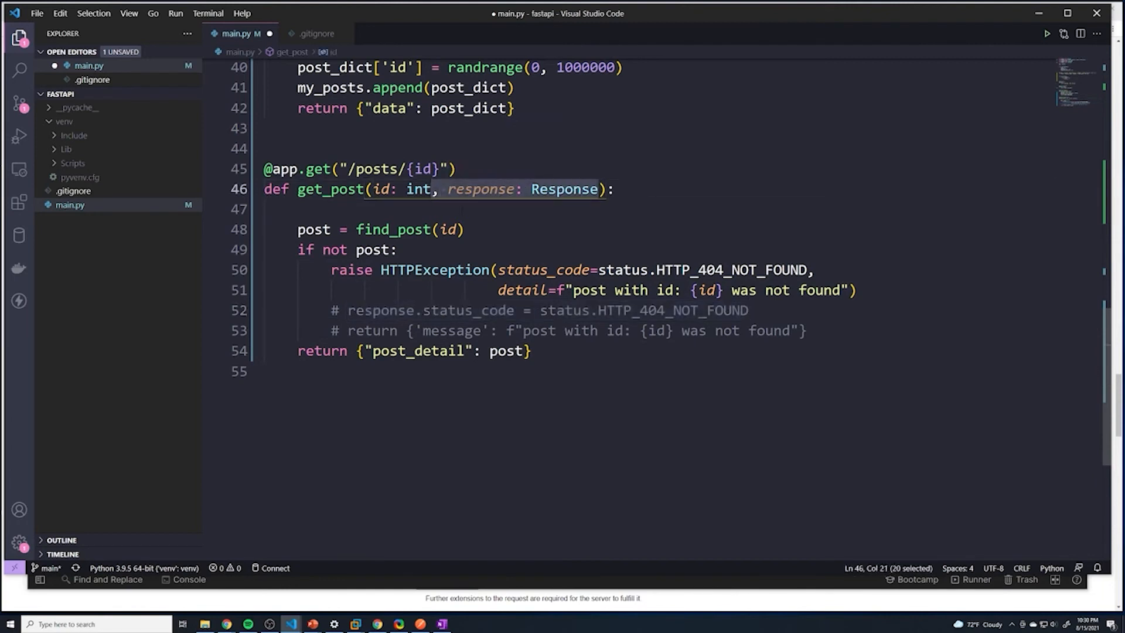
left_click(331, 309)
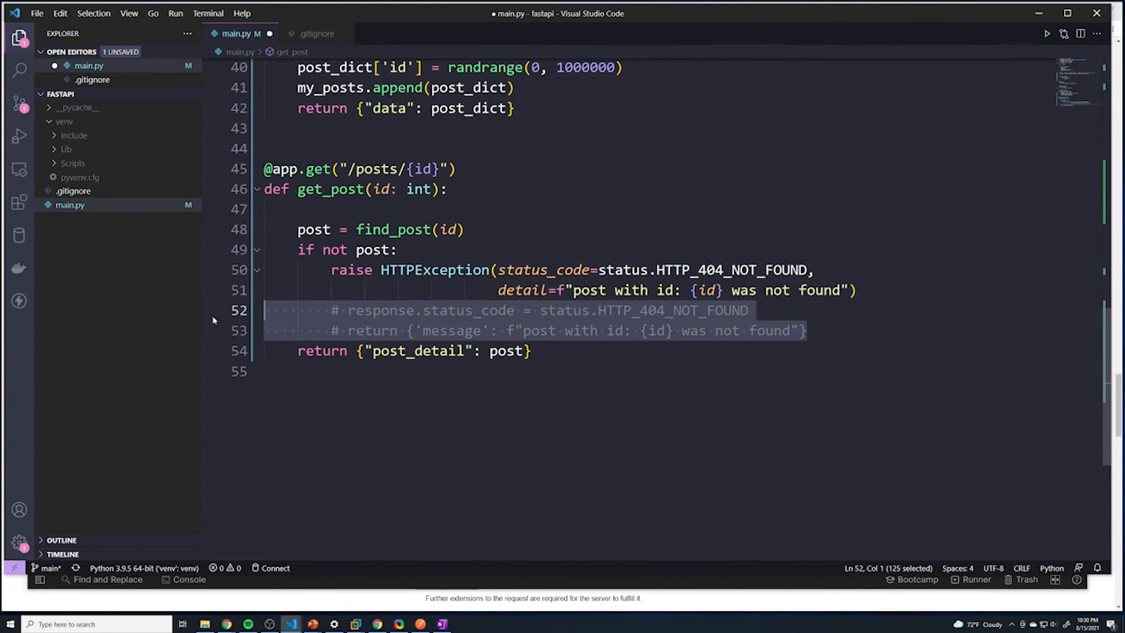
key("Delete")
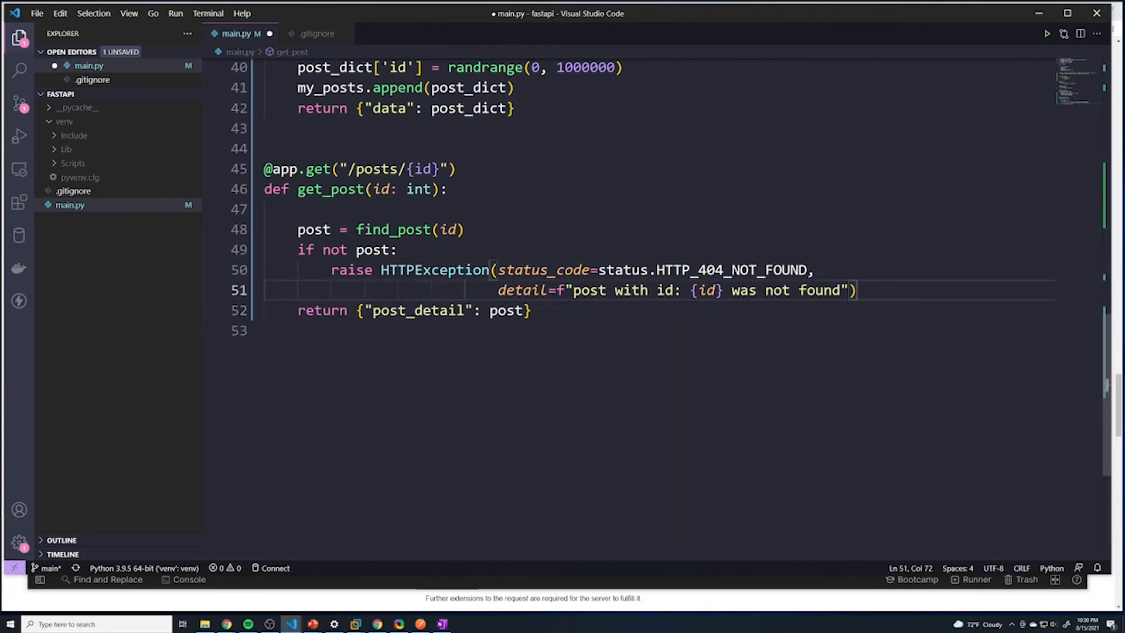
mouse_move(433, 269)
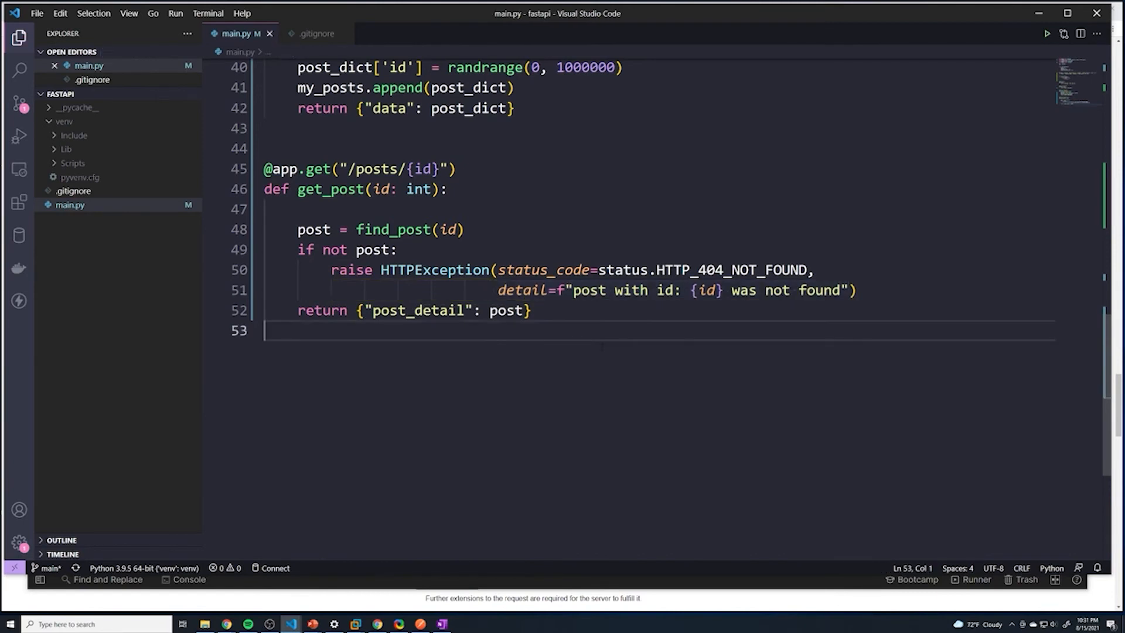
left_click(398, 622)
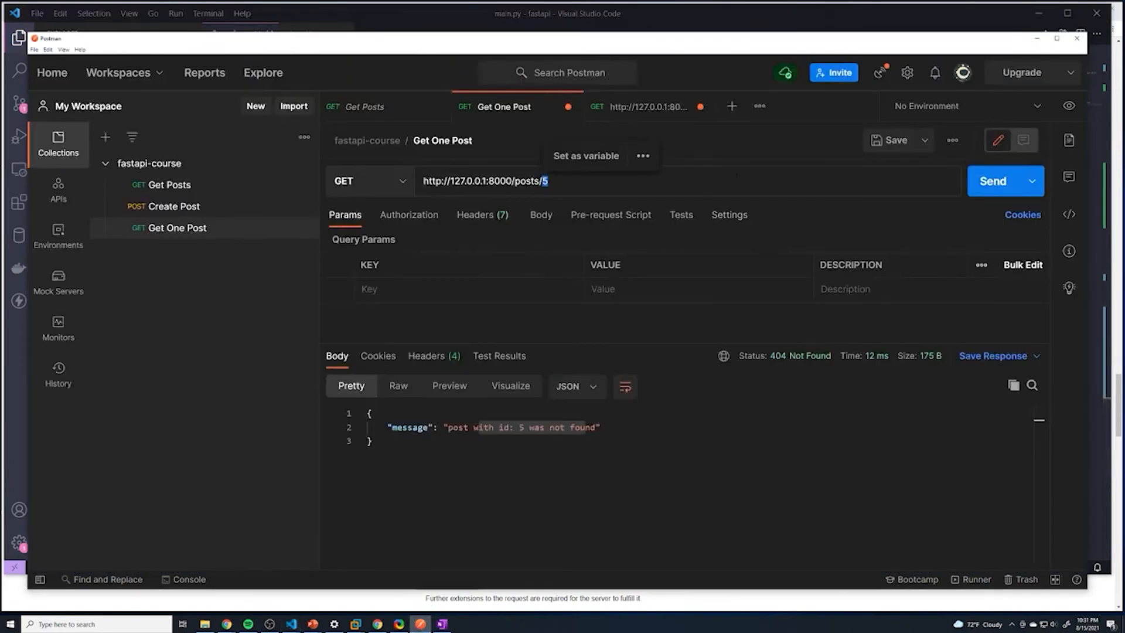
mouse_move(979, 263)
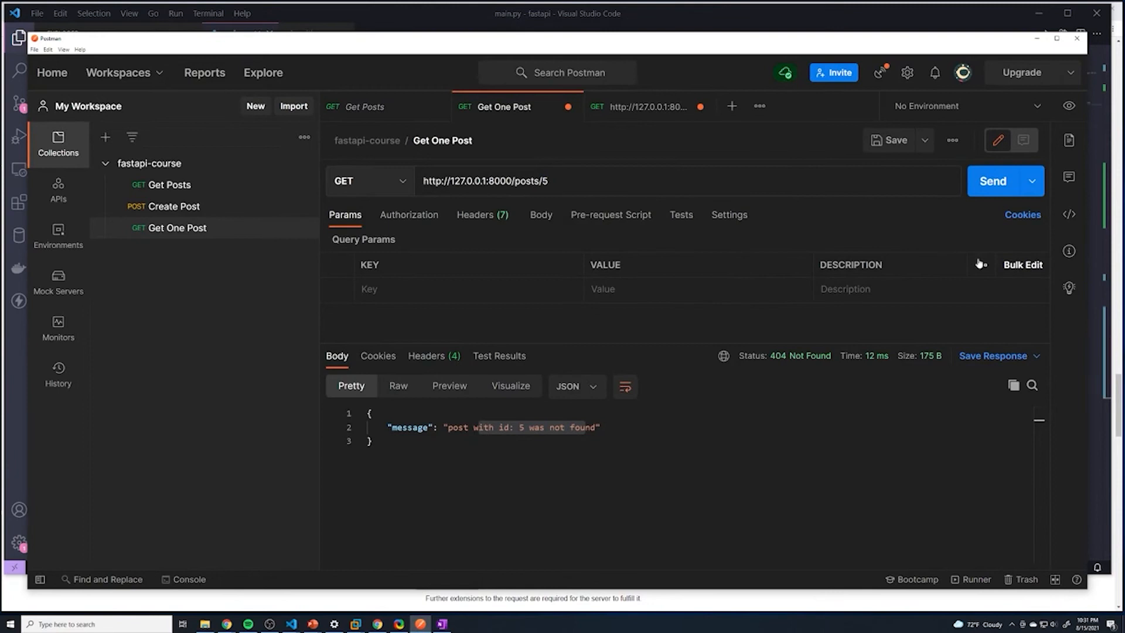
Send GET /posts/5 and receive 404 Not Found with detail 'post with id: 5 was not found'
left_click(993, 180)
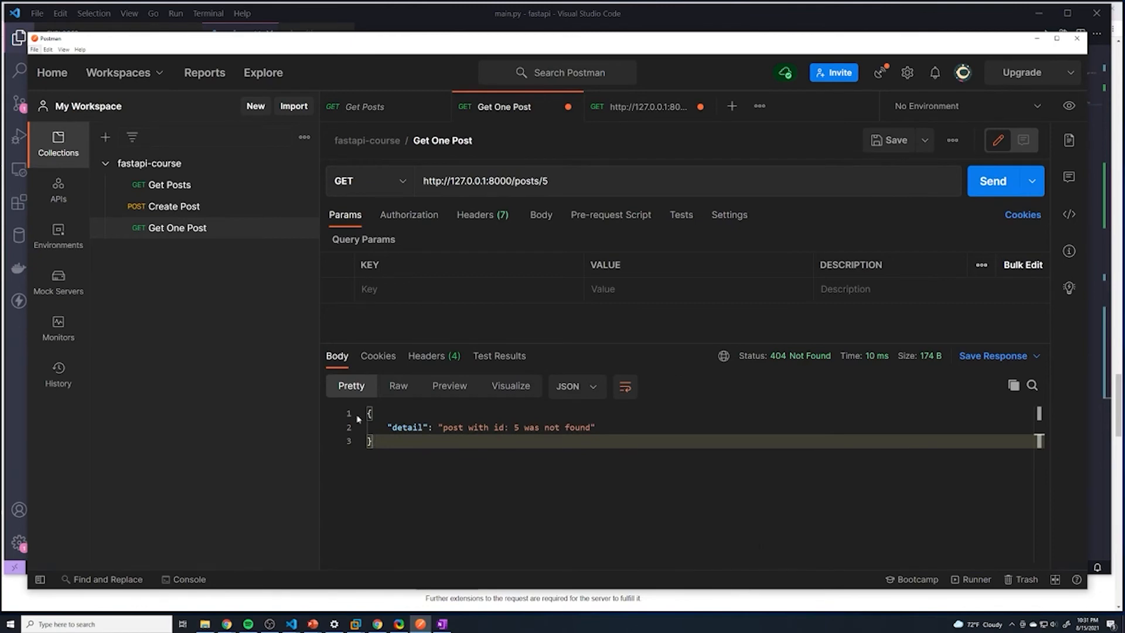
mouse_move(781, 570)
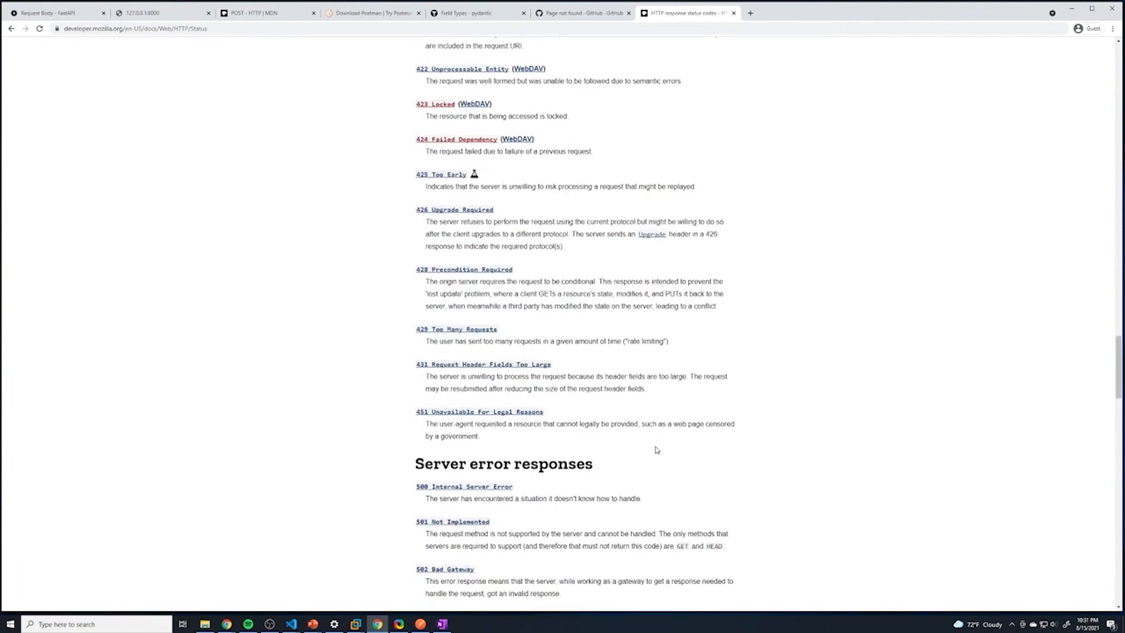
Scroll the MDN status codes page up to the 2xx successful responses section
scroll("up", 3)
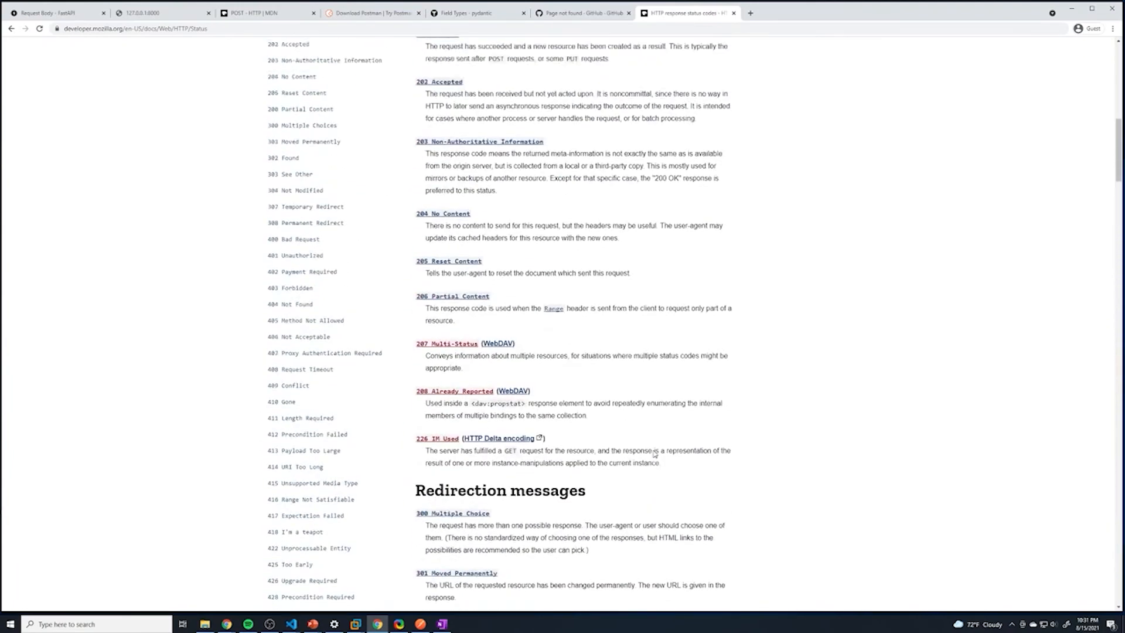
scroll("up", 3)
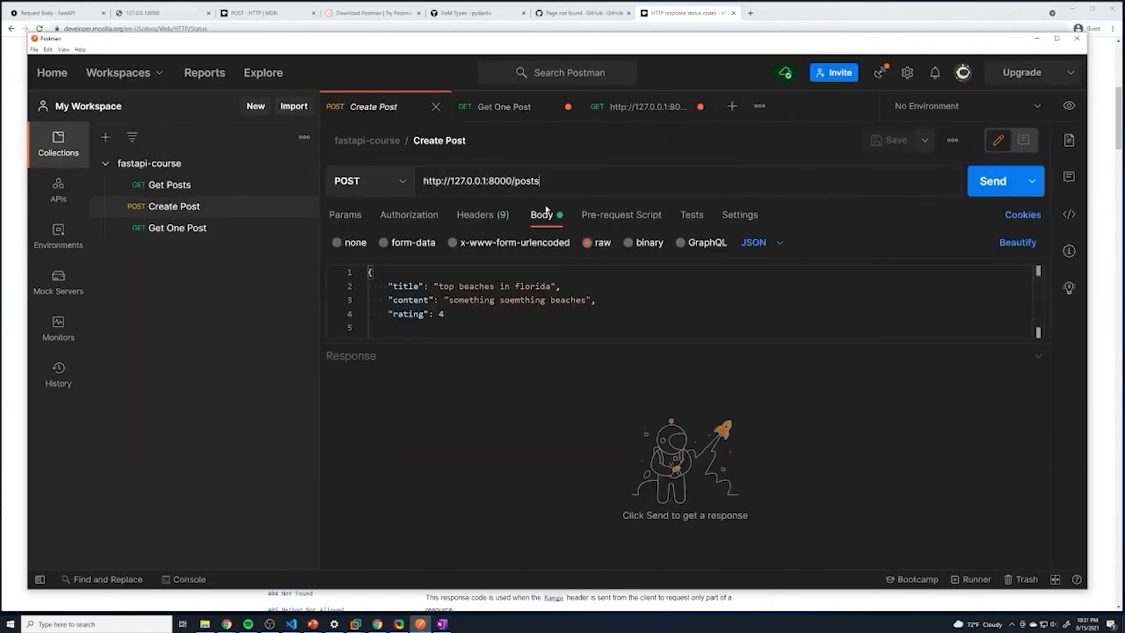
mouse_move(993, 180)
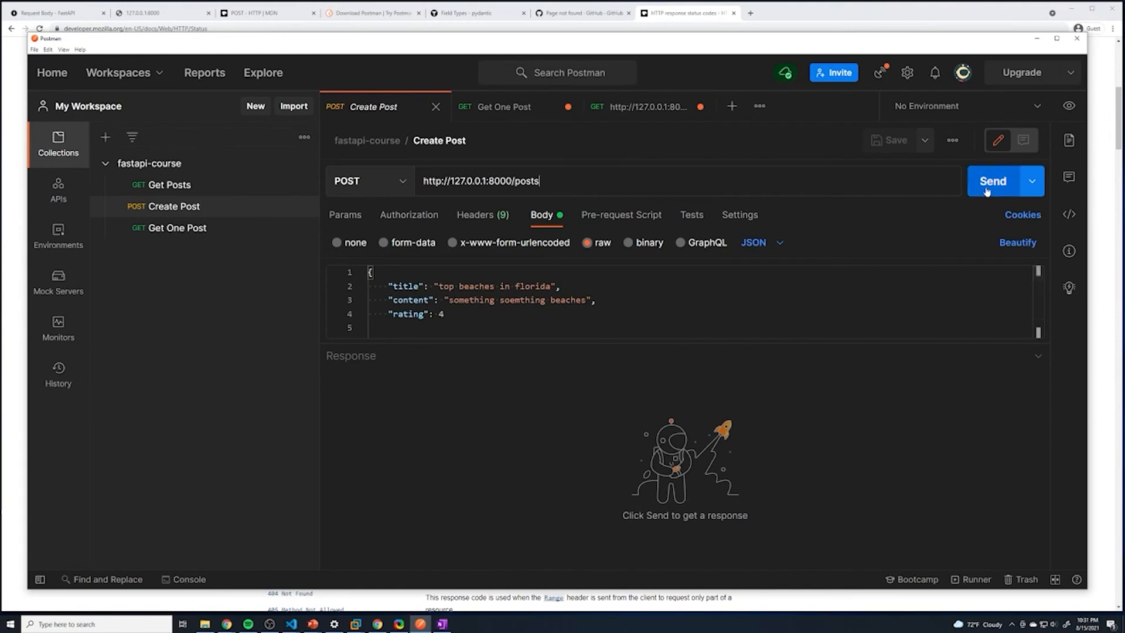
Send POST /posts for the top beaches in florida post, getting 200 OK, and return to main.py
left_click(993, 180)
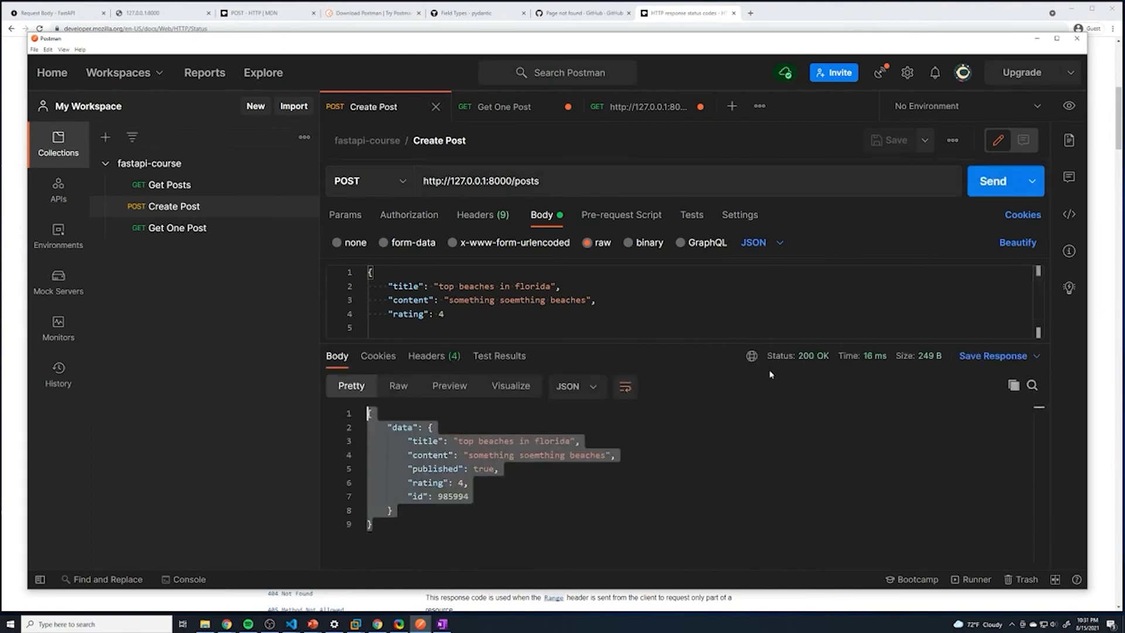
mouse_move(760, 352)
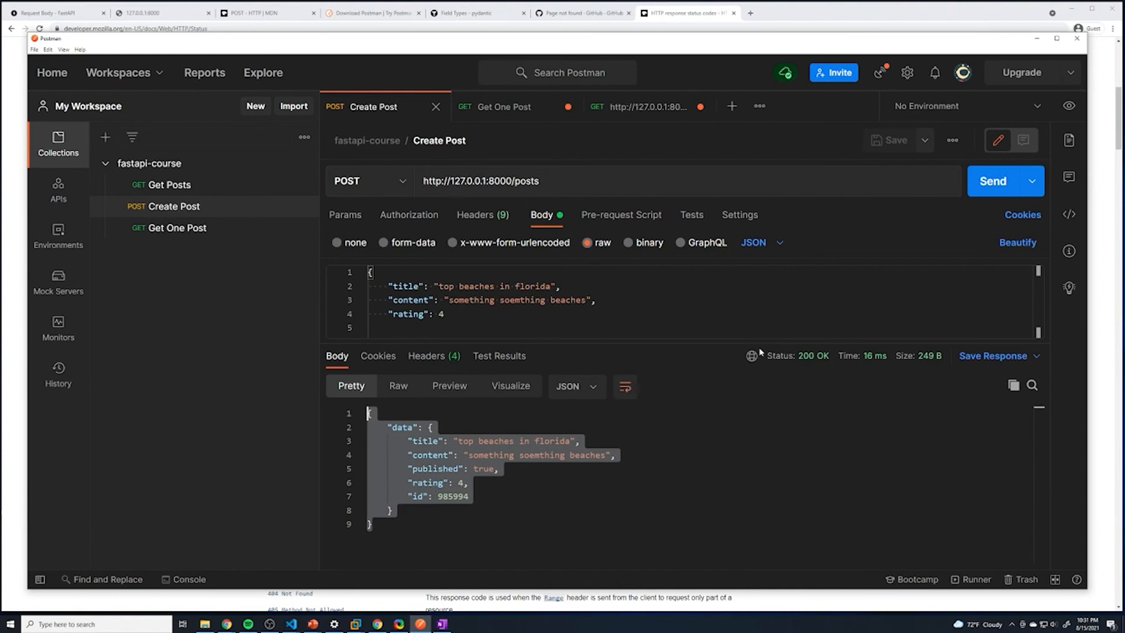
mouse_move(759, 366)
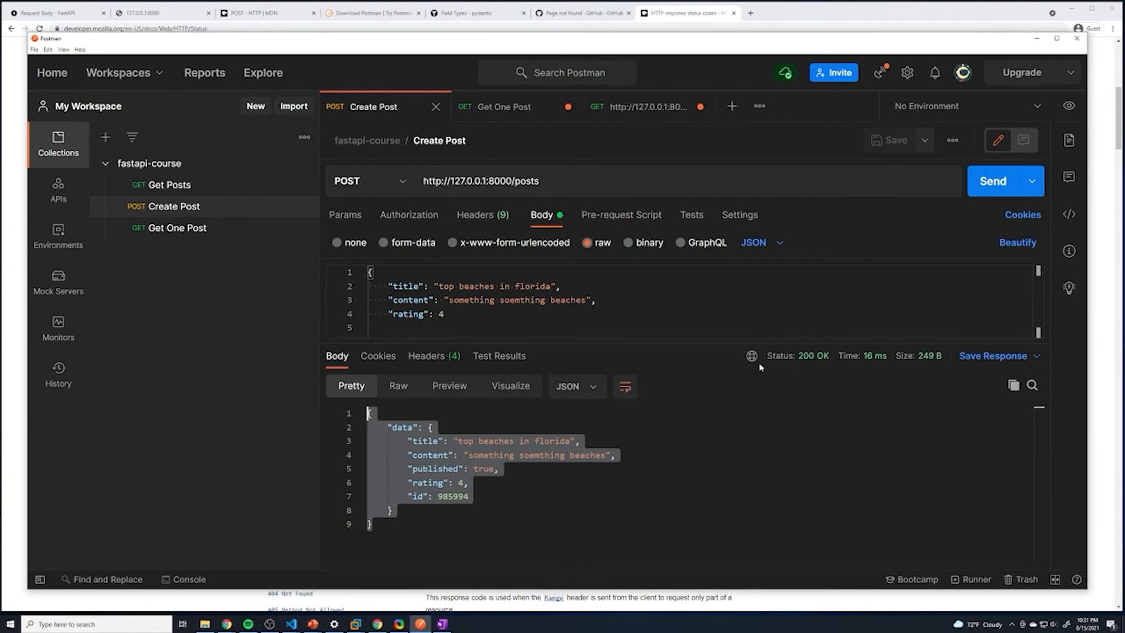
mouse_move(812, 367)
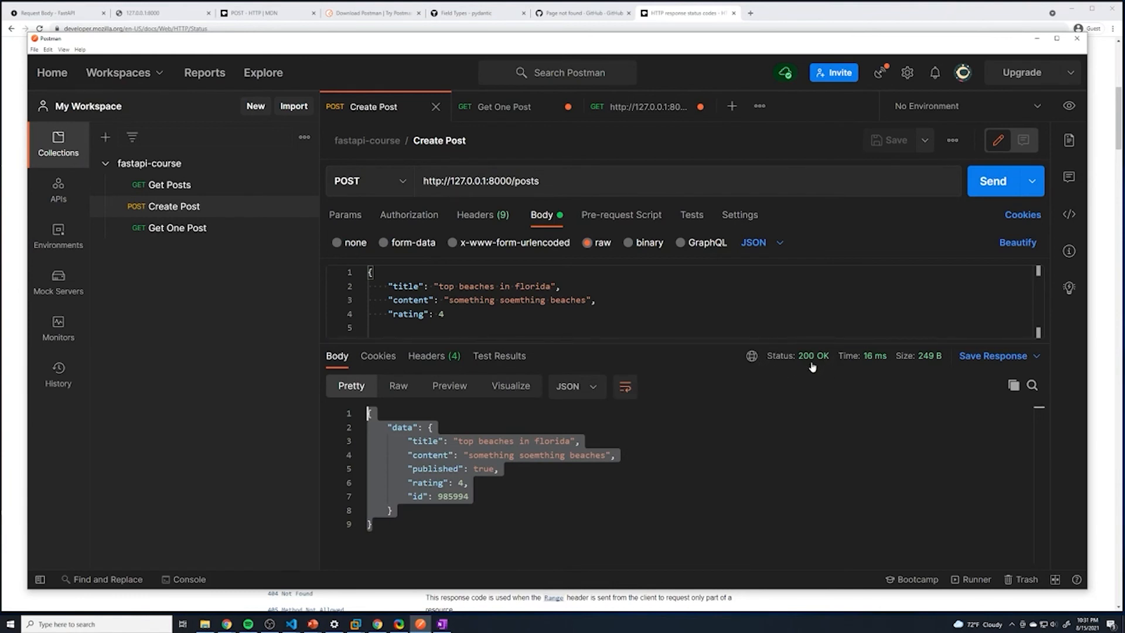
mouse_move(811, 366)
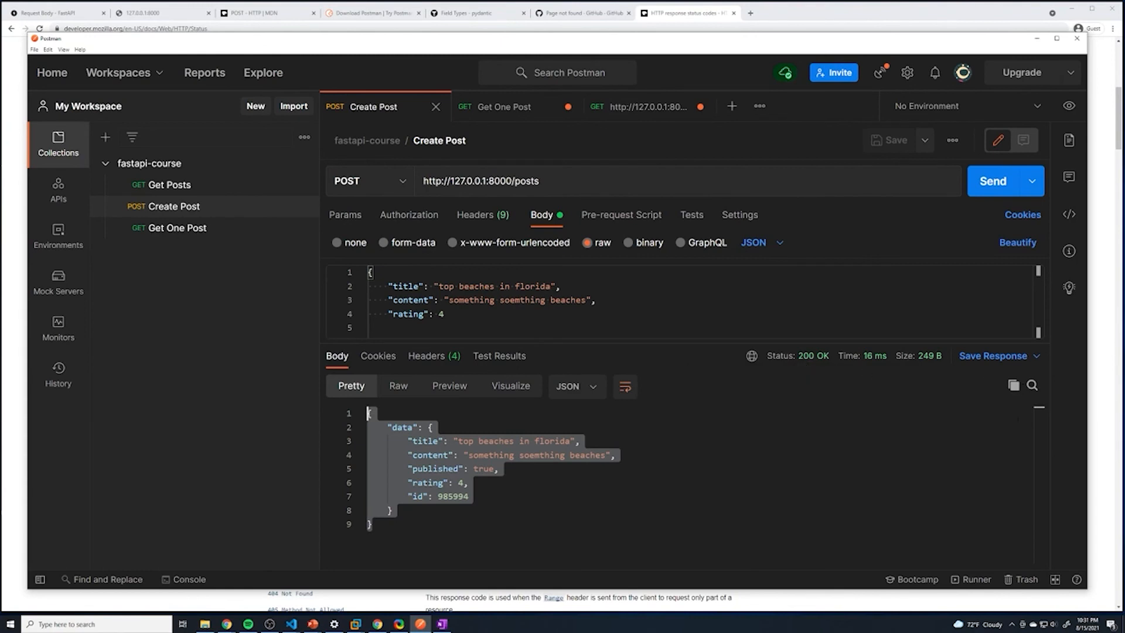
mouse_move(806, 365)
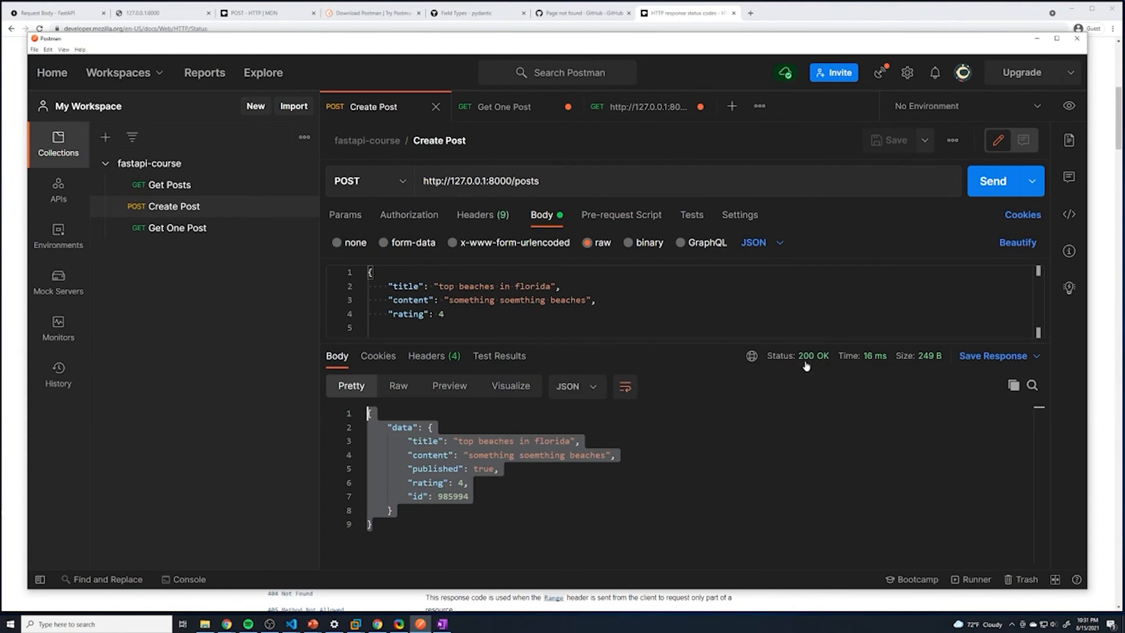
mouse_move(805, 366)
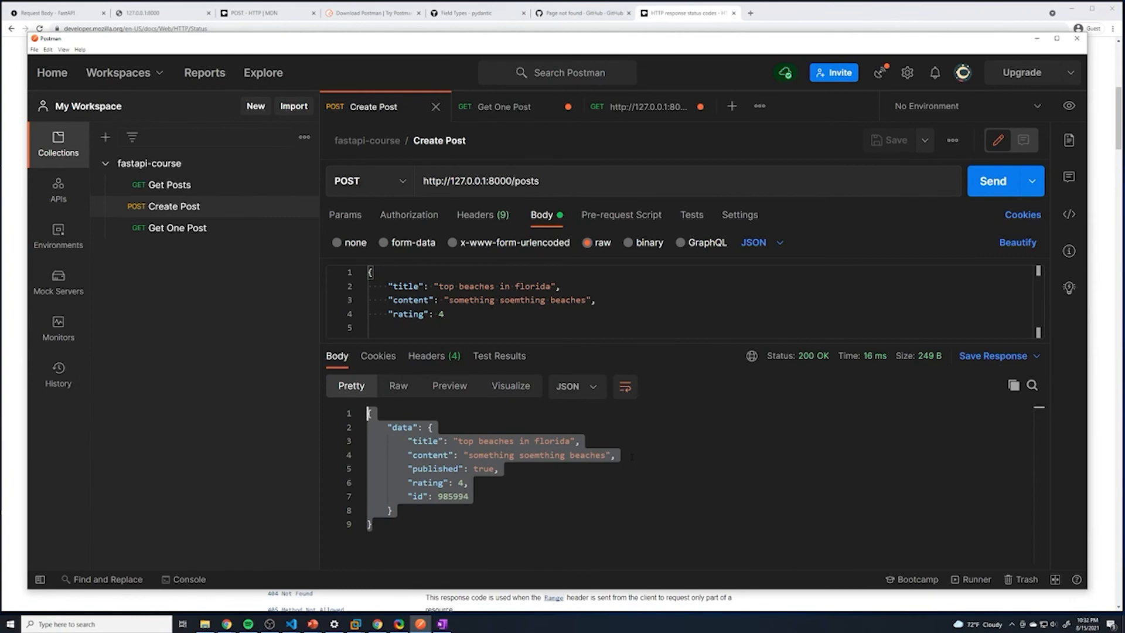
mouse_move(305, 621)
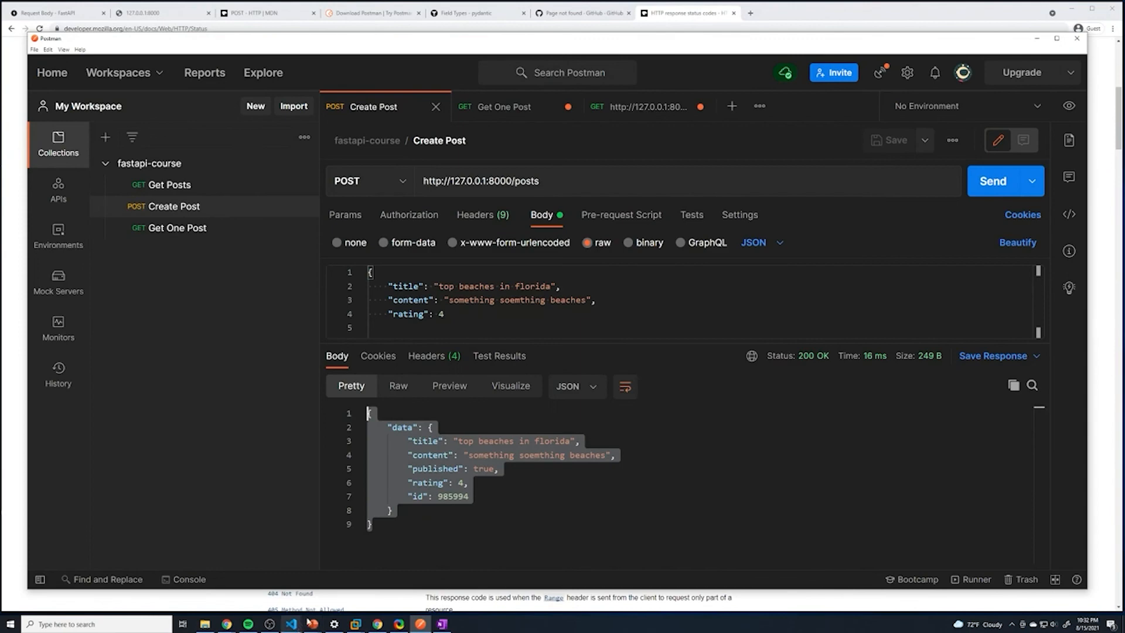
left_click(291, 623)
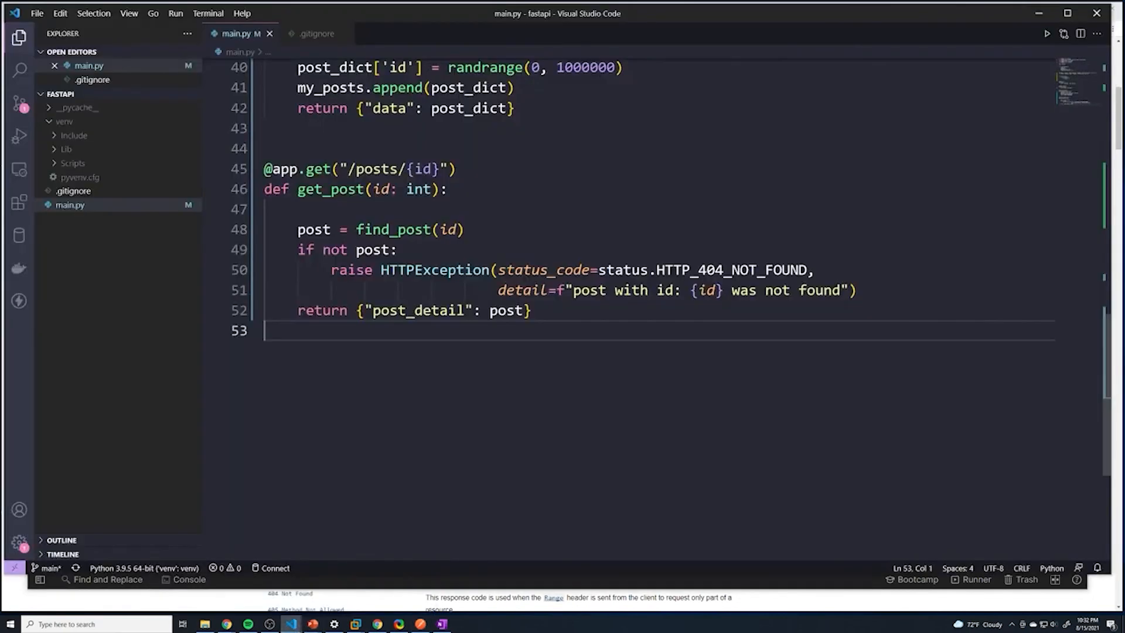
scroll("up", 3)
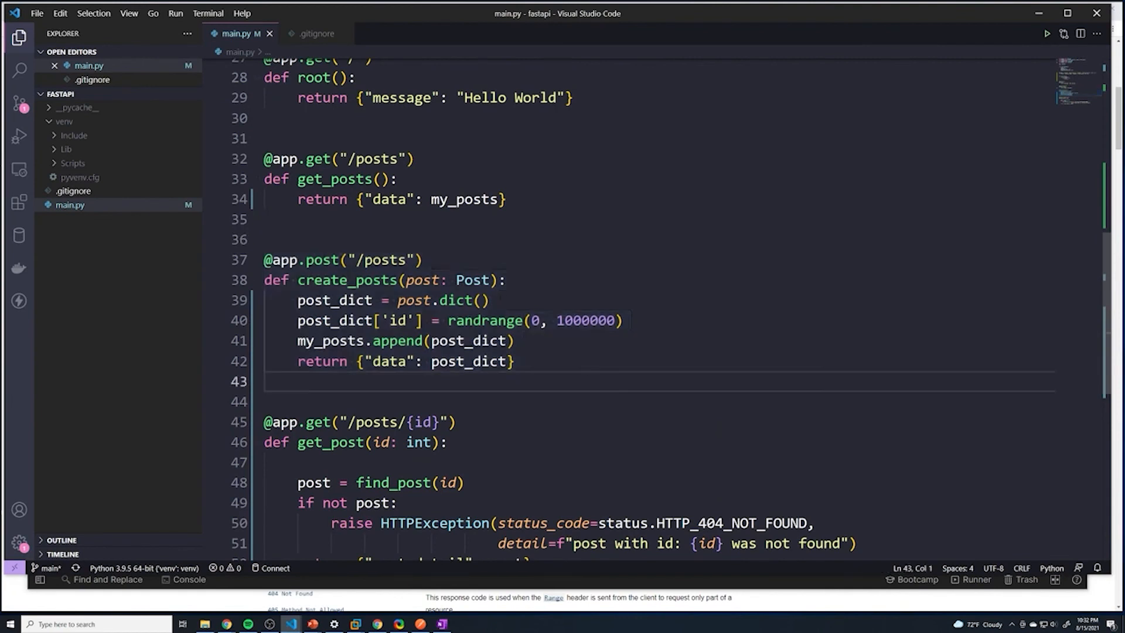
mouse_move(472, 280)
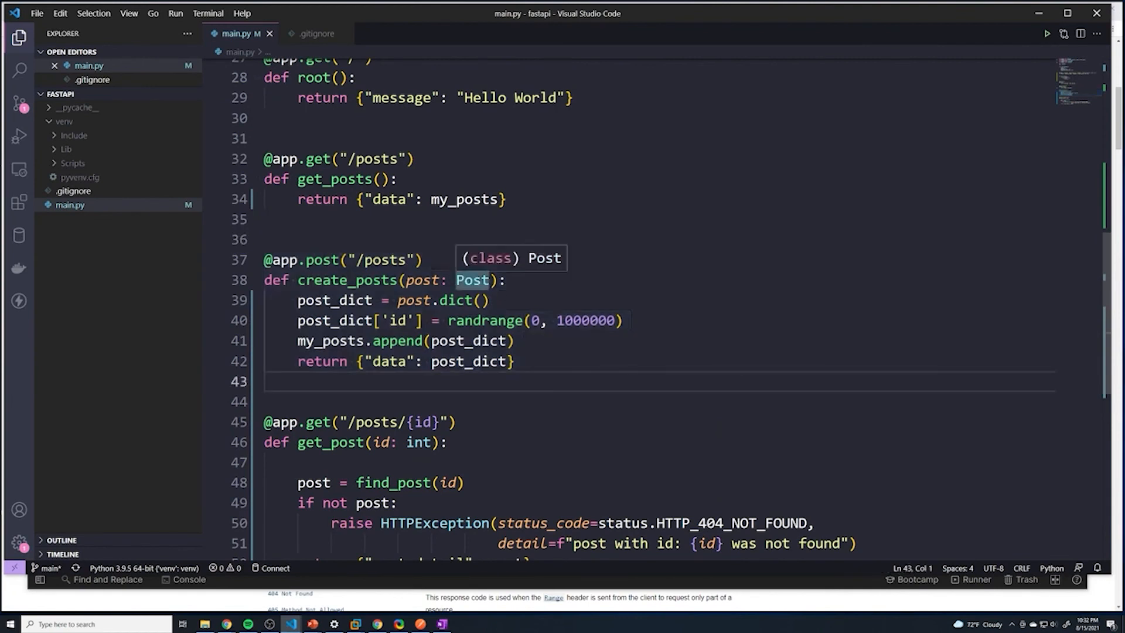
left_click(471, 280)
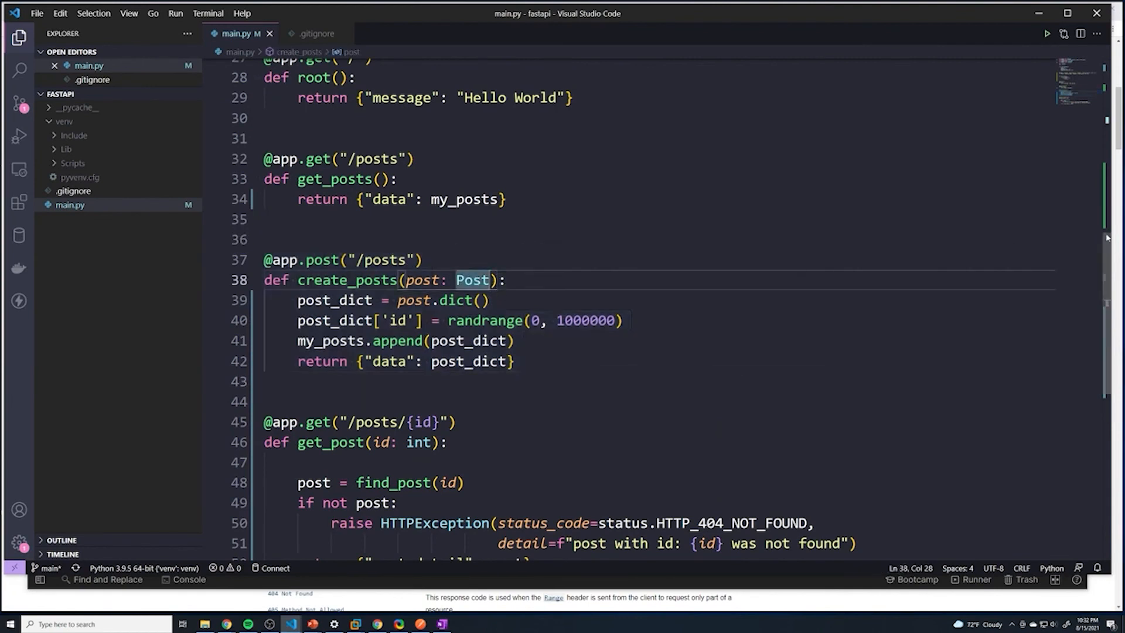
left_click(420, 260)
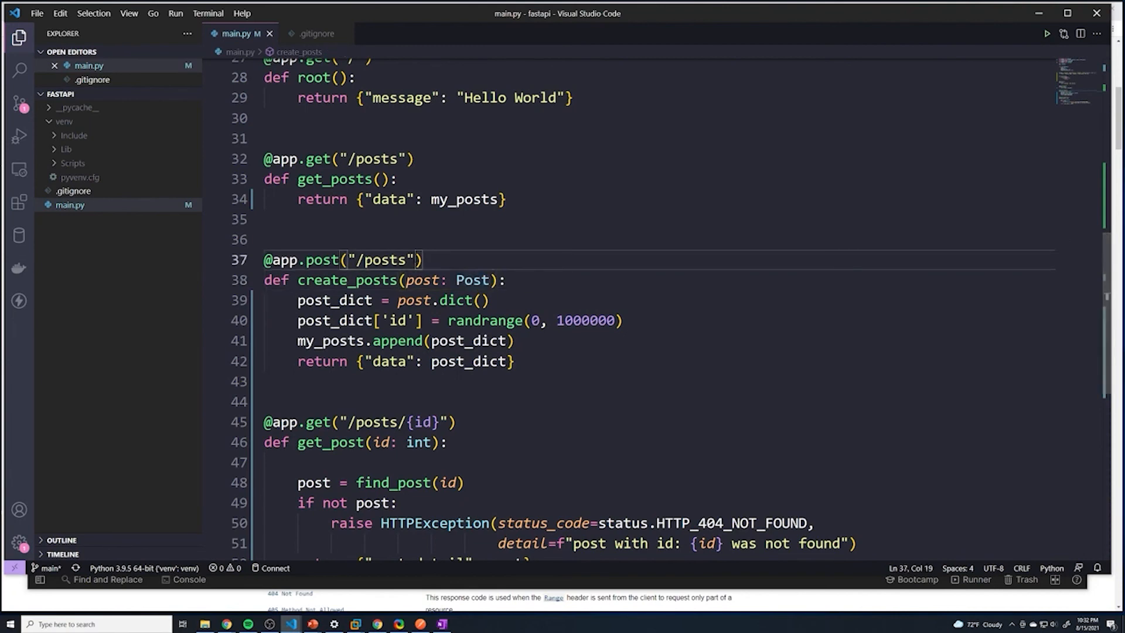
type("\", \"")
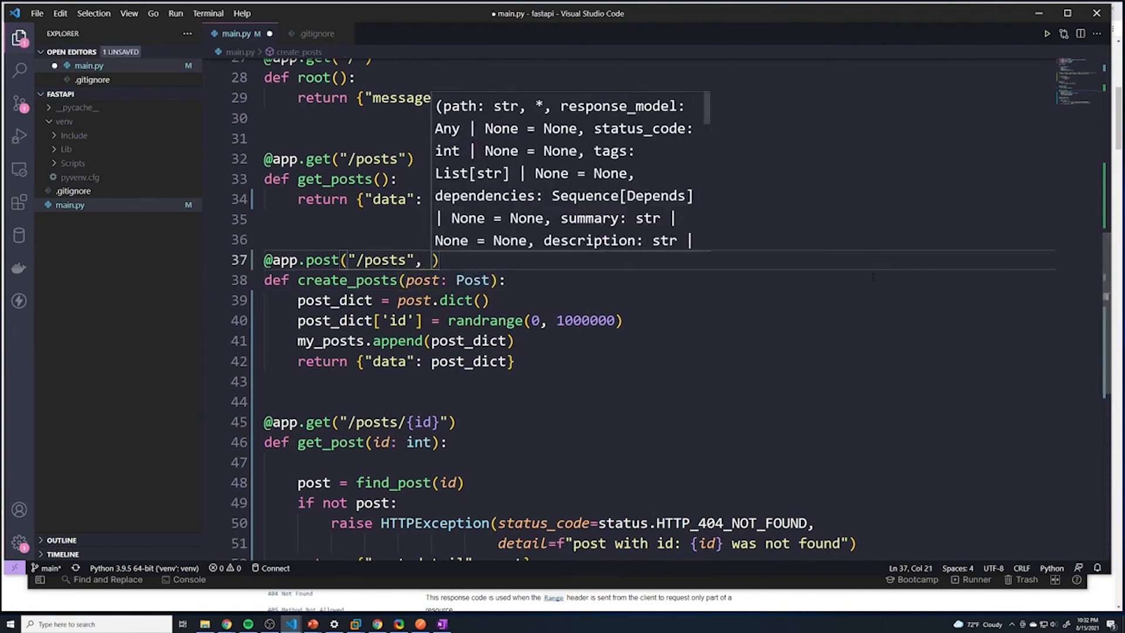
type("status_code=")
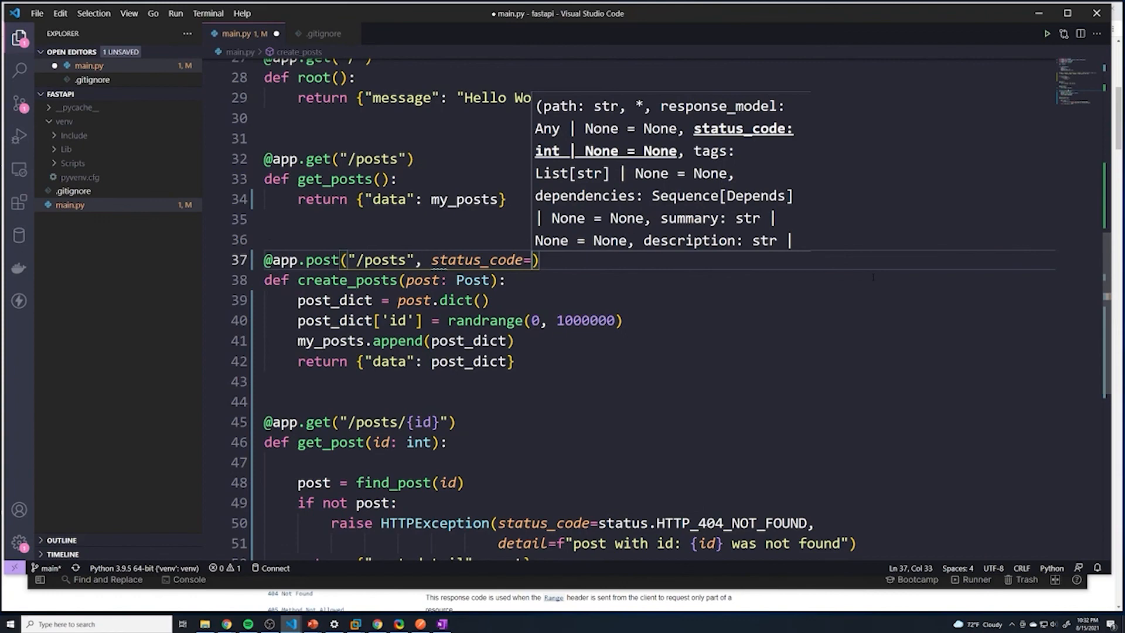
type("status.")
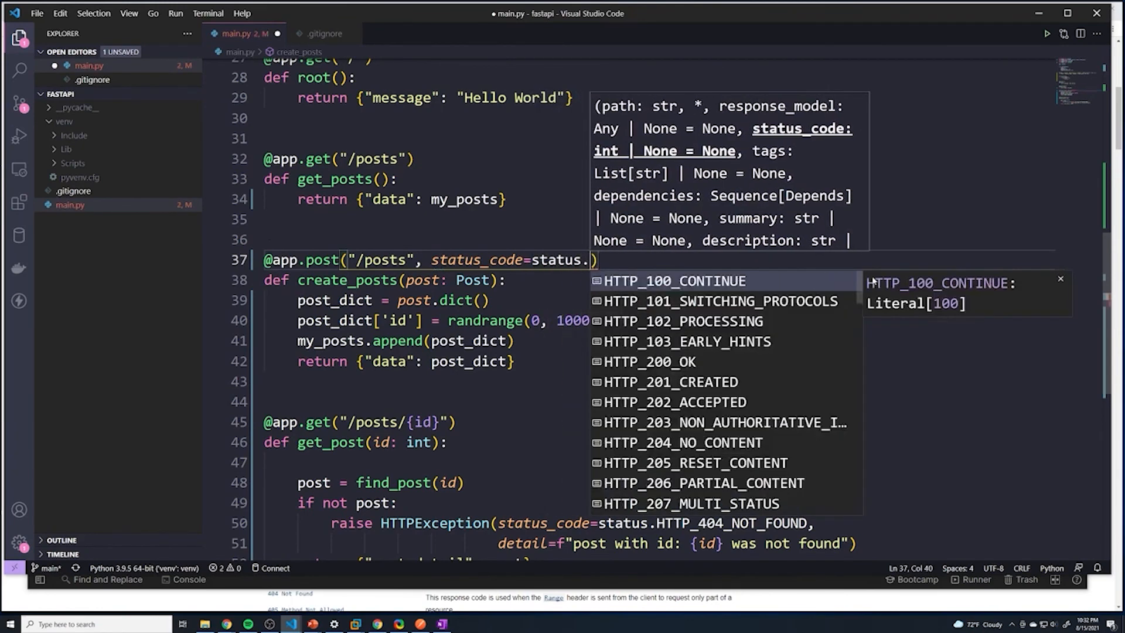
mouse_move(669, 381)
type("HTTP_201_CREATED")
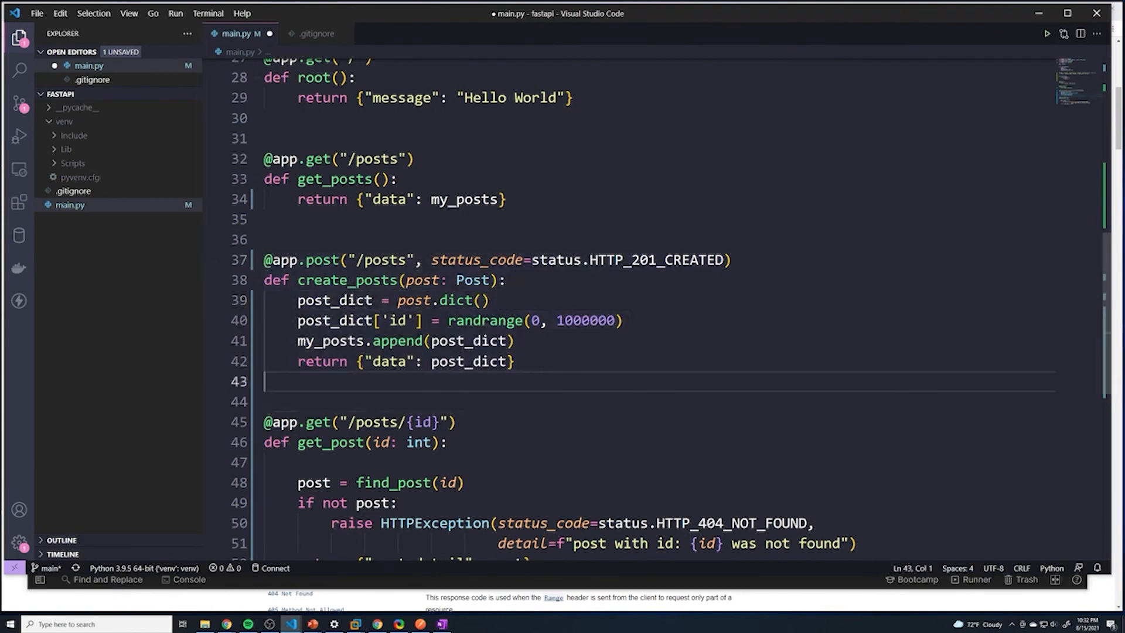
double_click(345, 280)
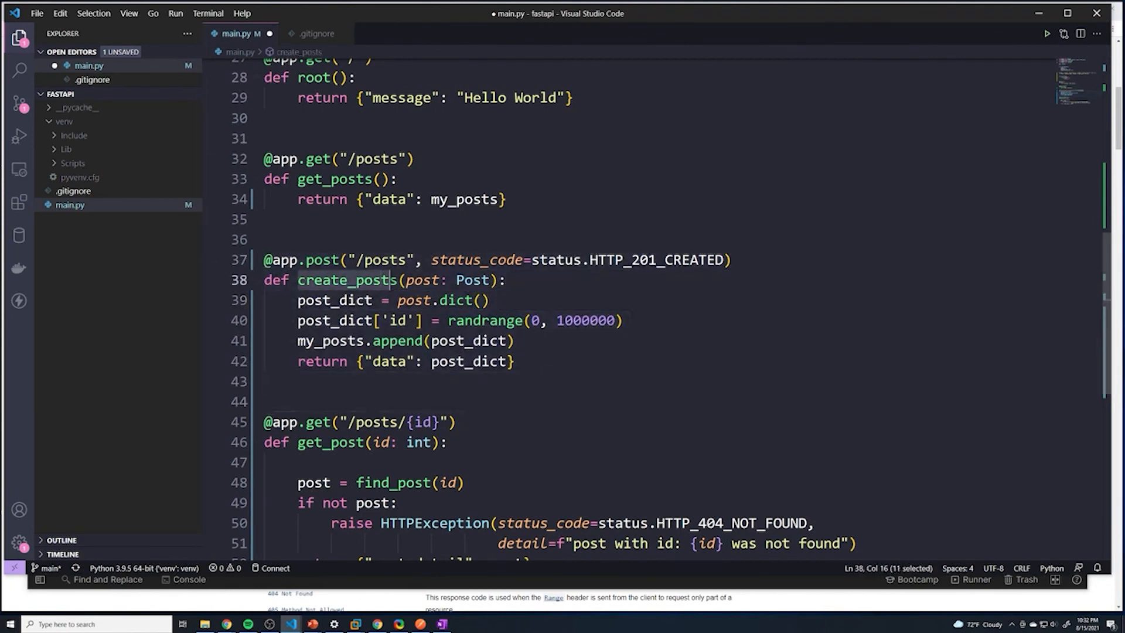
left_click(515, 362)
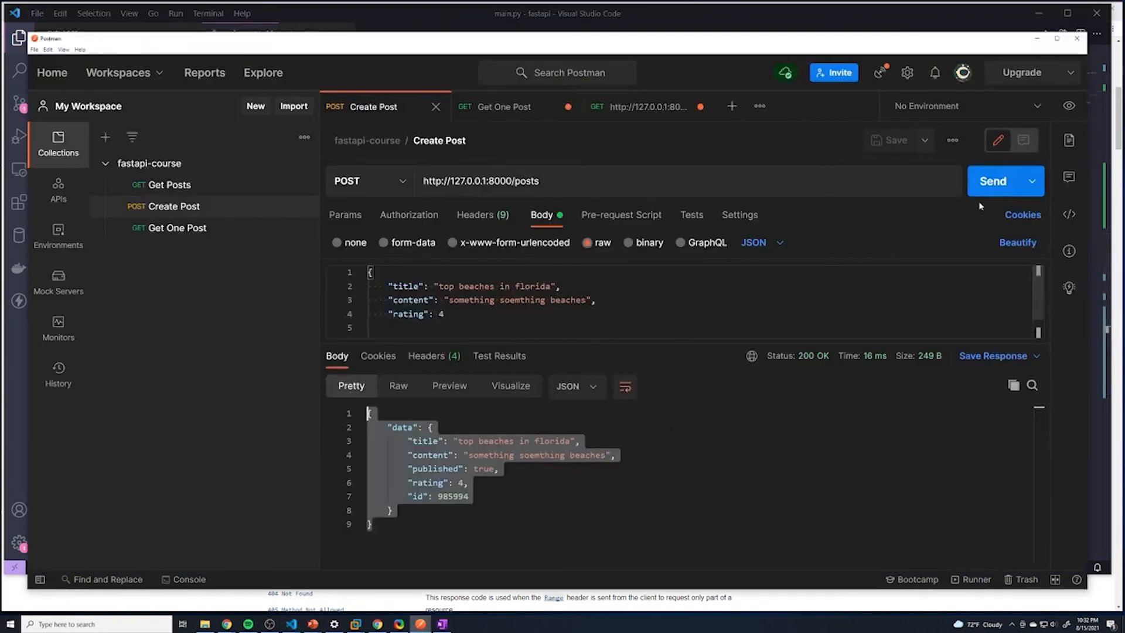
Resend Create Post and receive 201 Created with the new beaches post and a fresh id
left_click(994, 181)
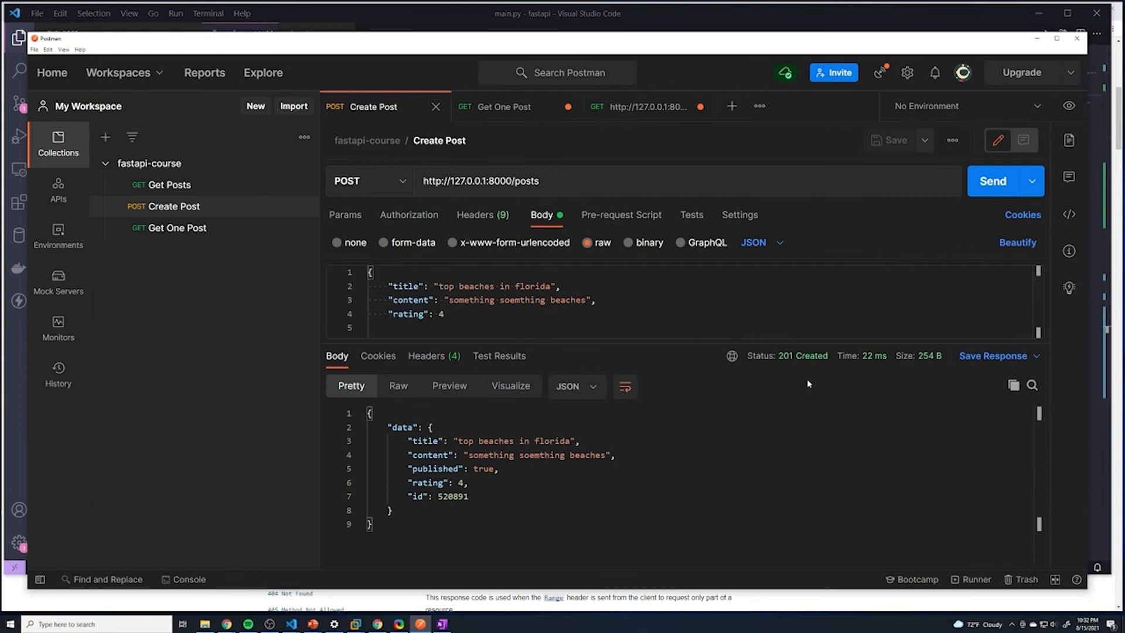
mouse_move(803, 359)
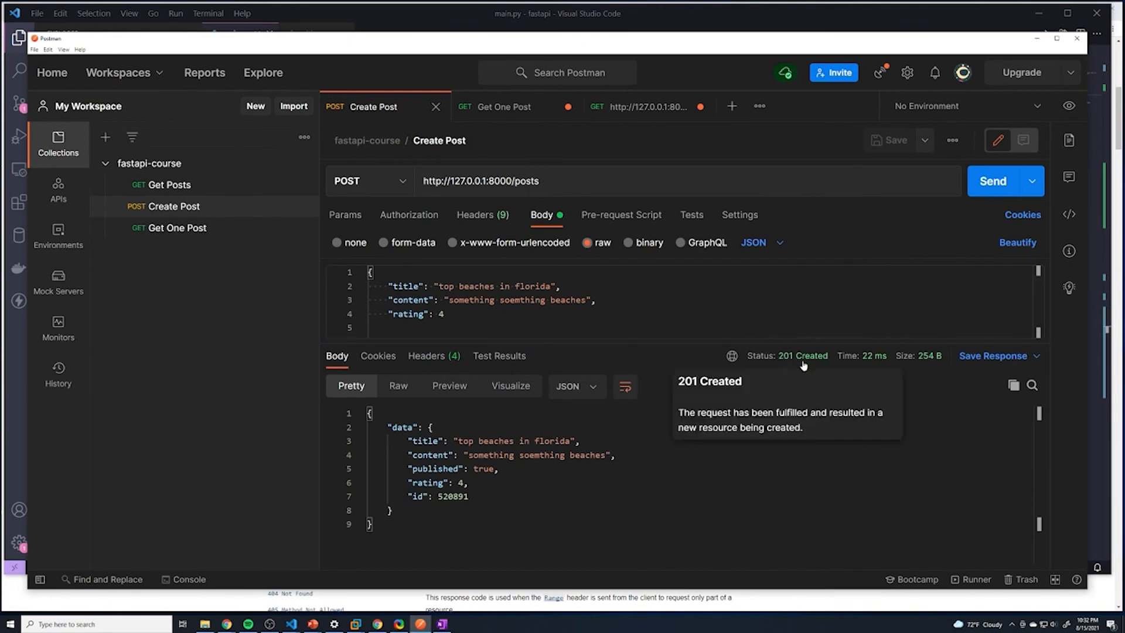